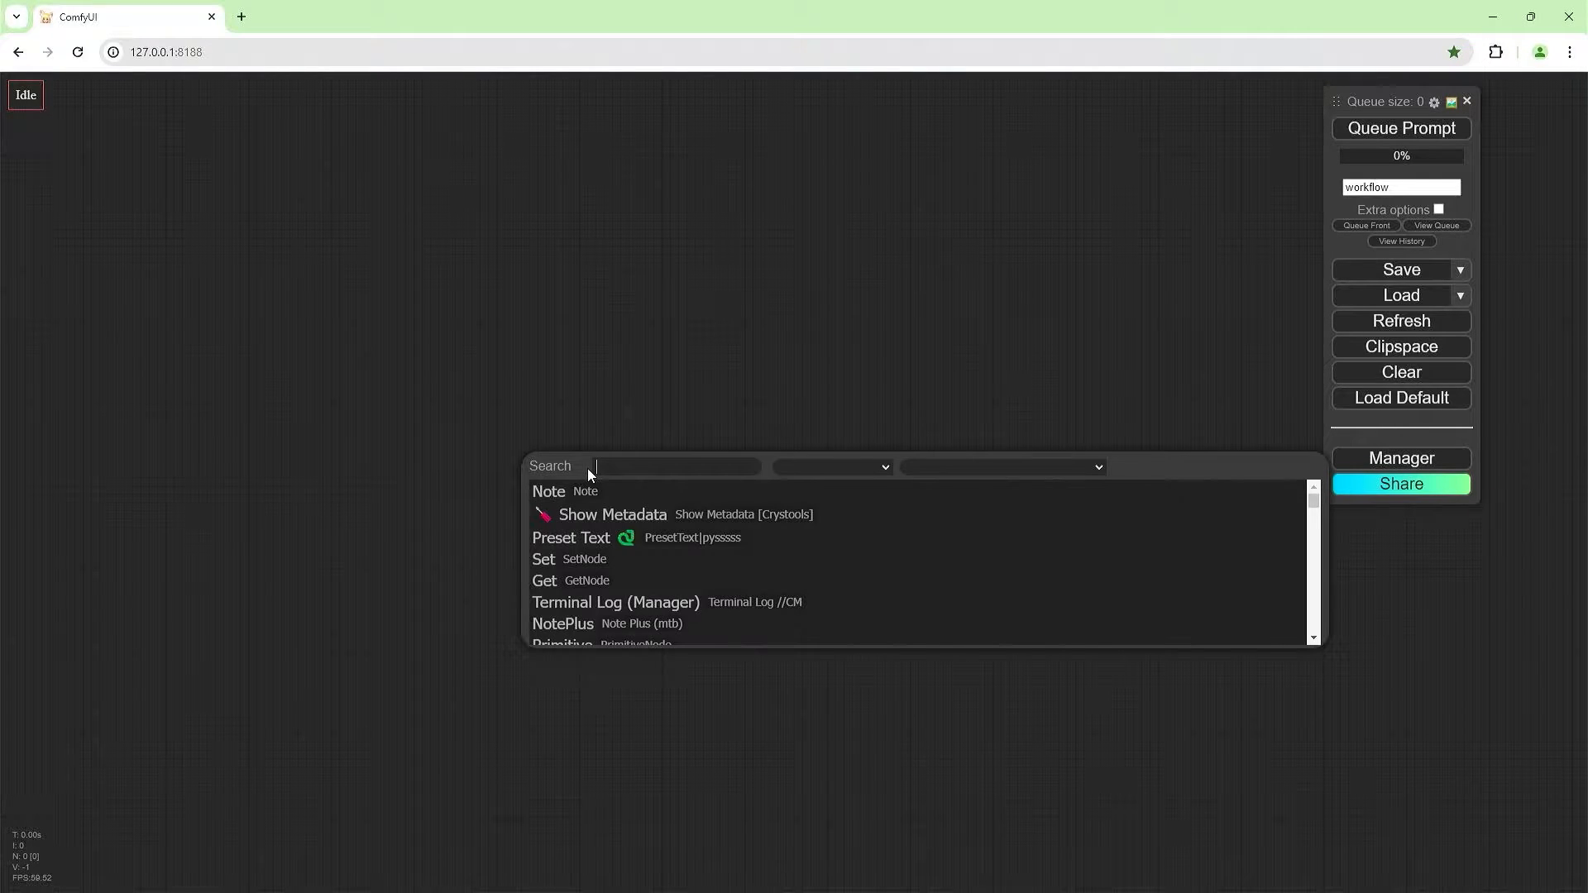
# Add a Load Video (Upload) node for shuffle (2).mp4 feeding a 512×768 Upscale Image node.
pyautogui.write('load video')
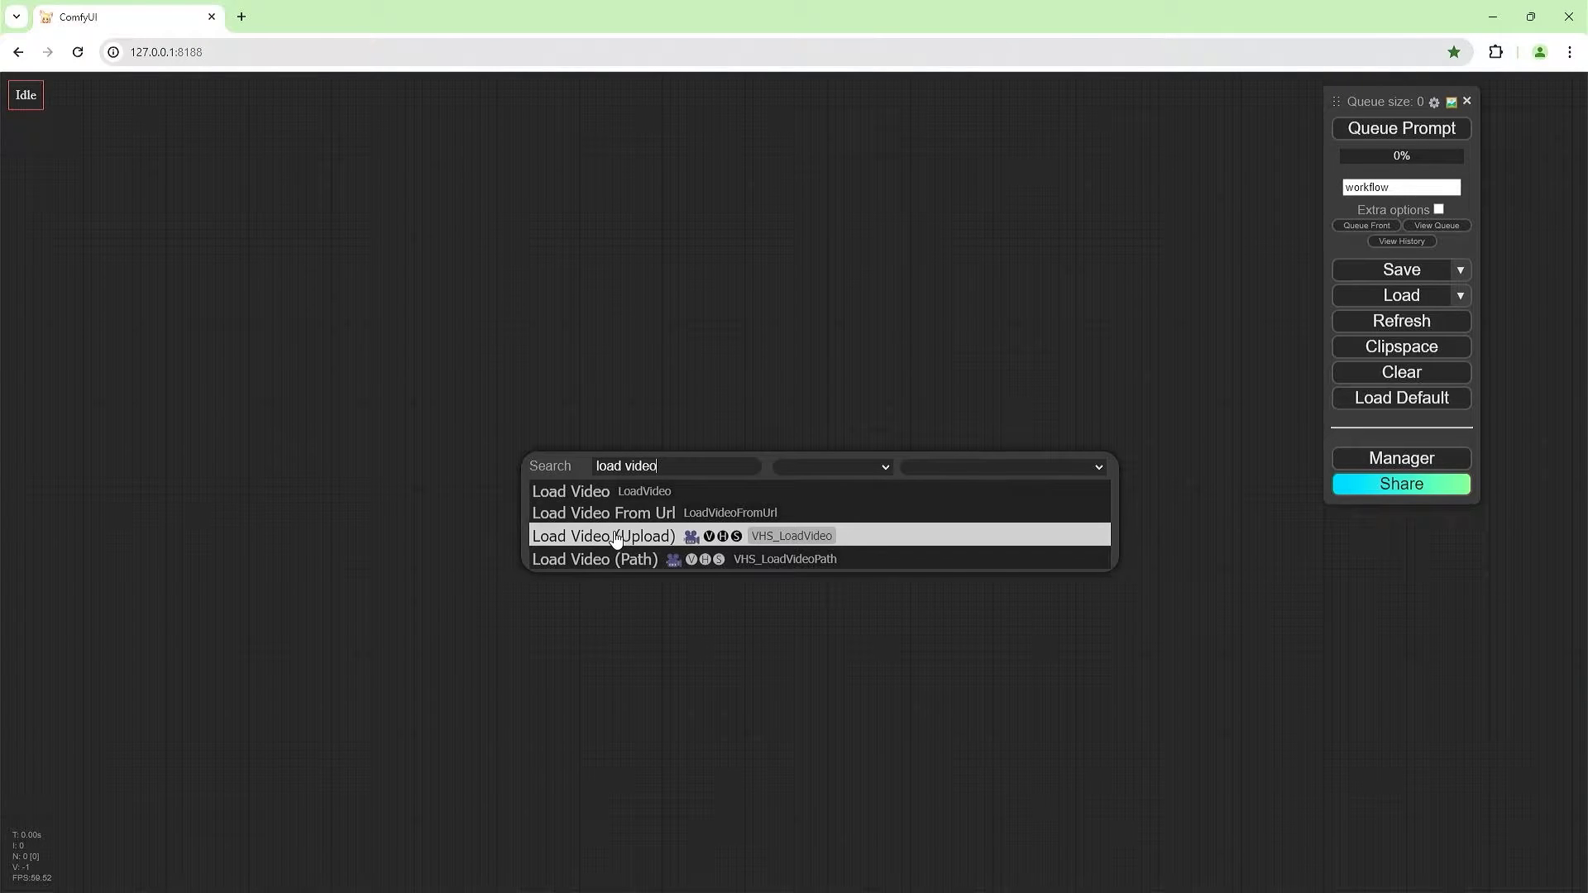
pyautogui.click(603, 535)
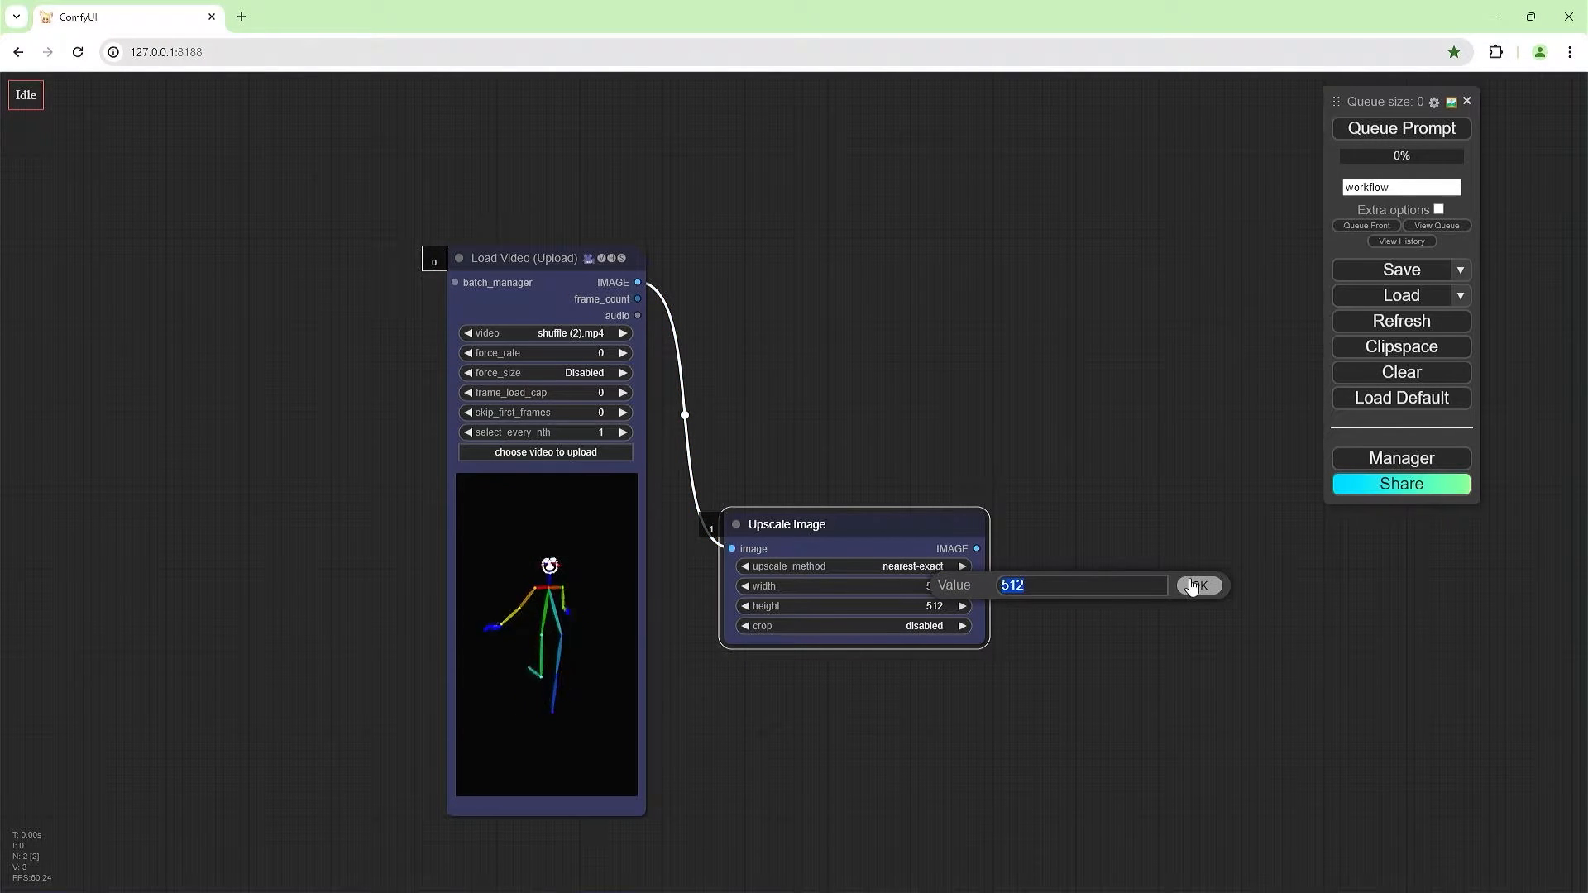
pyautogui.click(1197, 586)
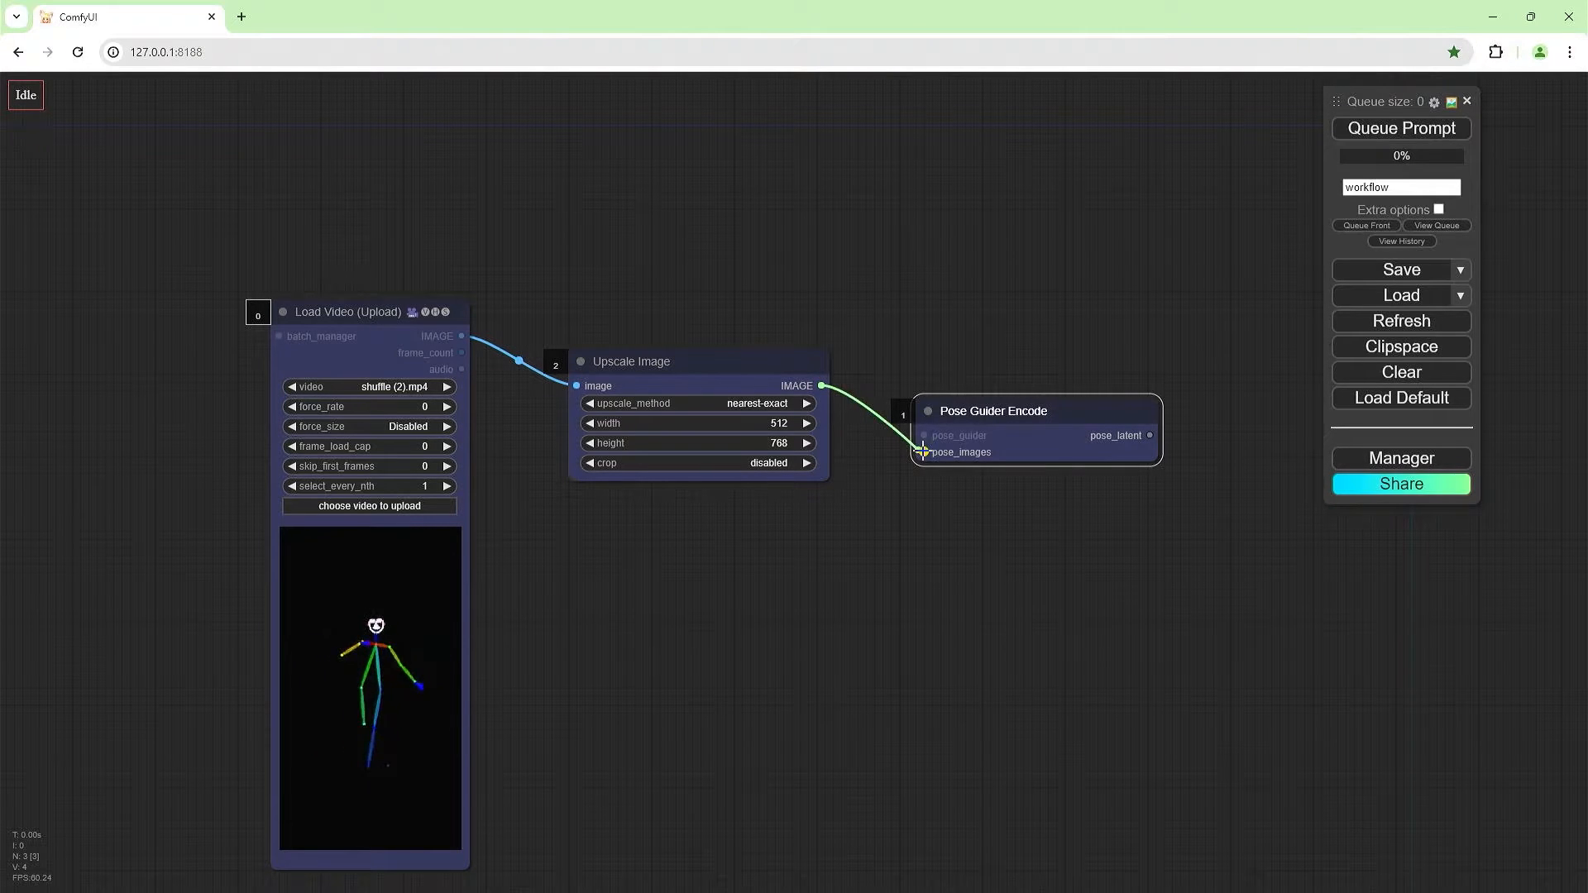
# Add Load Pose Guider and Animate Anyone Sampler nodes linked to Pose Guider Encode.
pyautogui.doubleClick(922, 453)
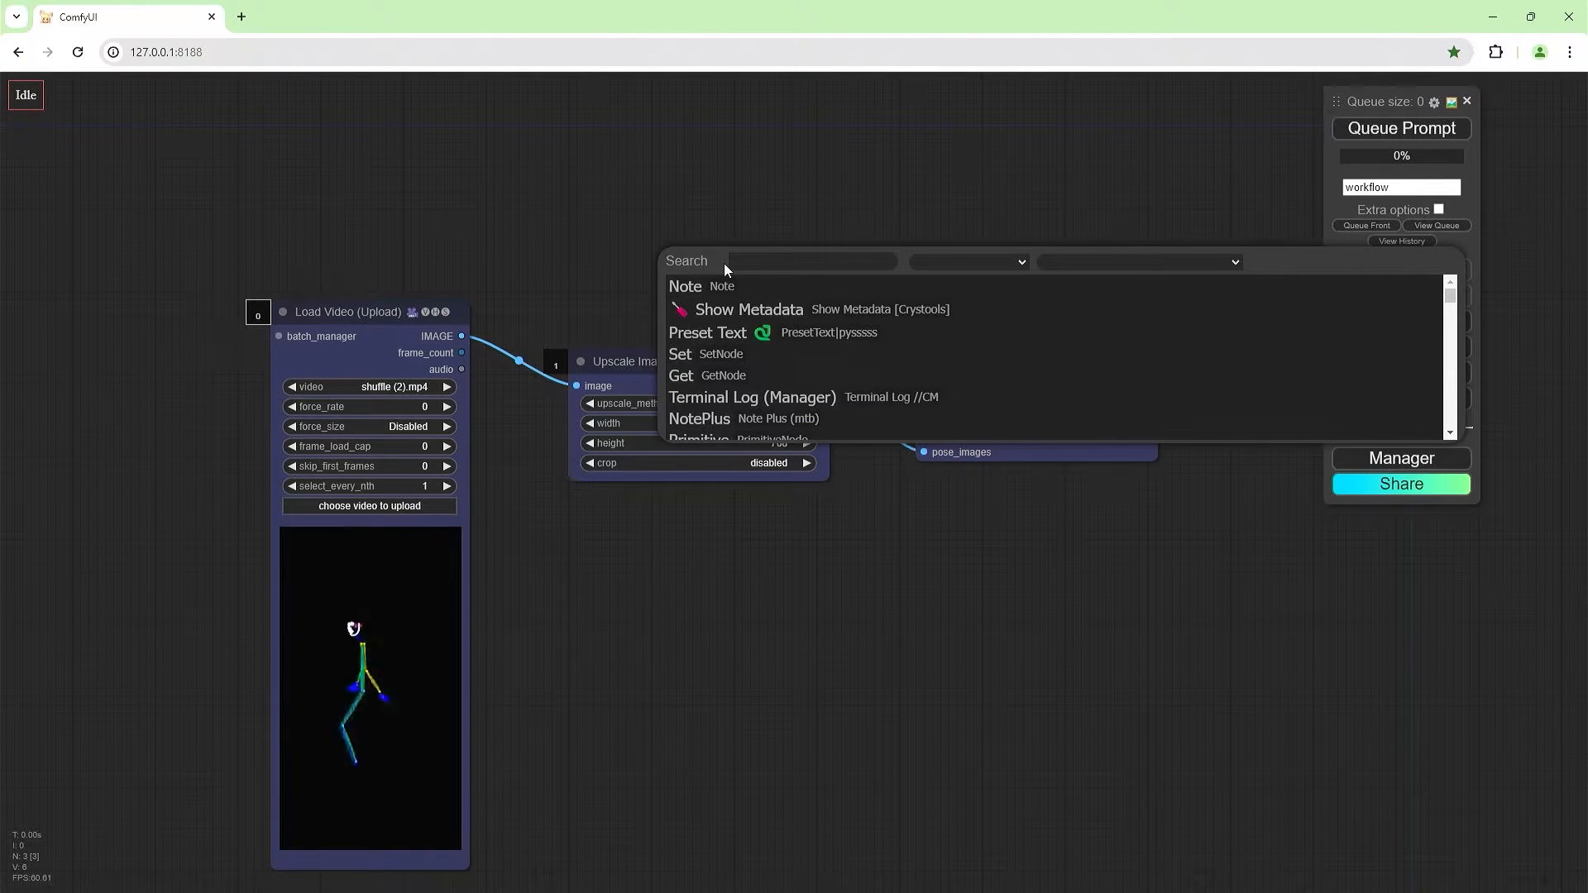
pyautogui.write('load pose')
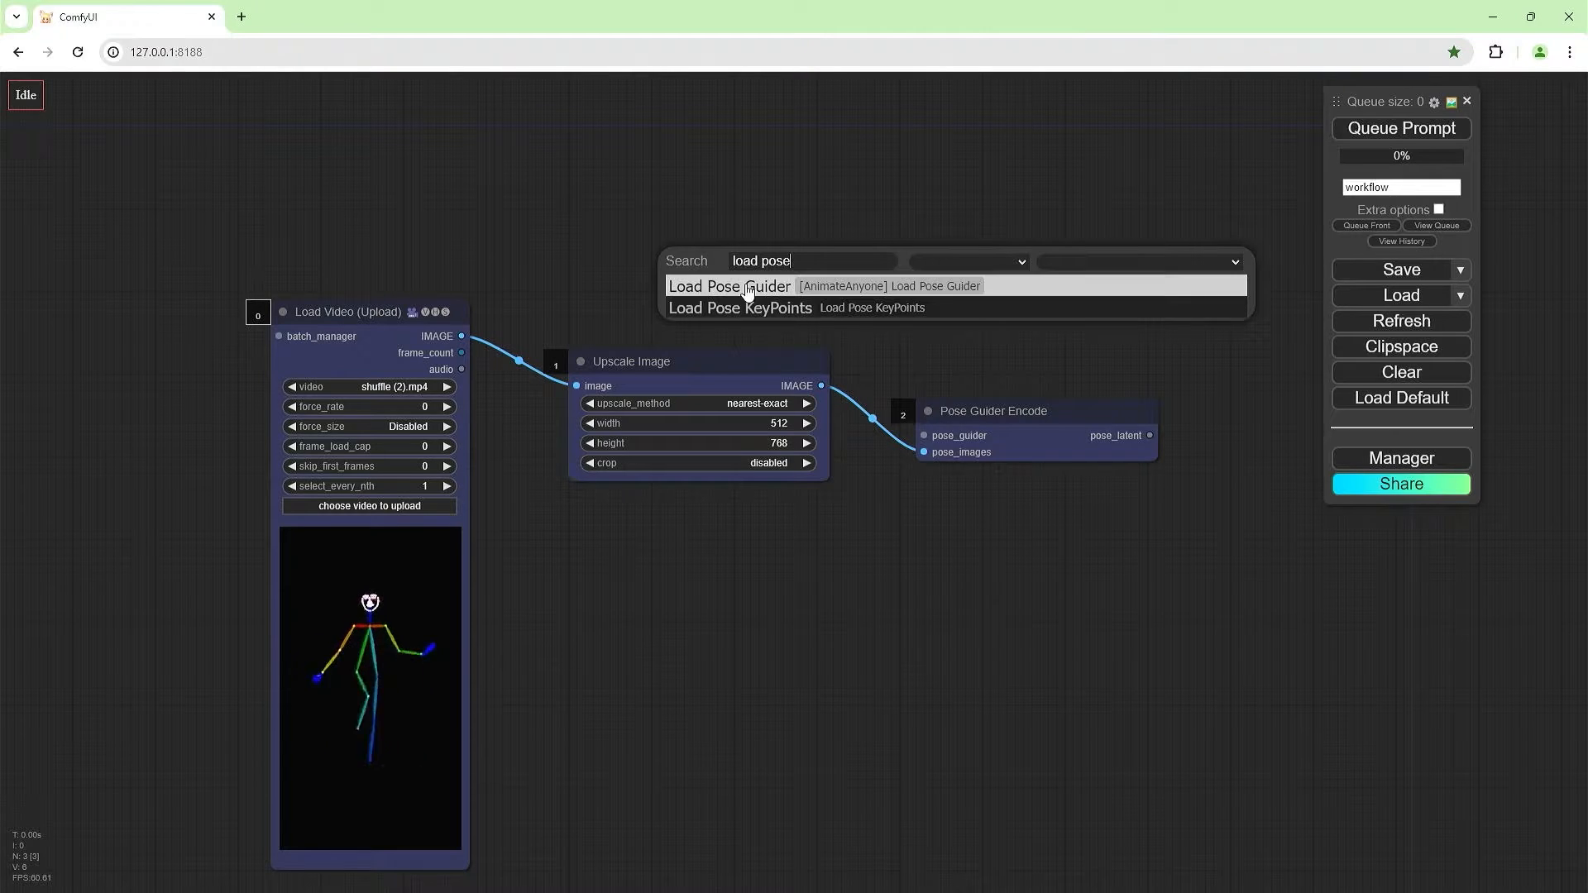
pyautogui.click(728, 286)
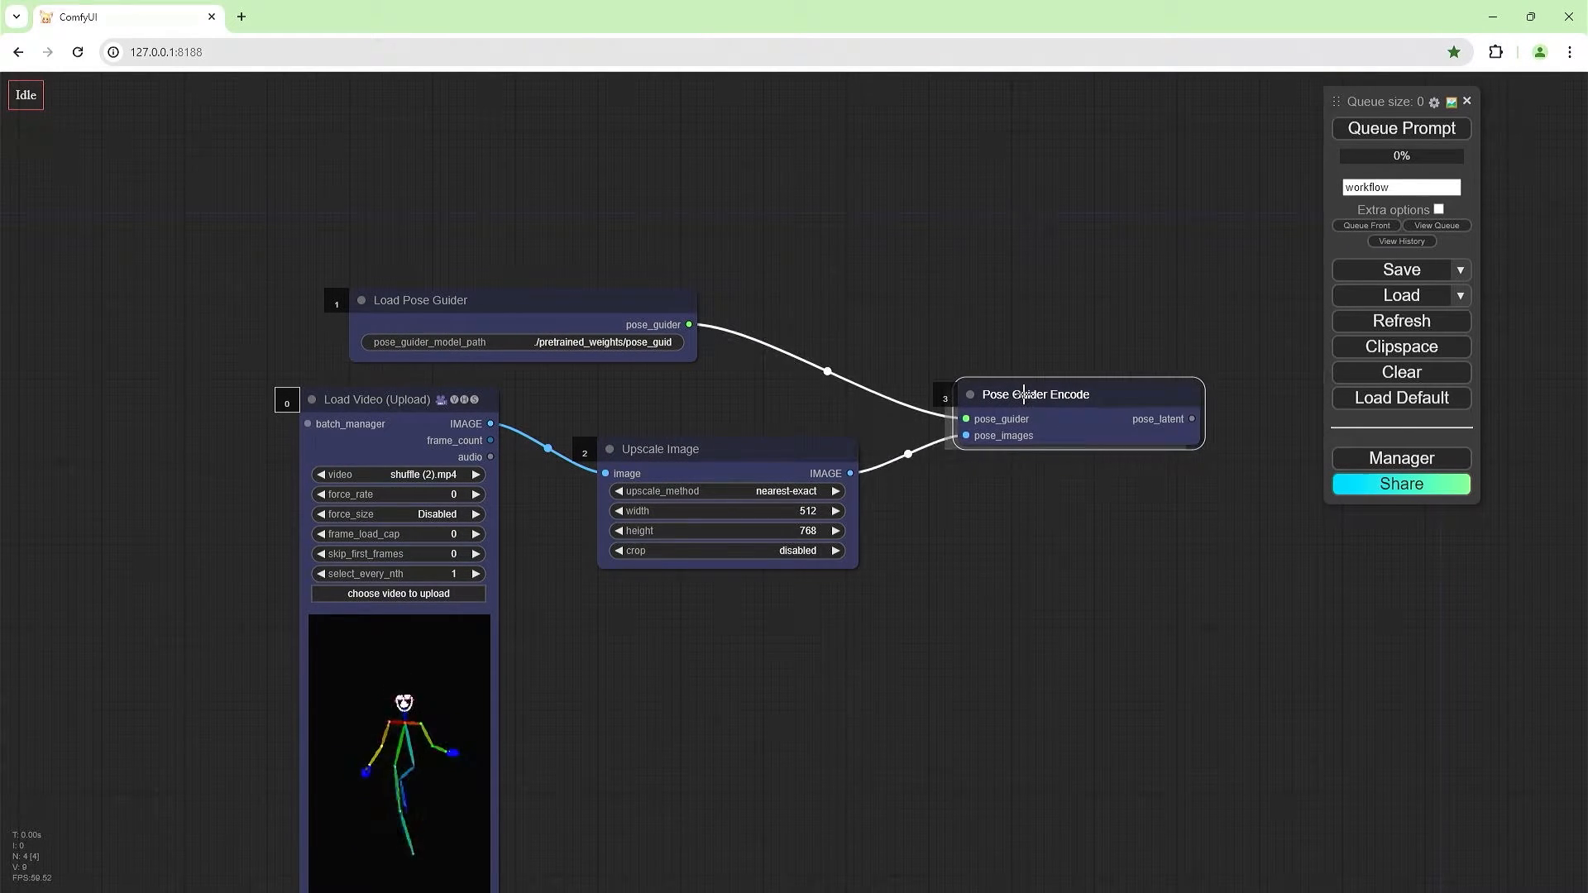
pyautogui.write('anima')
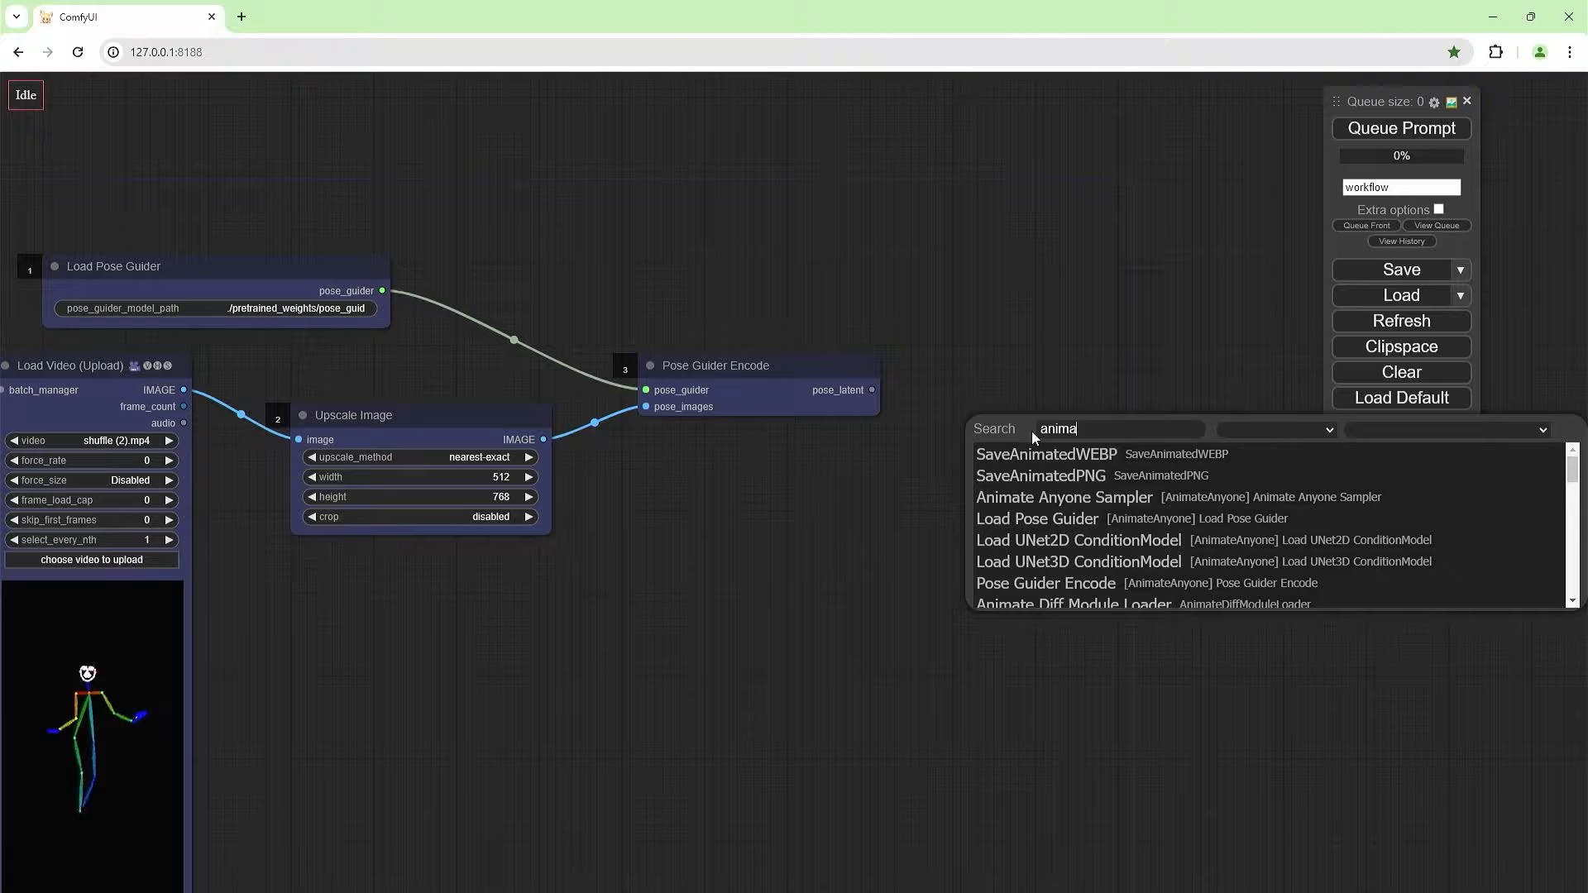
pyautogui.click(1064, 496)
pyautogui.write('clip vis')
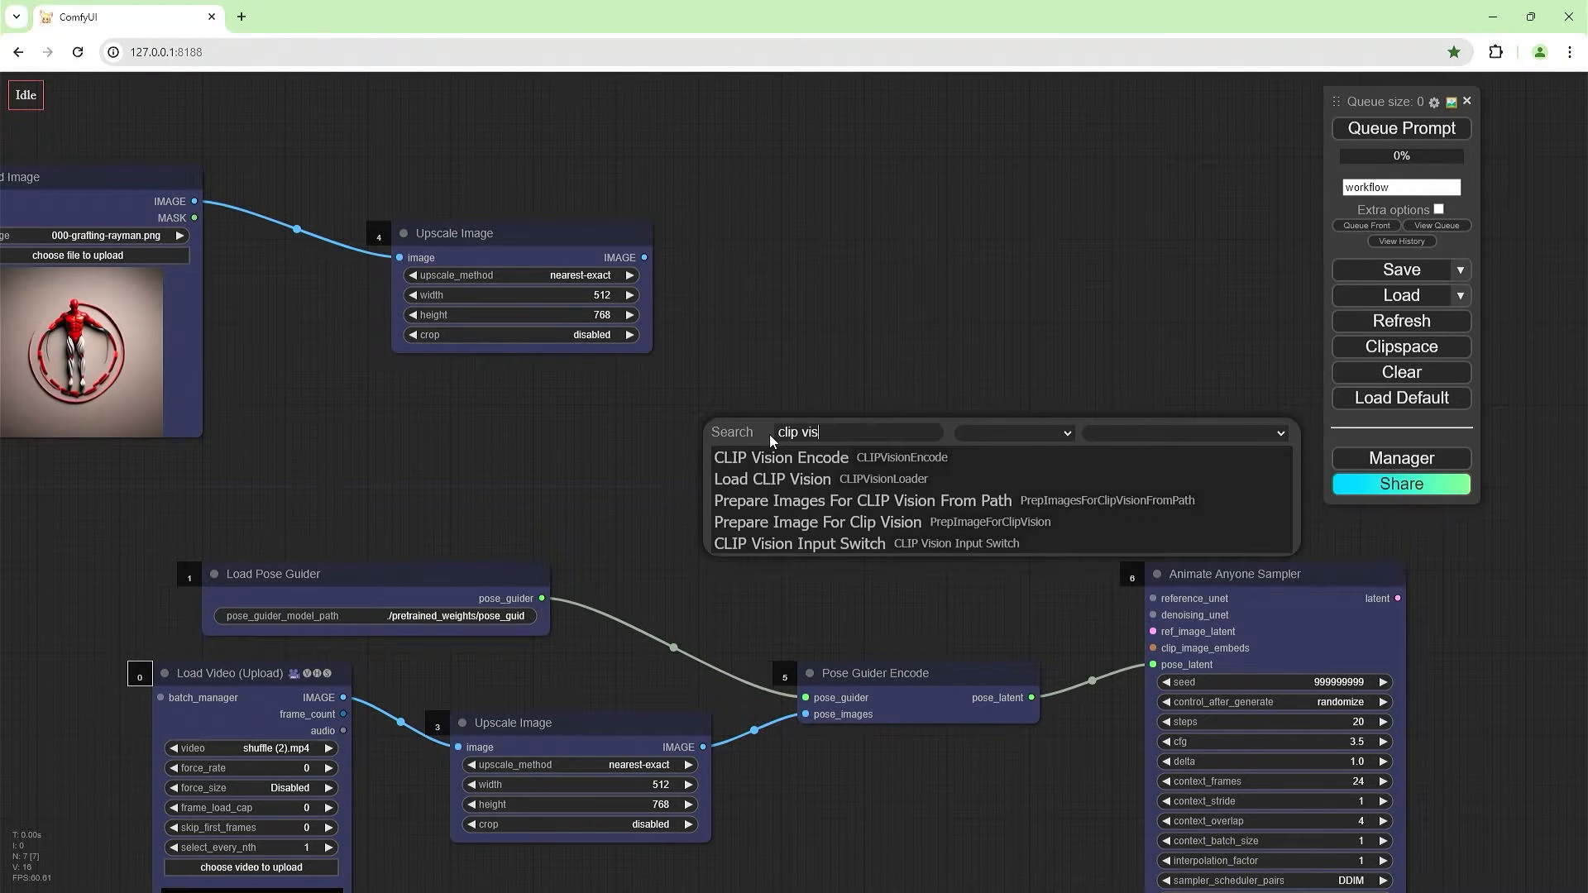
# Add CLIP Vision Encode with a pytorch_model.bin CLIP Vision loader, plus a VAE Encode node.
pyautogui.click(781, 457)
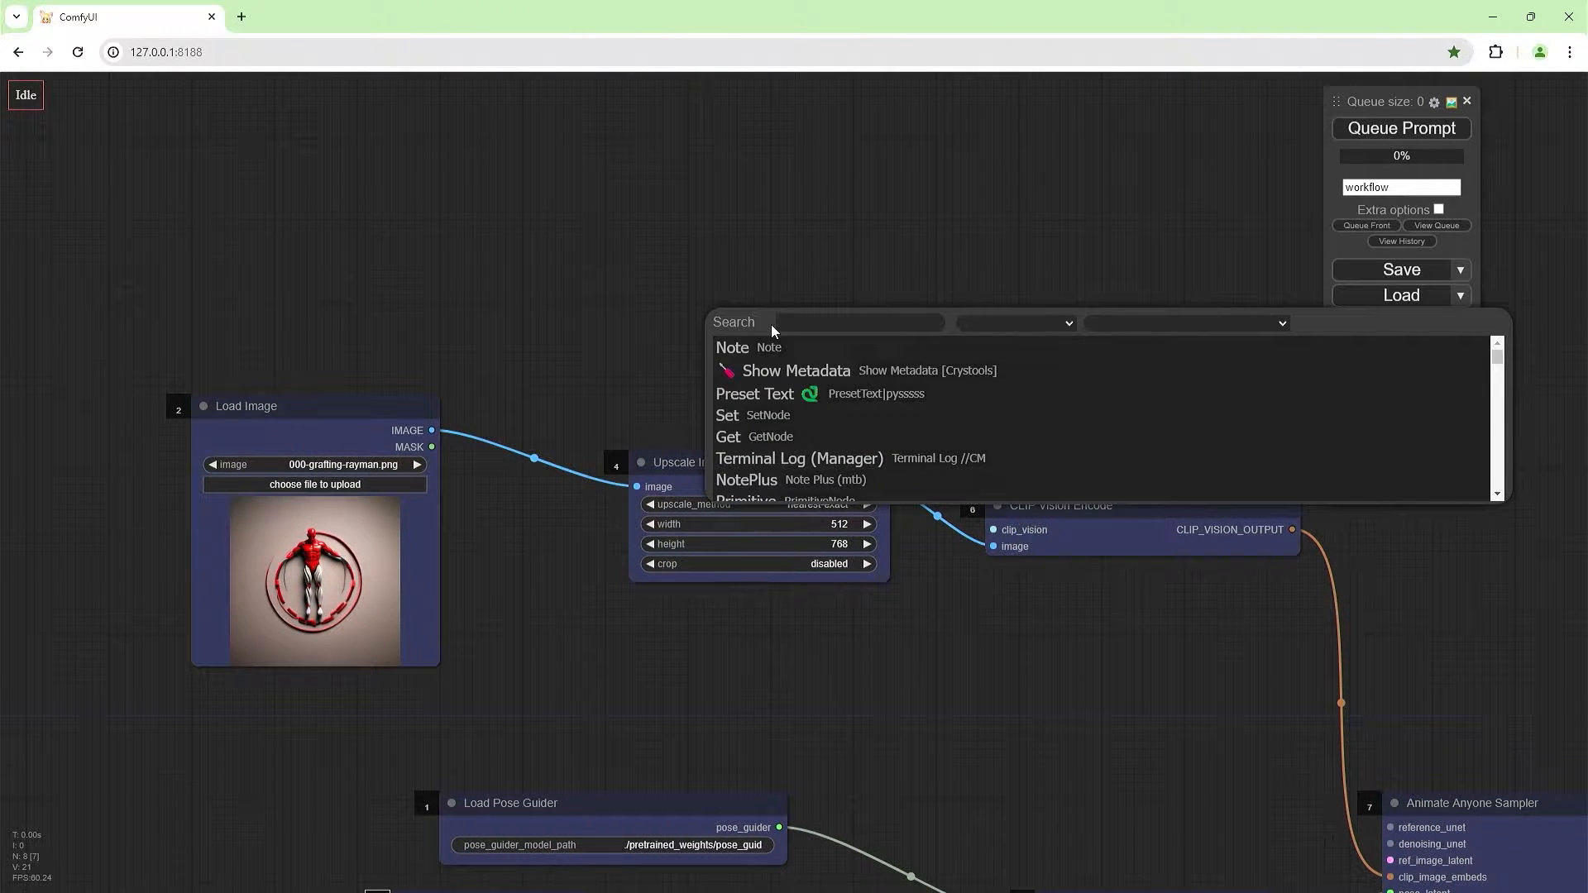
pyautogui.write('load clip visio')
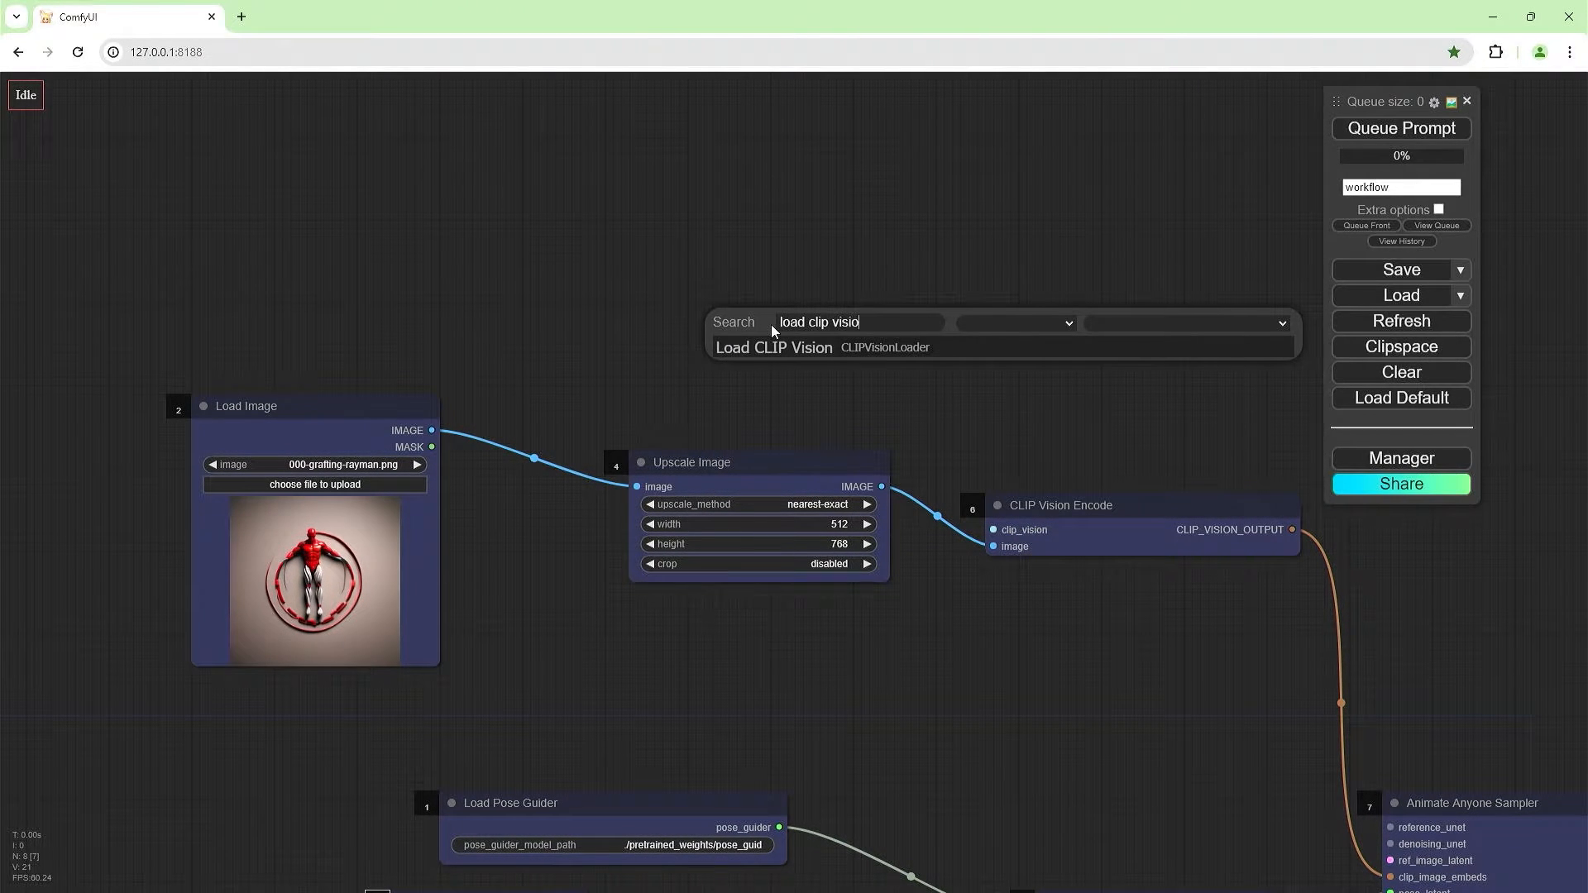
pyautogui.click(773, 347)
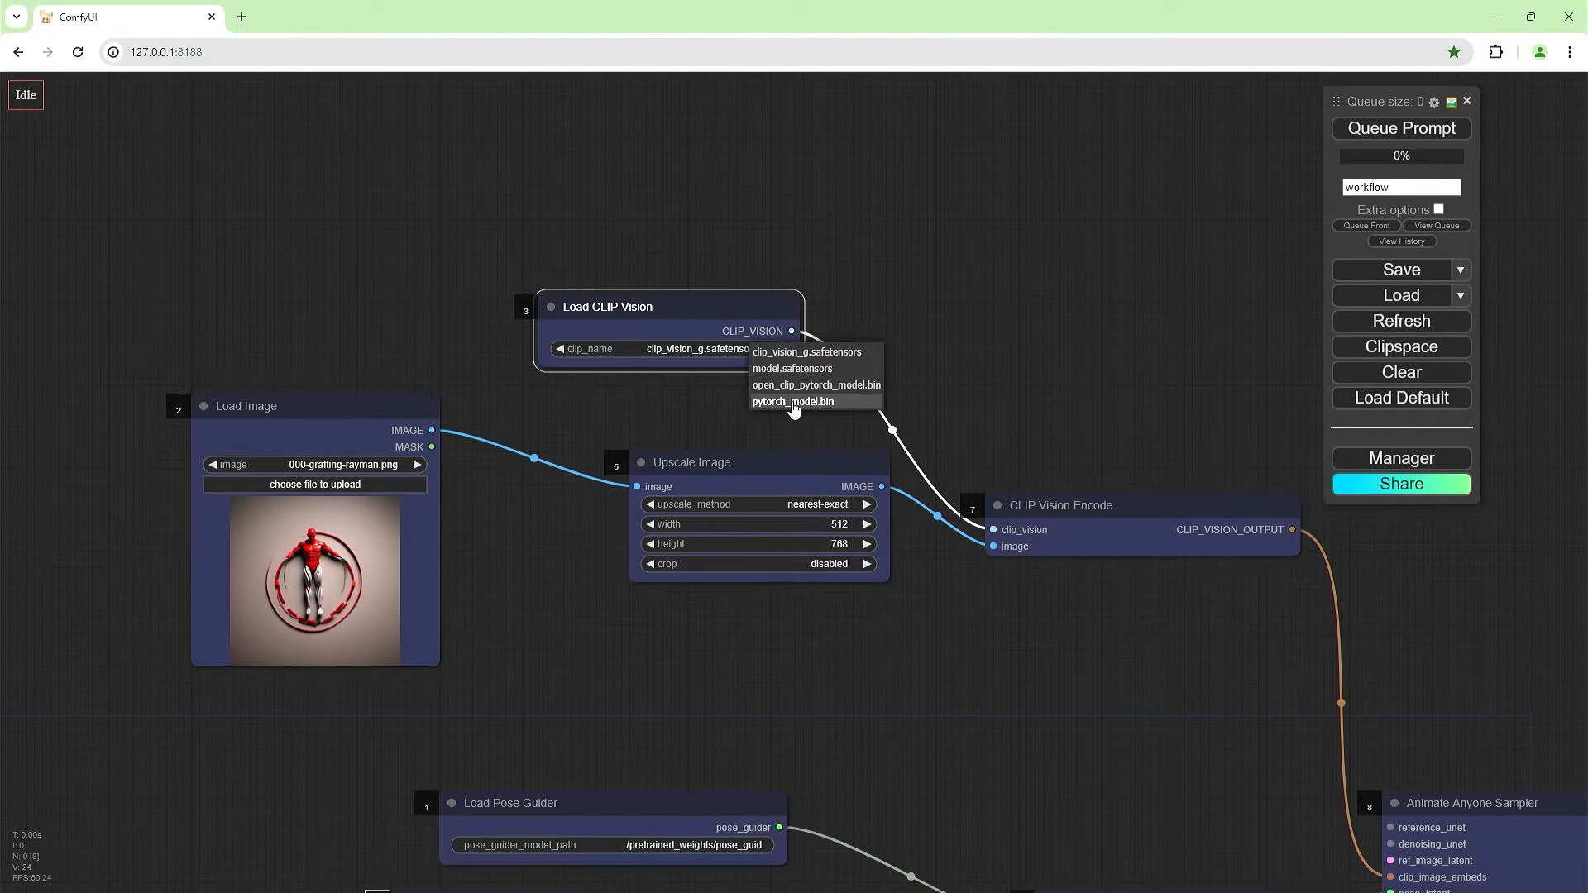
pyautogui.click(793, 401)
pyautogui.write('vae')
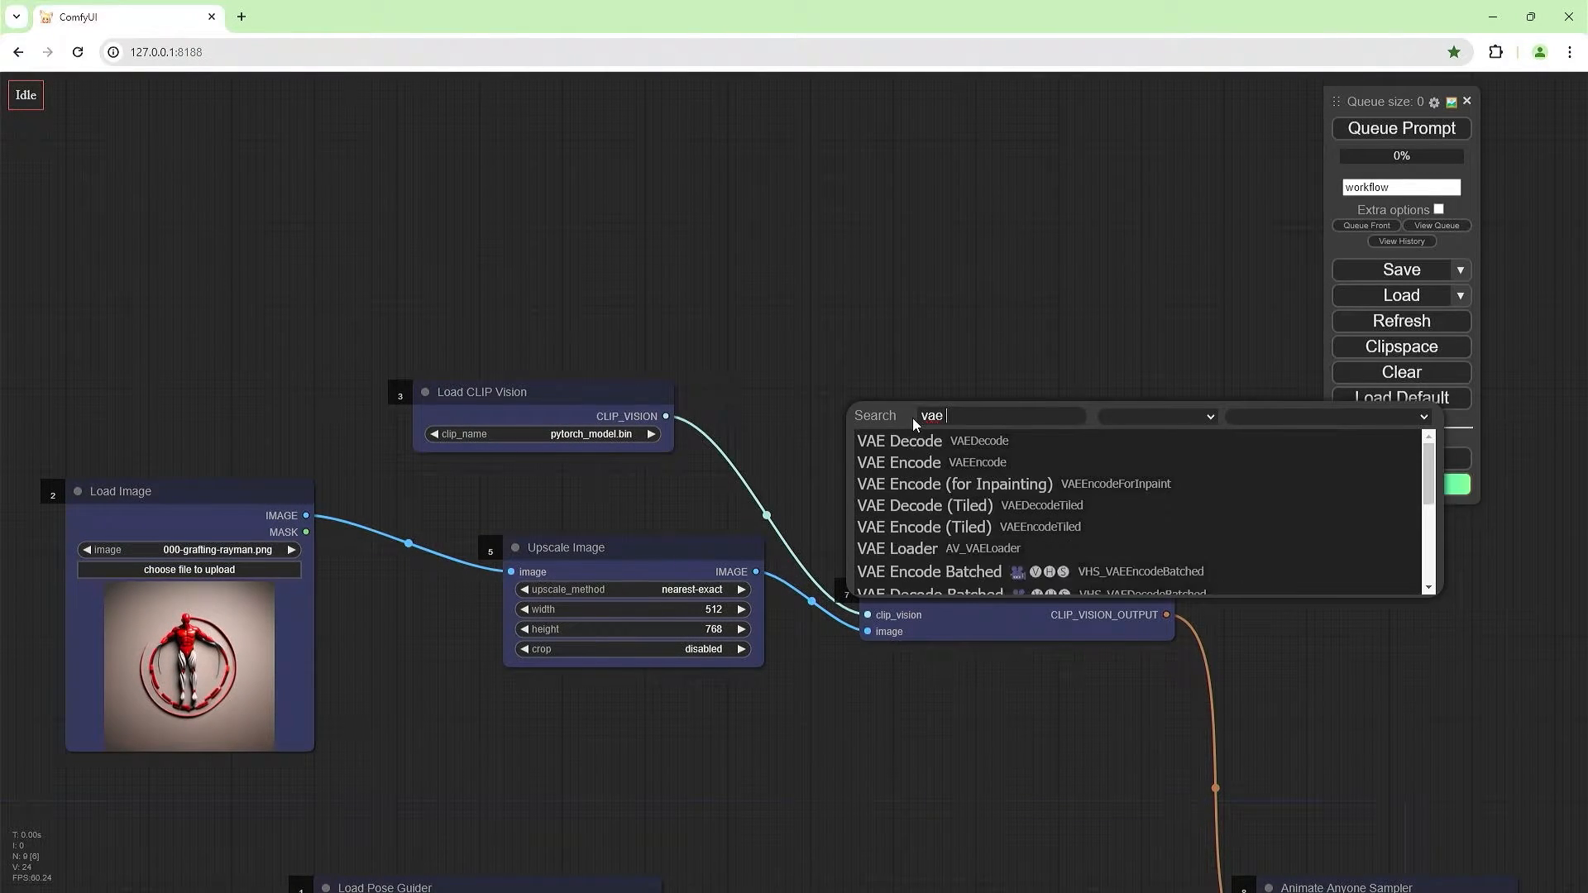
pyautogui.click(898, 461)
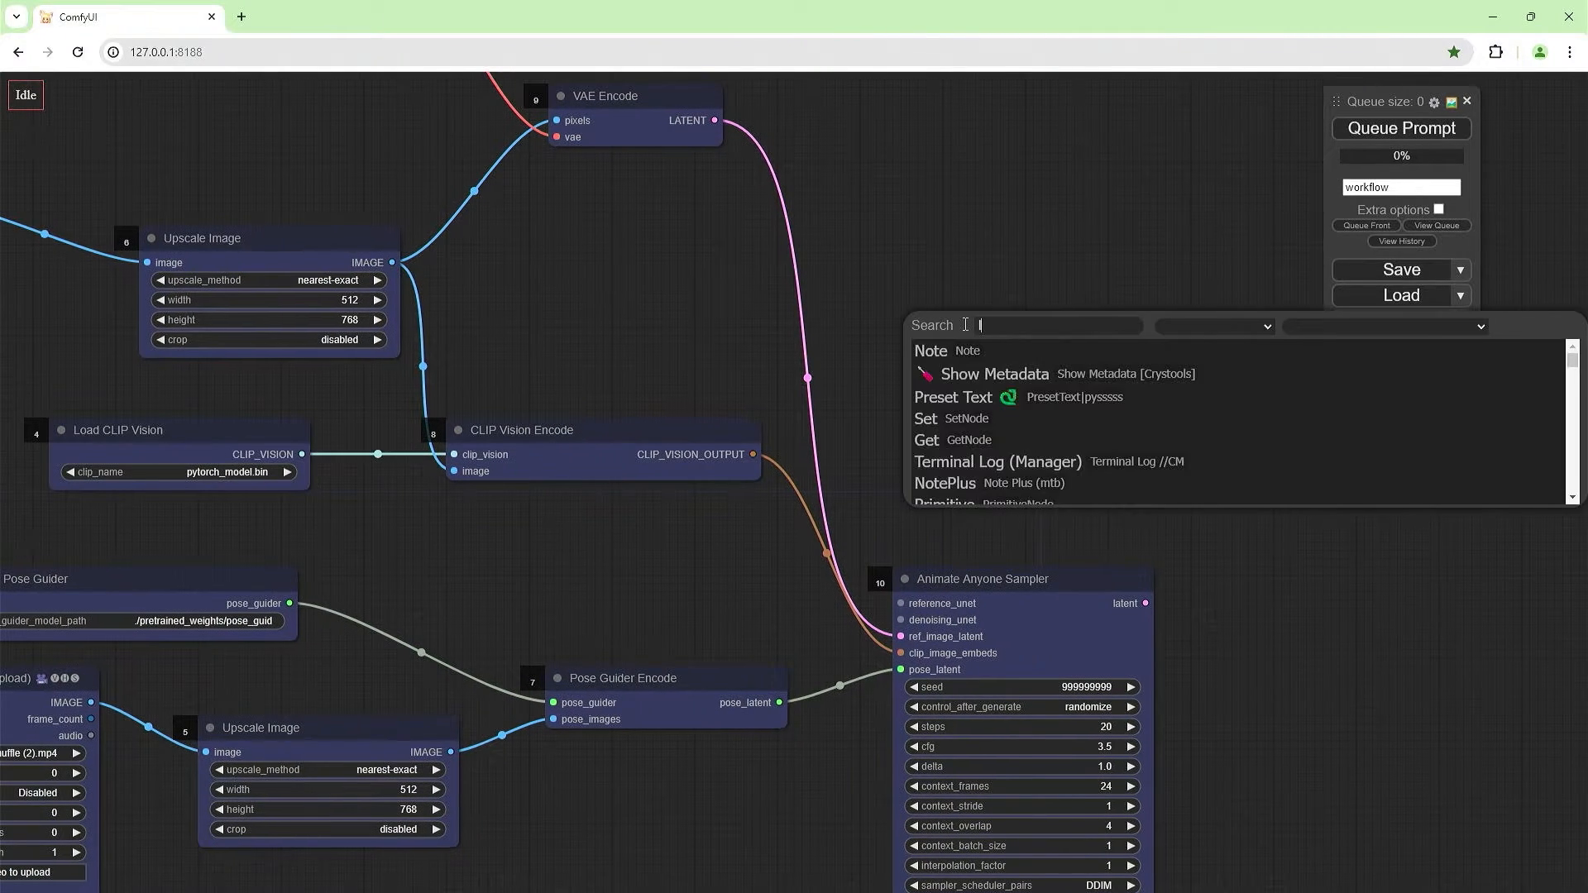
# Add UNet2D and UNet3D ConditionModel loaders wired to reference_unet and denoising_unet.
pyautogui.write('load u')
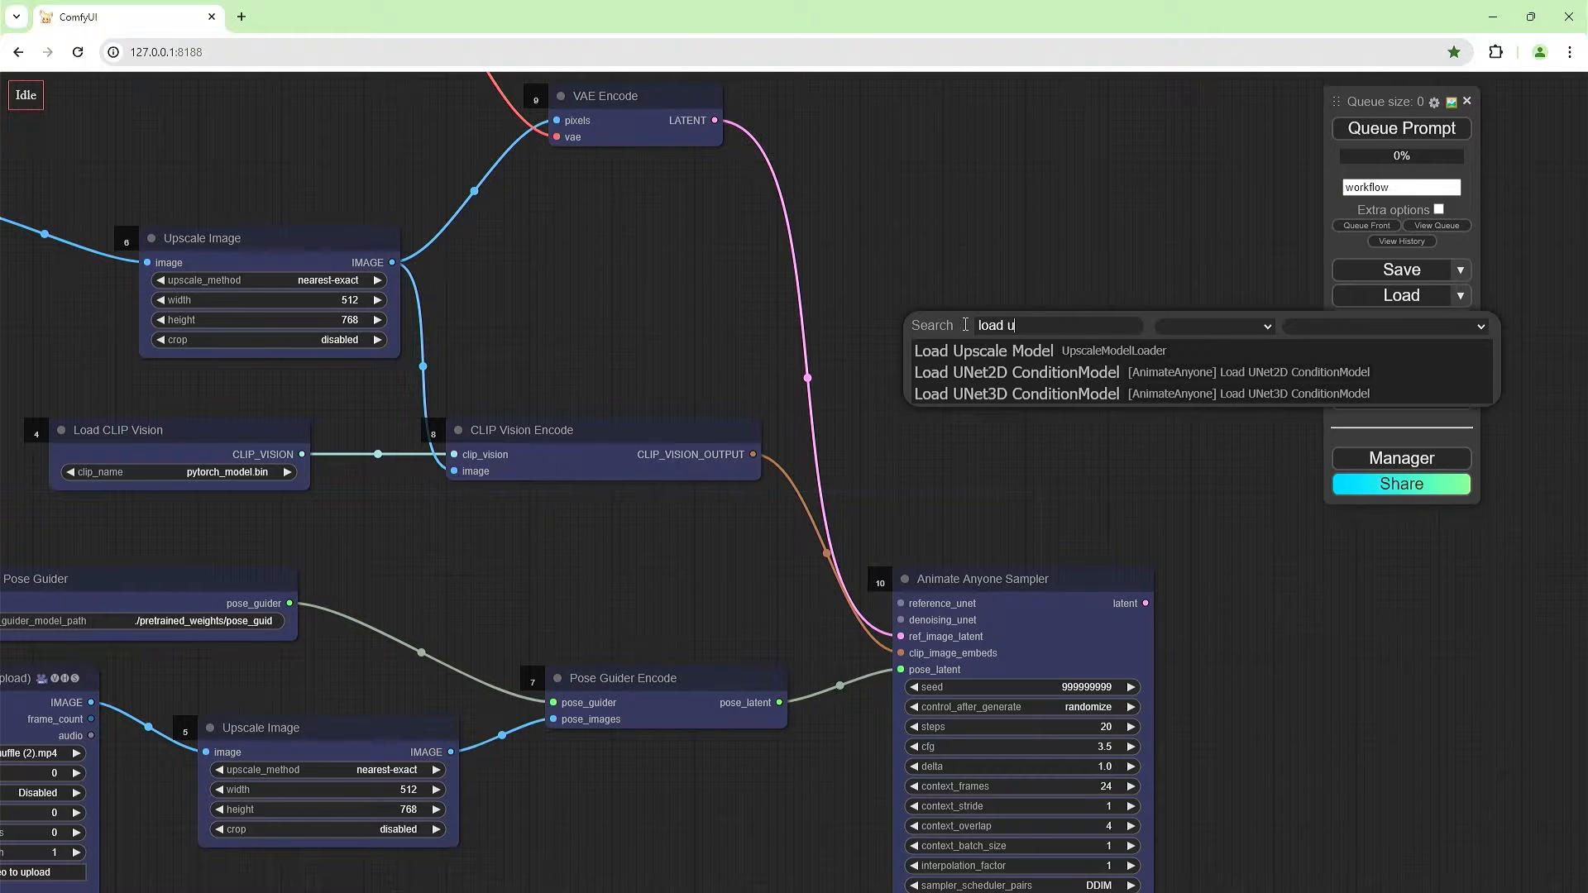
pyautogui.moveTo(1015, 372)
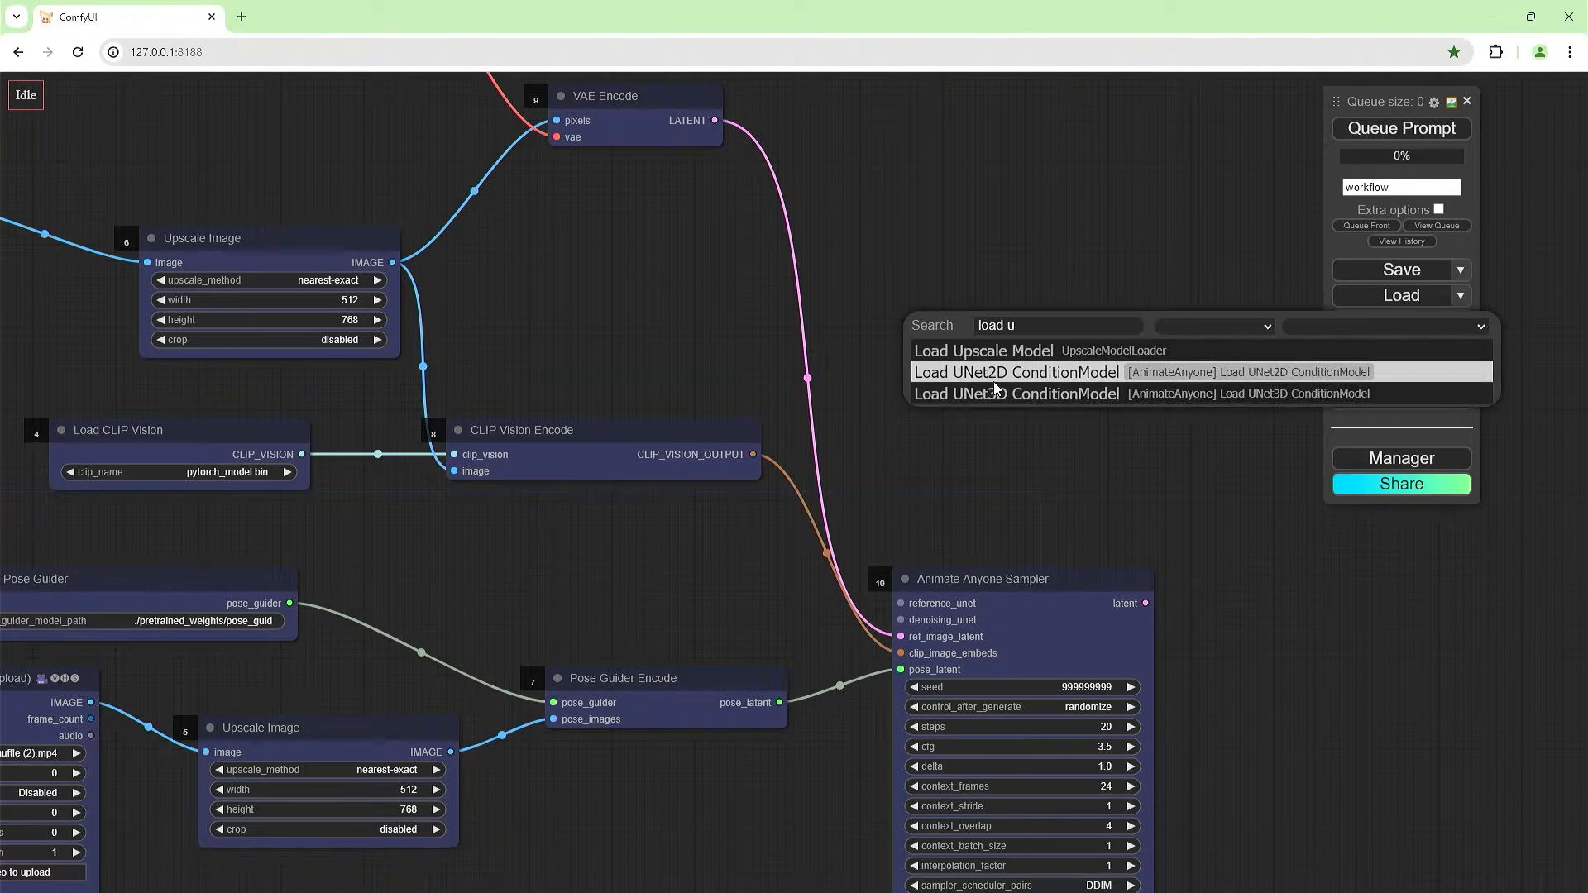
pyautogui.click(1015, 372)
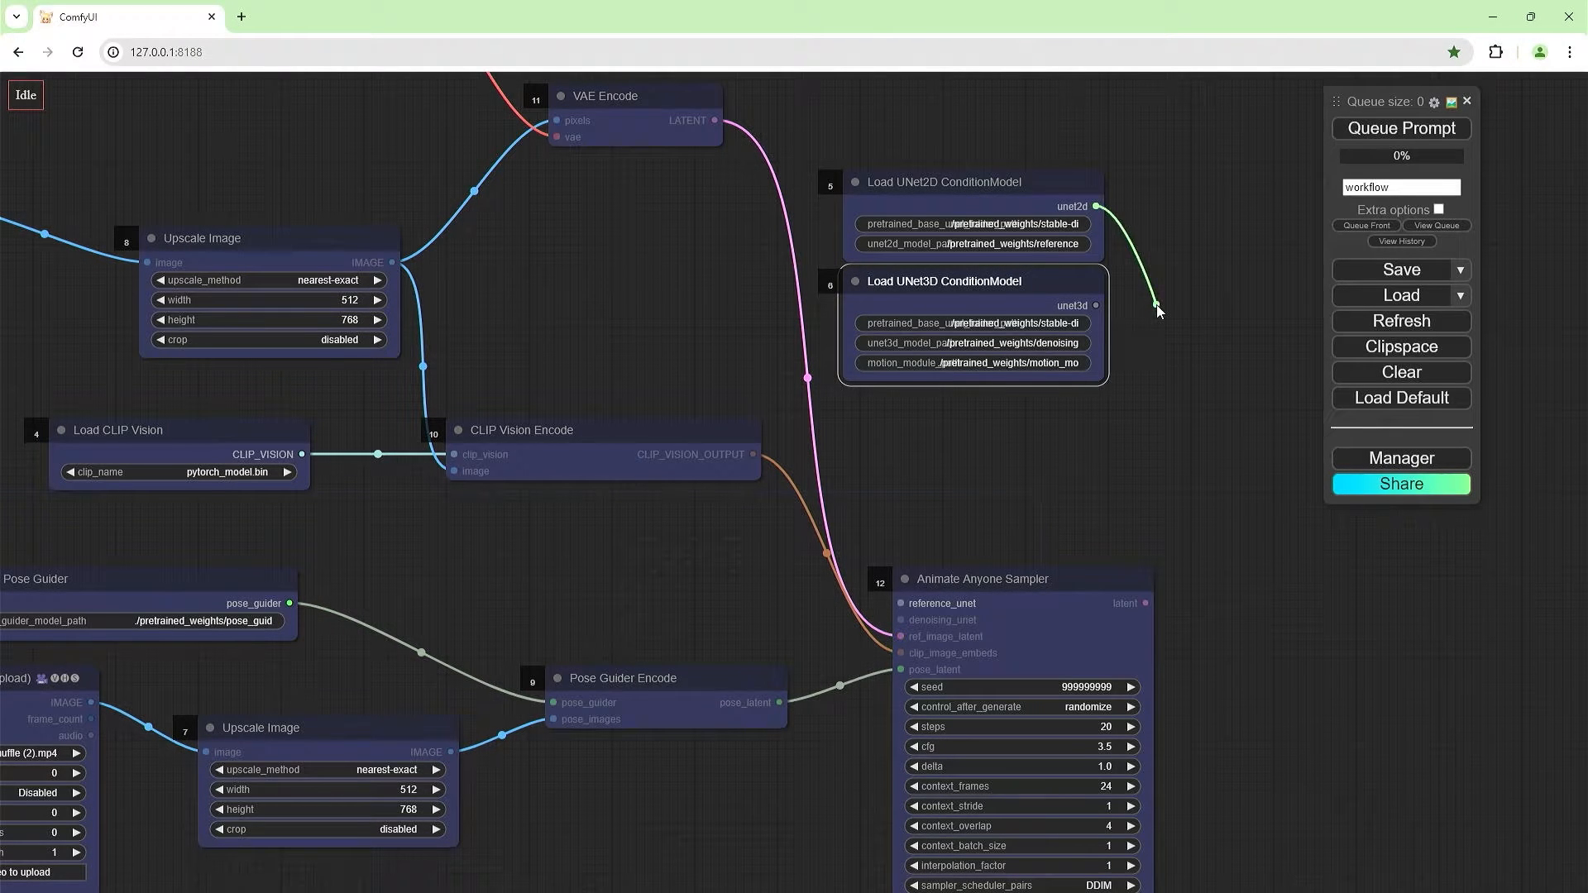
pyautogui.moveTo(942, 280); pyautogui.dragTo(893, 330)
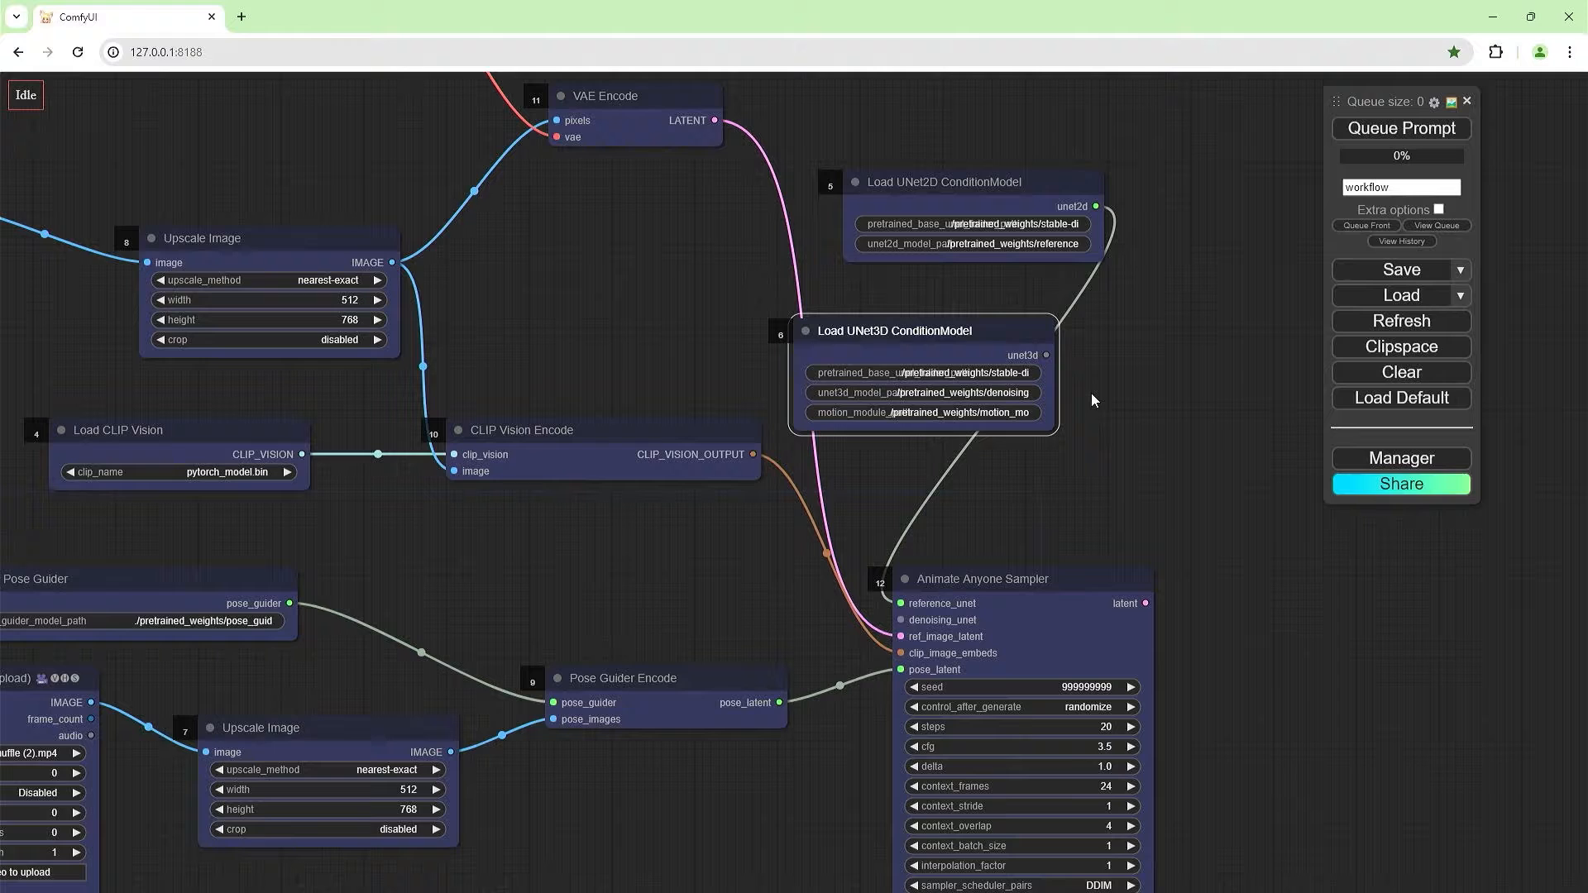
pyautogui.moveTo(1051, 355); pyautogui.dragTo(901, 620)
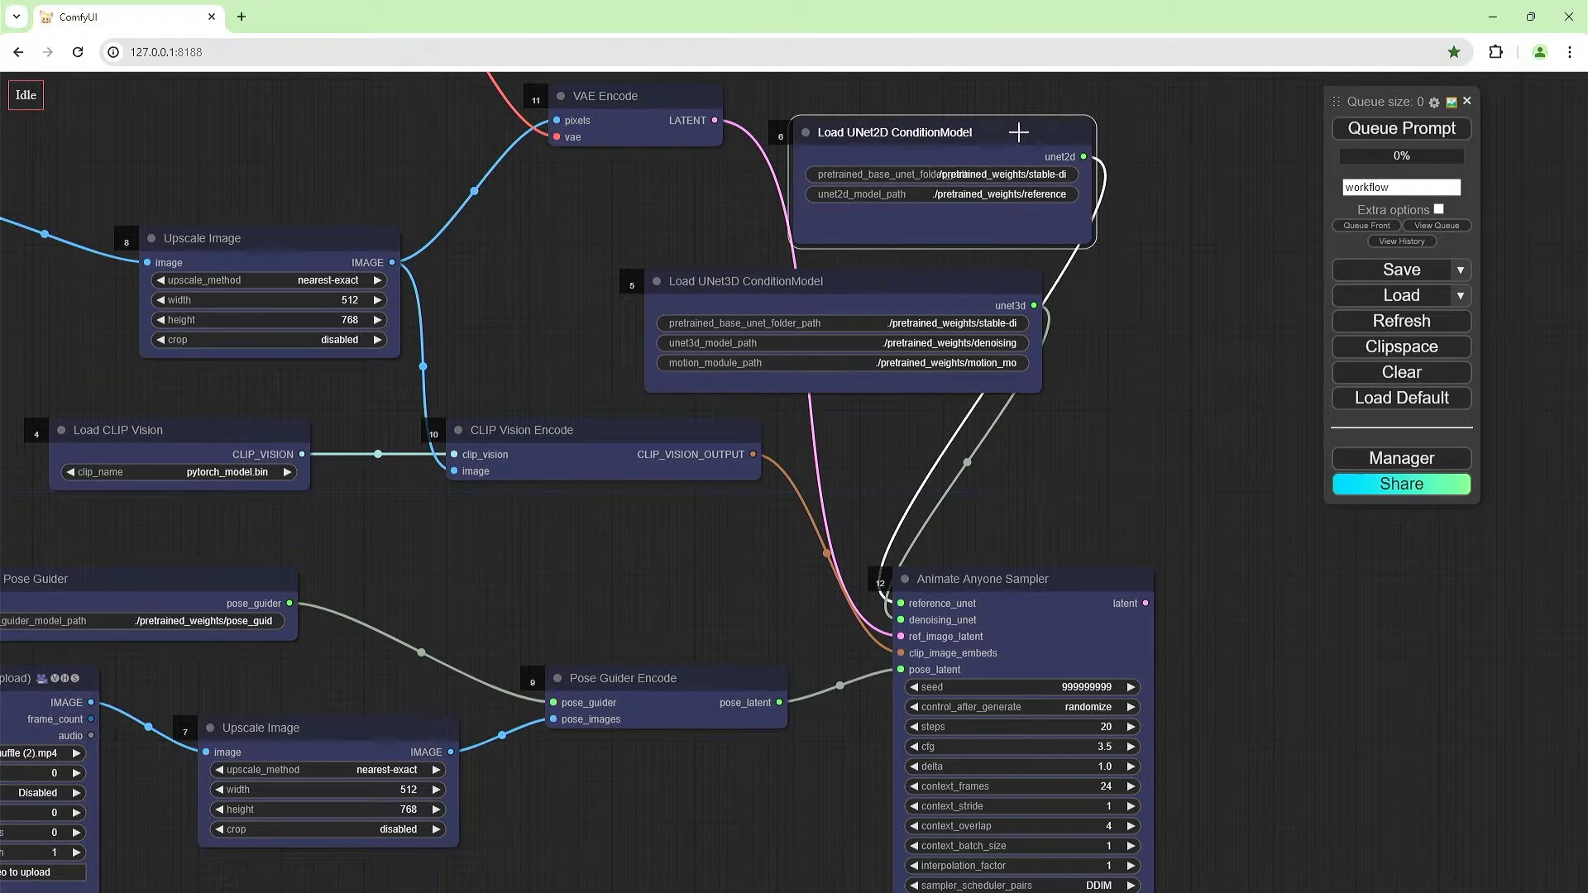
pyautogui.moveTo(942, 131); pyautogui.dragTo(892, 132)
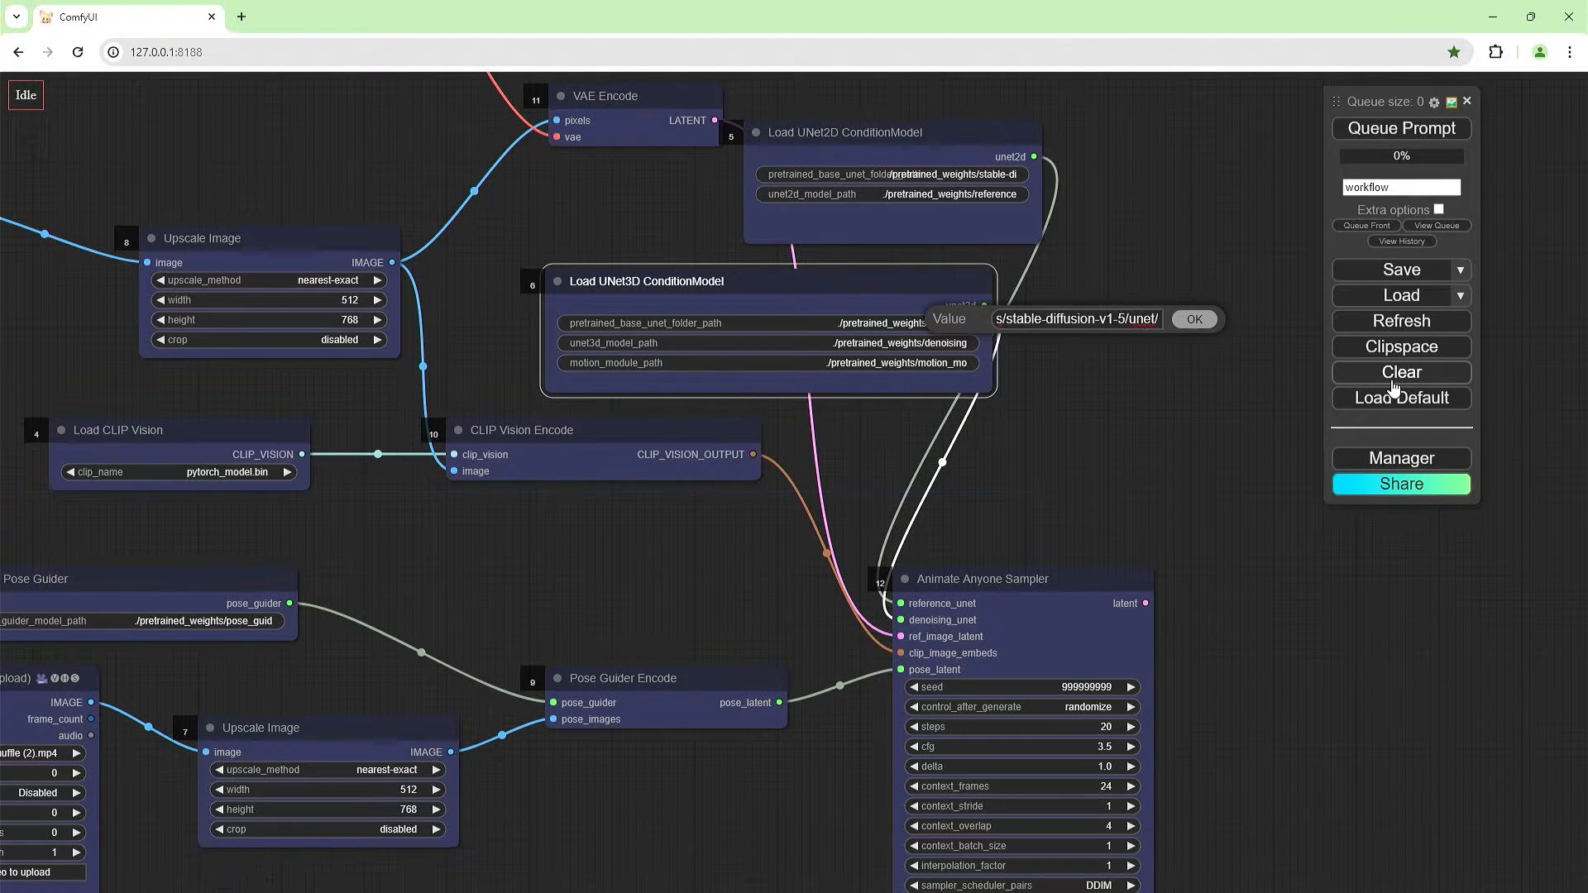
# Set the base UNet folder, motion module and reference UNet model paths.
pyautogui.click(1193, 319)
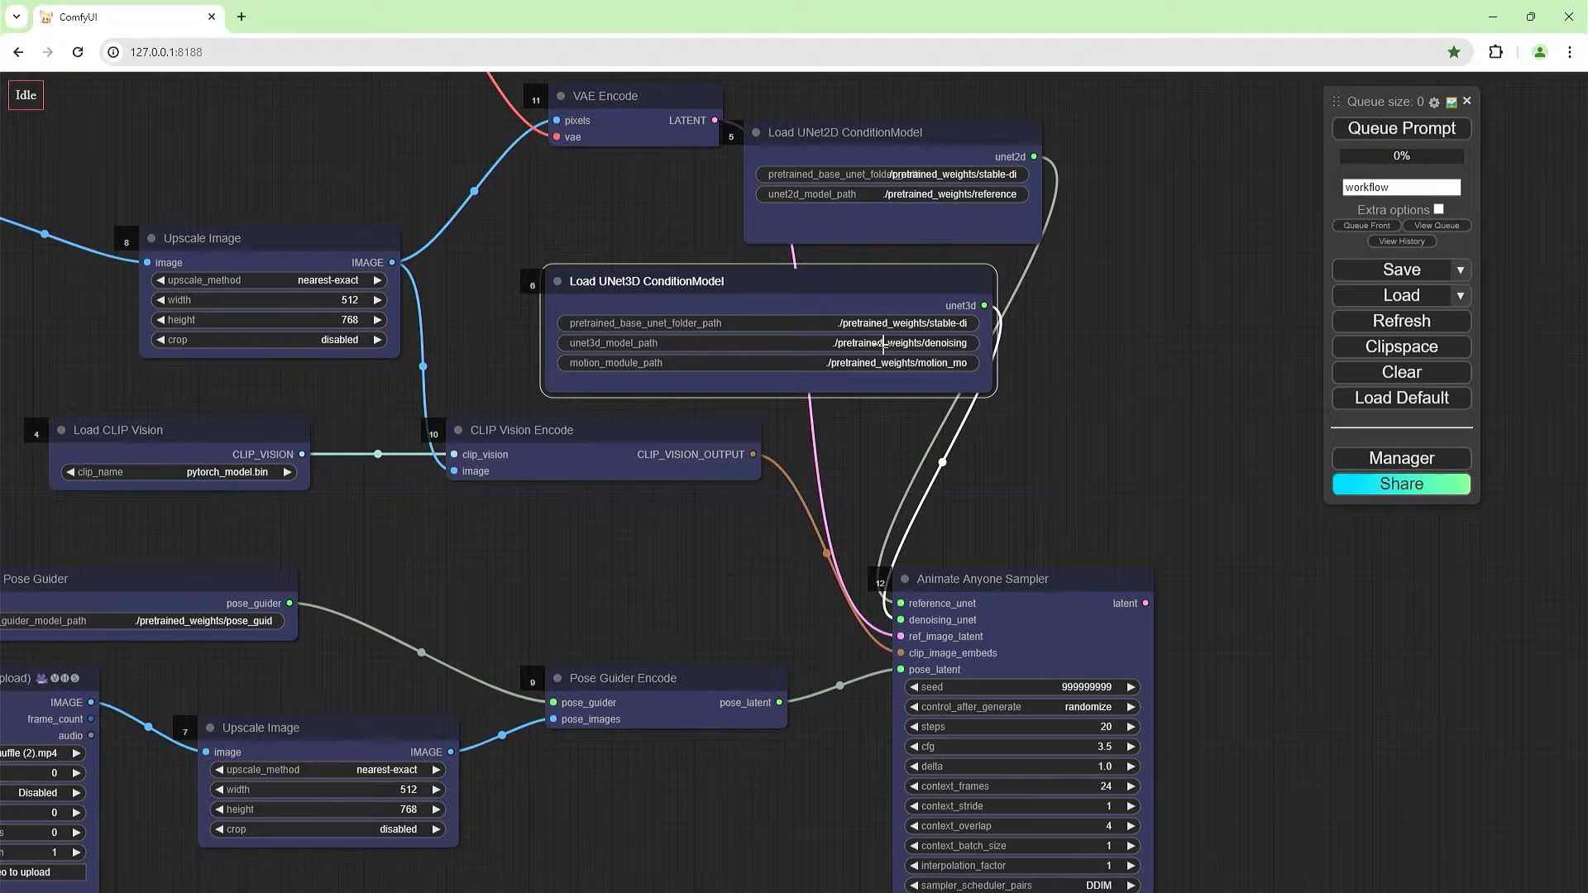
pyautogui.doubleClick(881, 343)
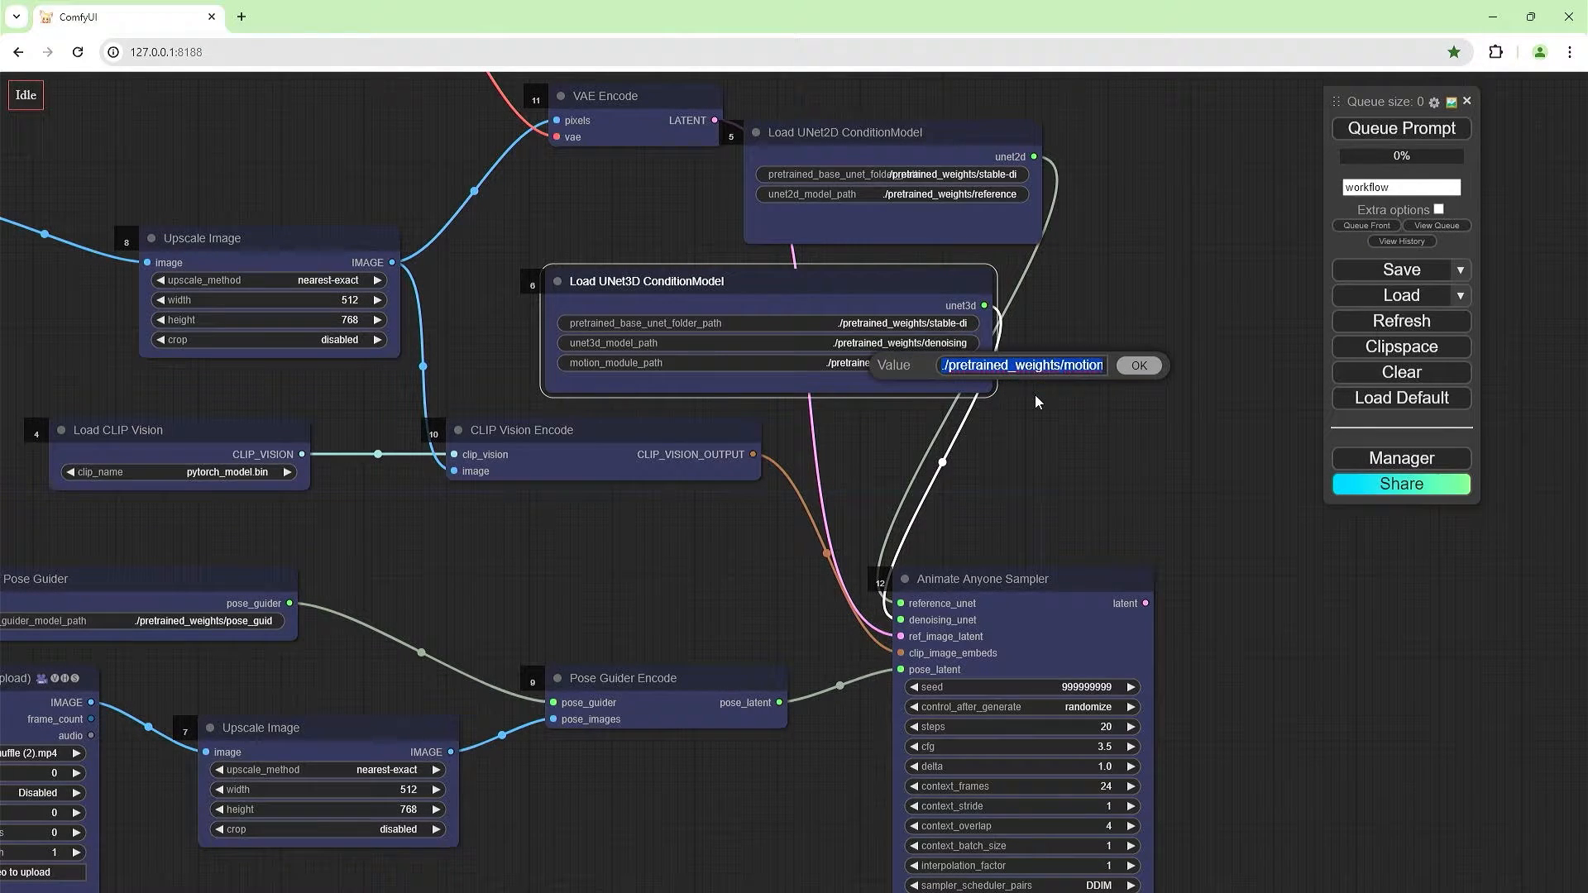
pyautogui.click(1137, 366)
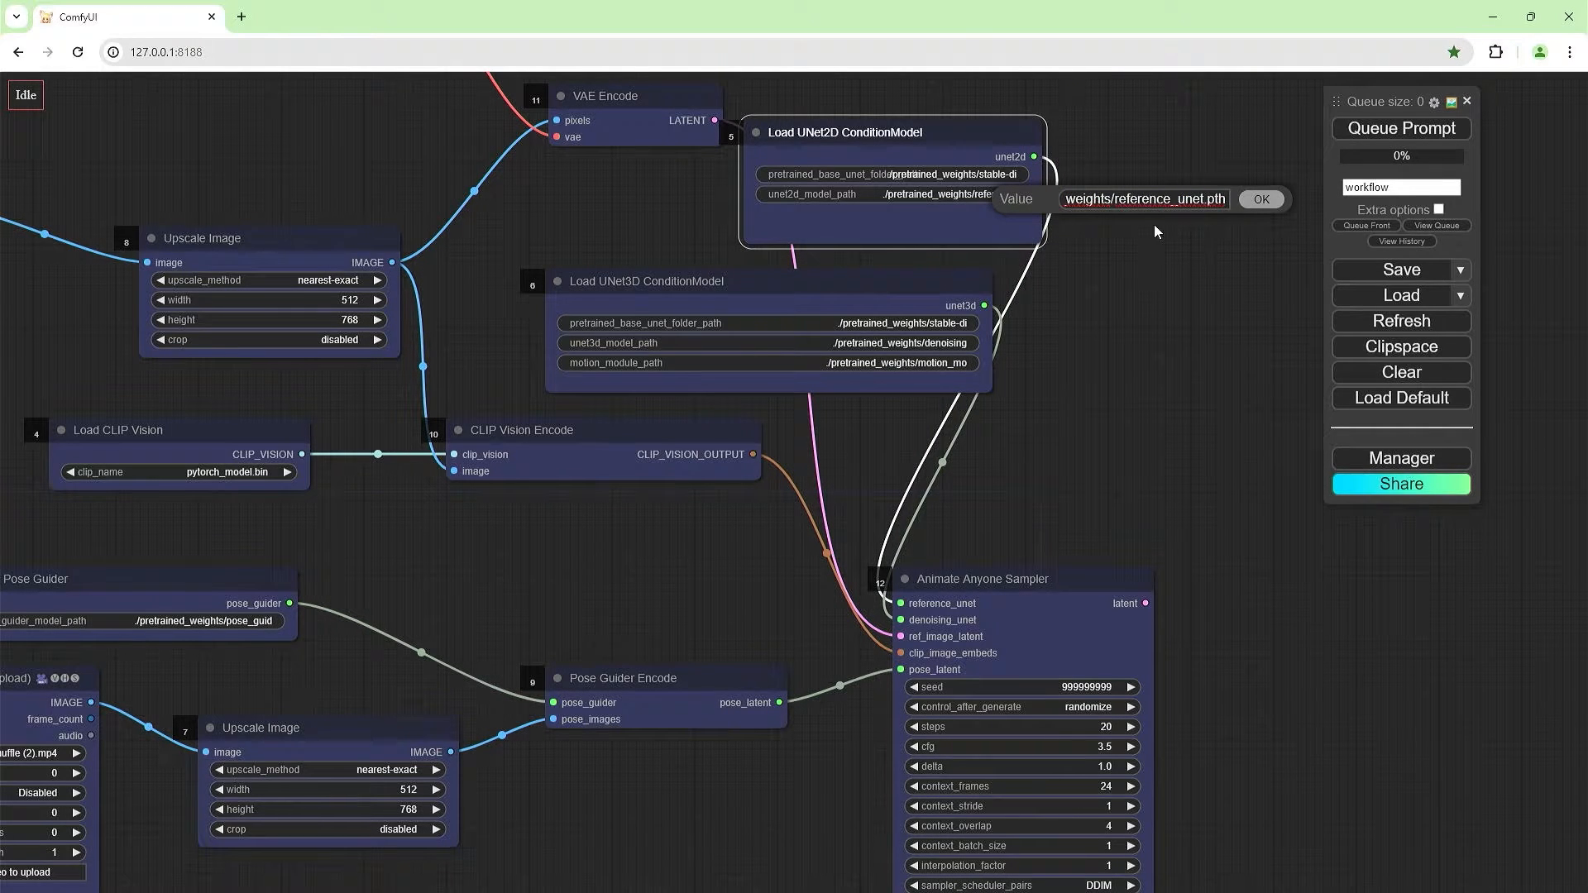
pyautogui.click(1260, 199)
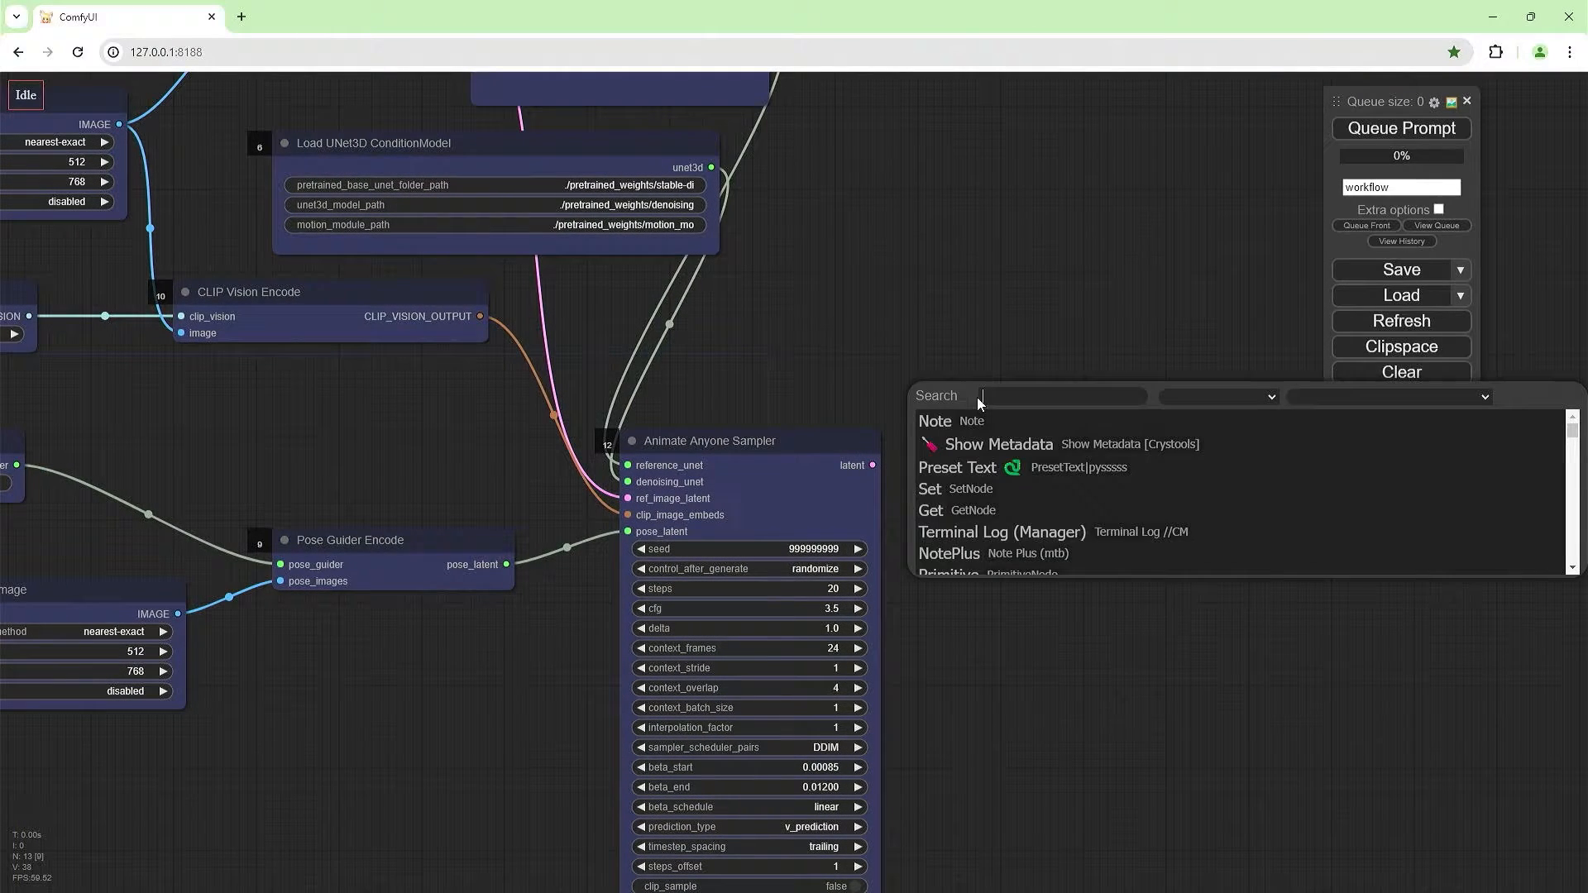
# Add VAE Decode and Save Image Extended, naming the Video Combine output PoseToVideo.
pyautogui.write('vae decode')
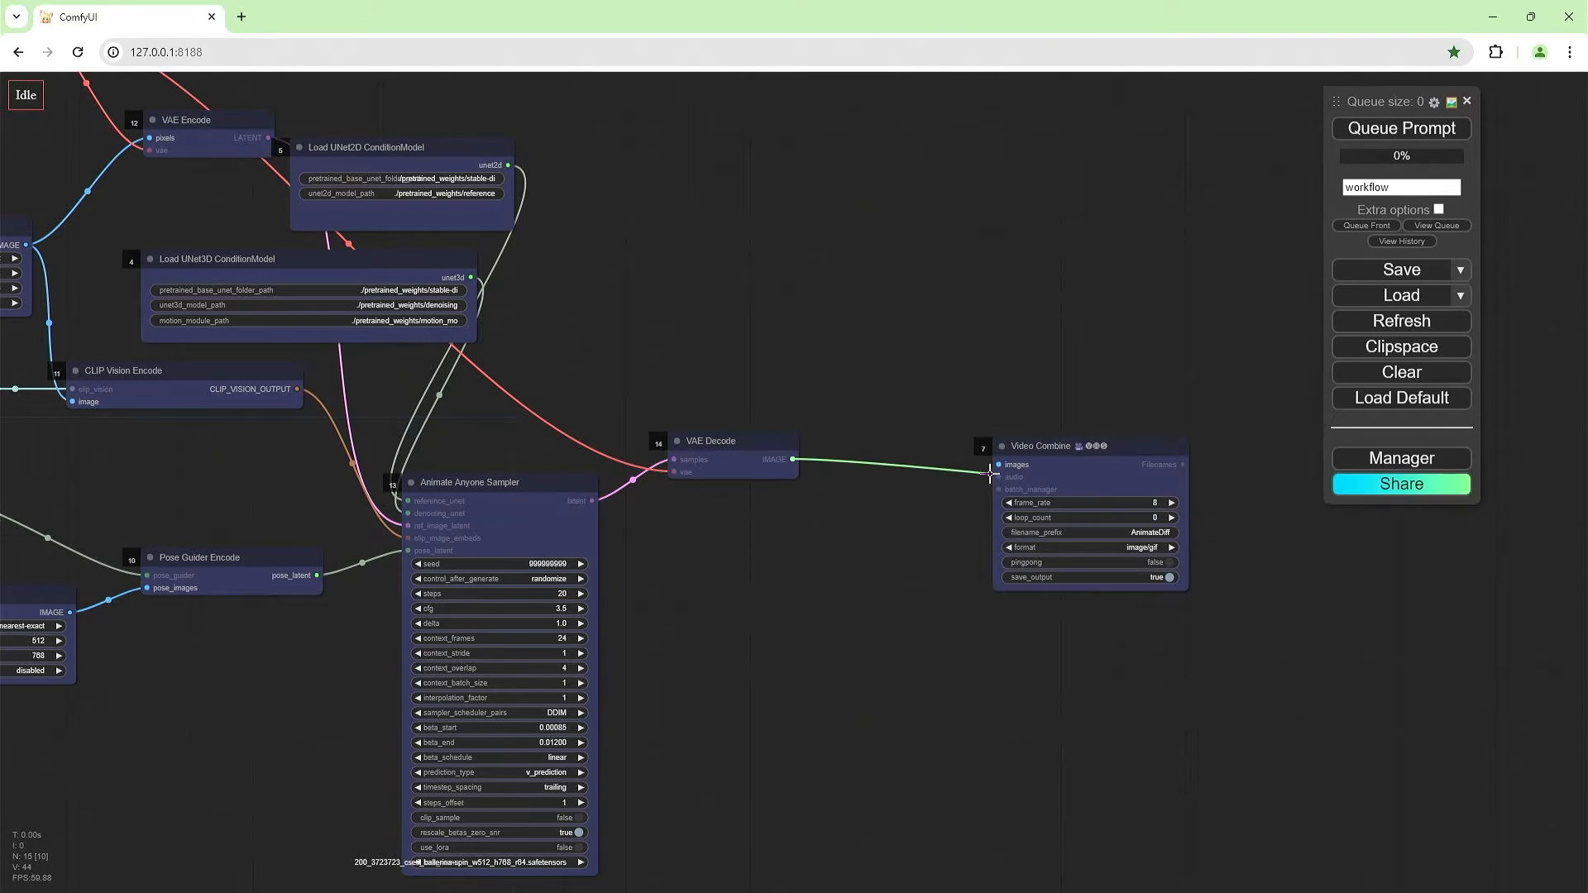
pyautogui.write('save image ex')
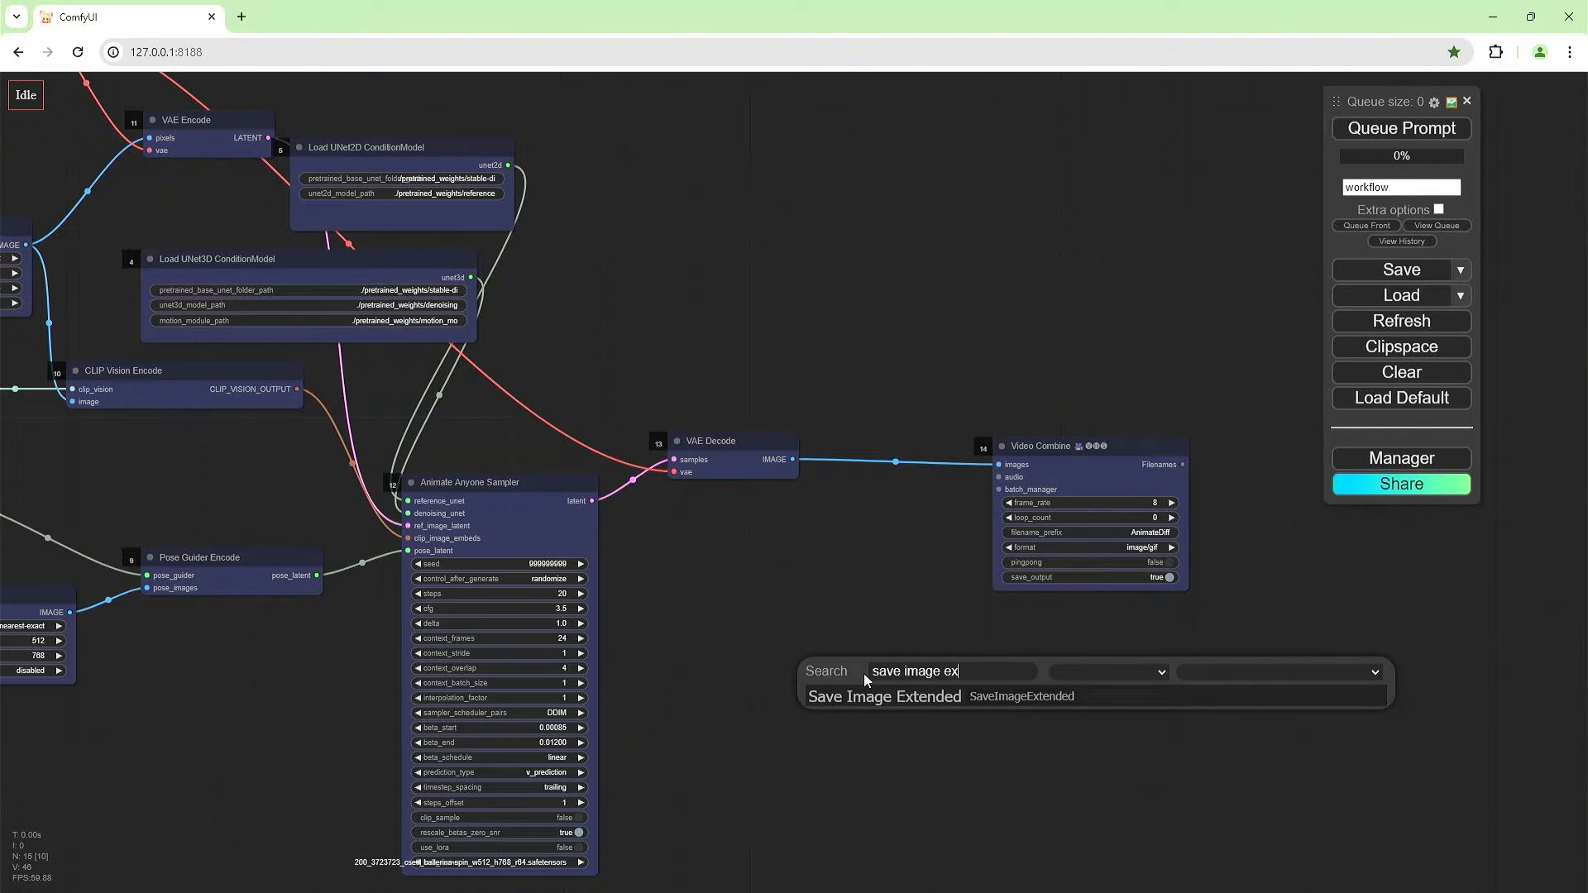
pyautogui.click(884, 696)
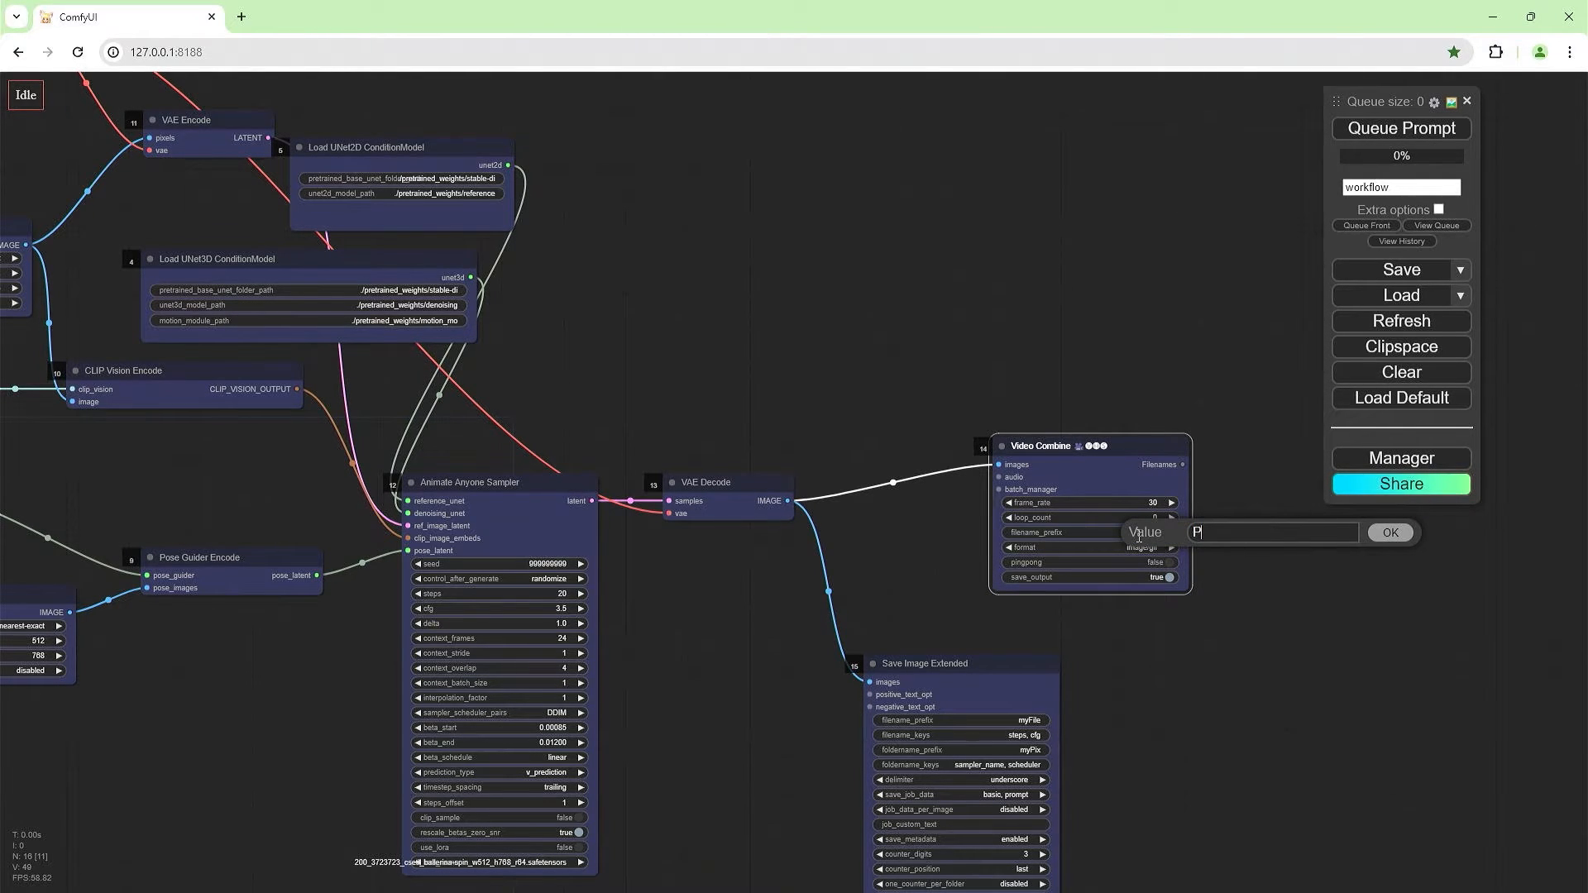
pyautogui.write('PoseToVideo')
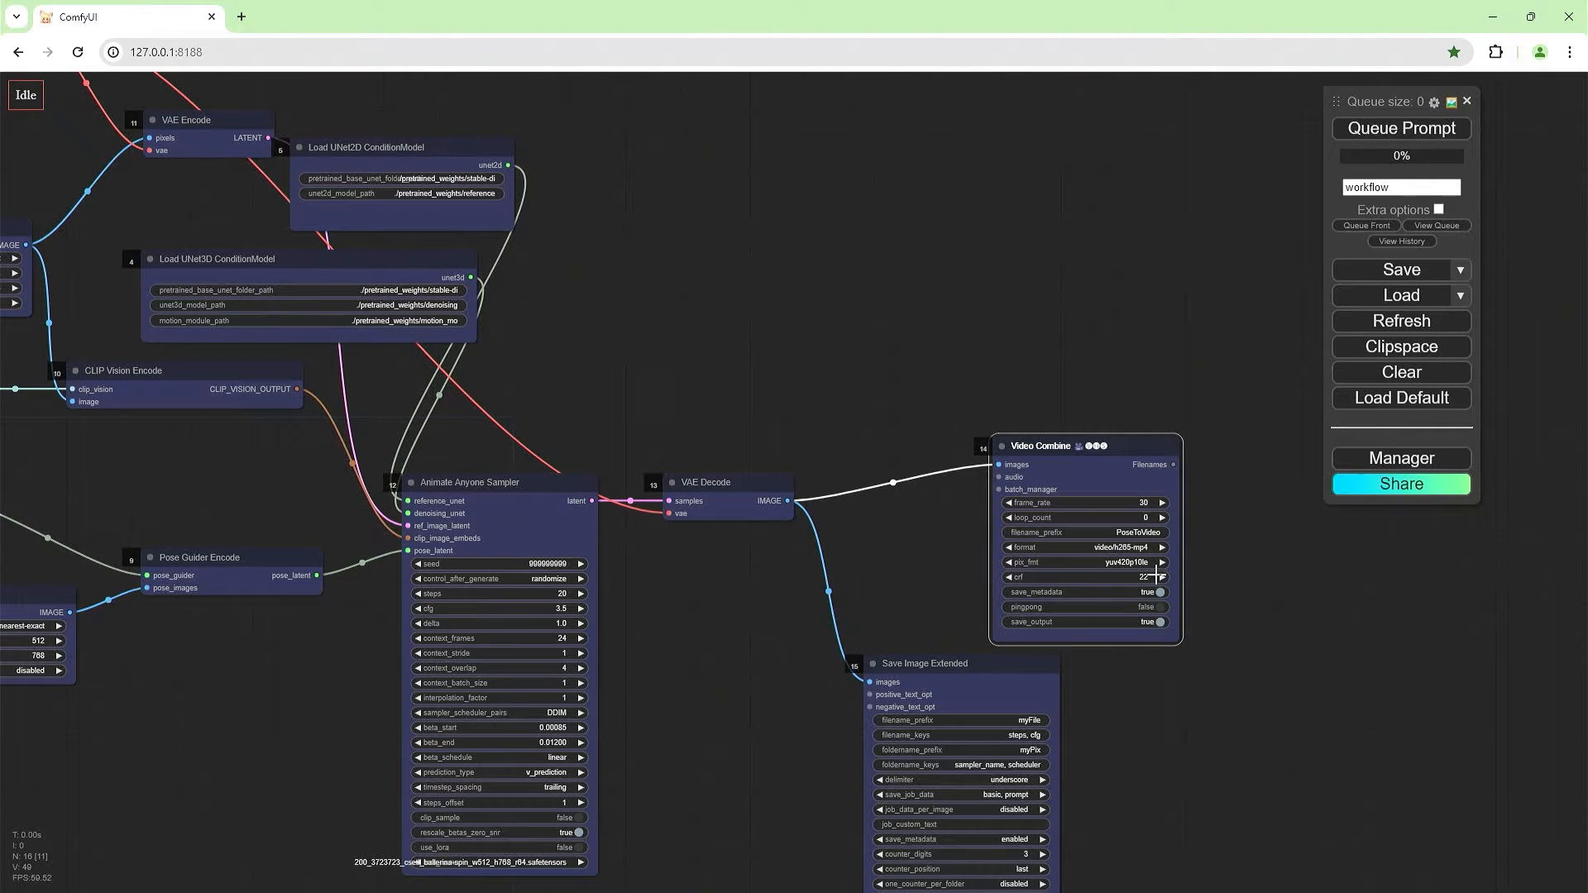
pyautogui.moveTo(1208, 677)
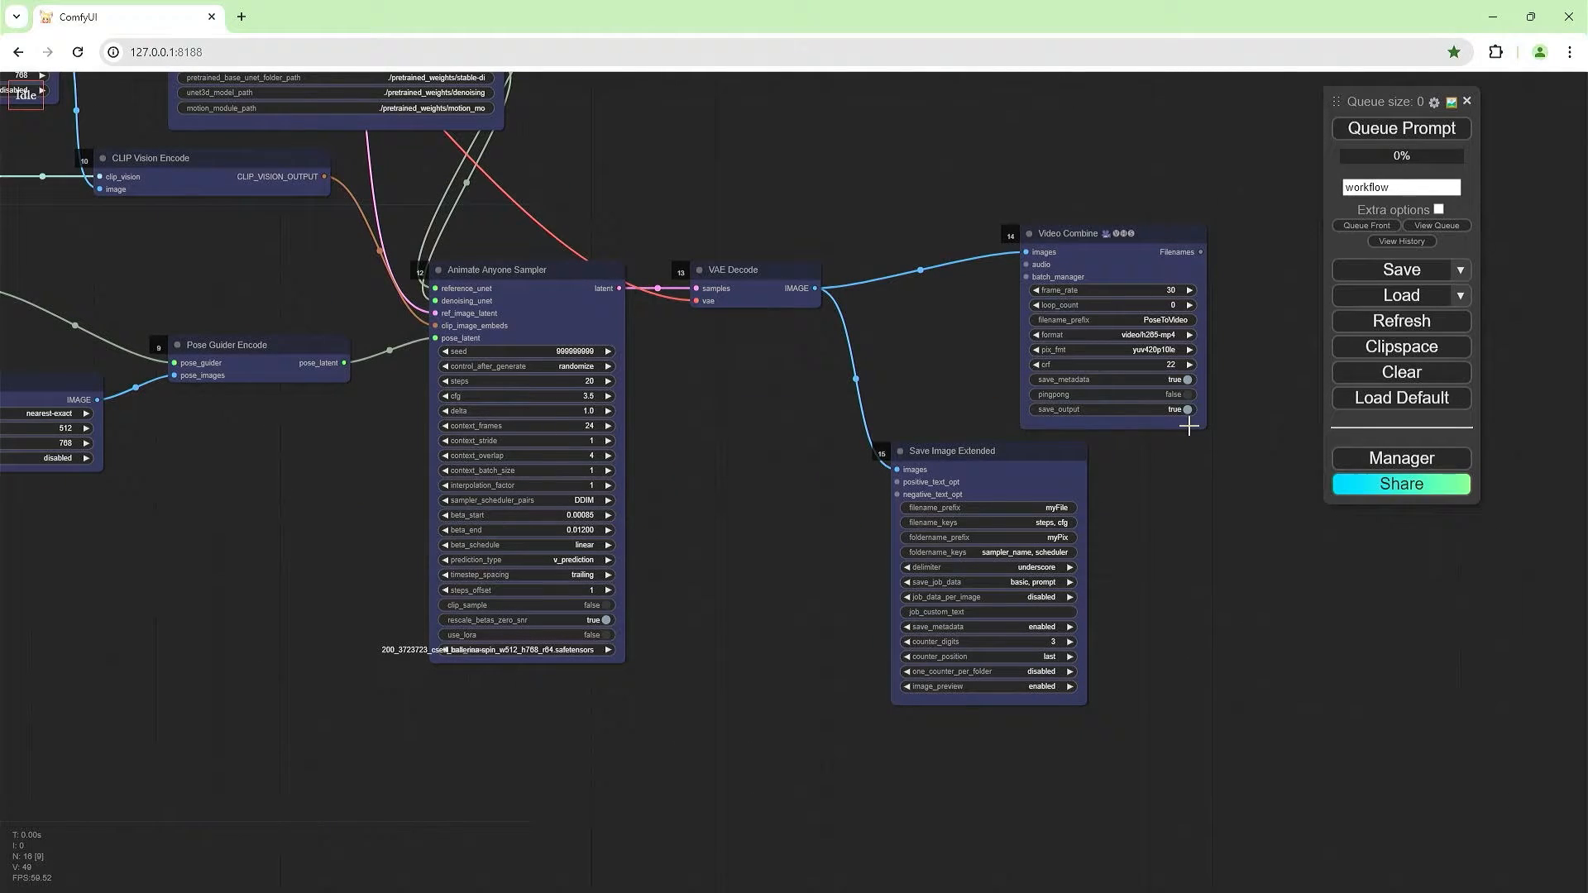
pyautogui.moveTo(1025, 497)
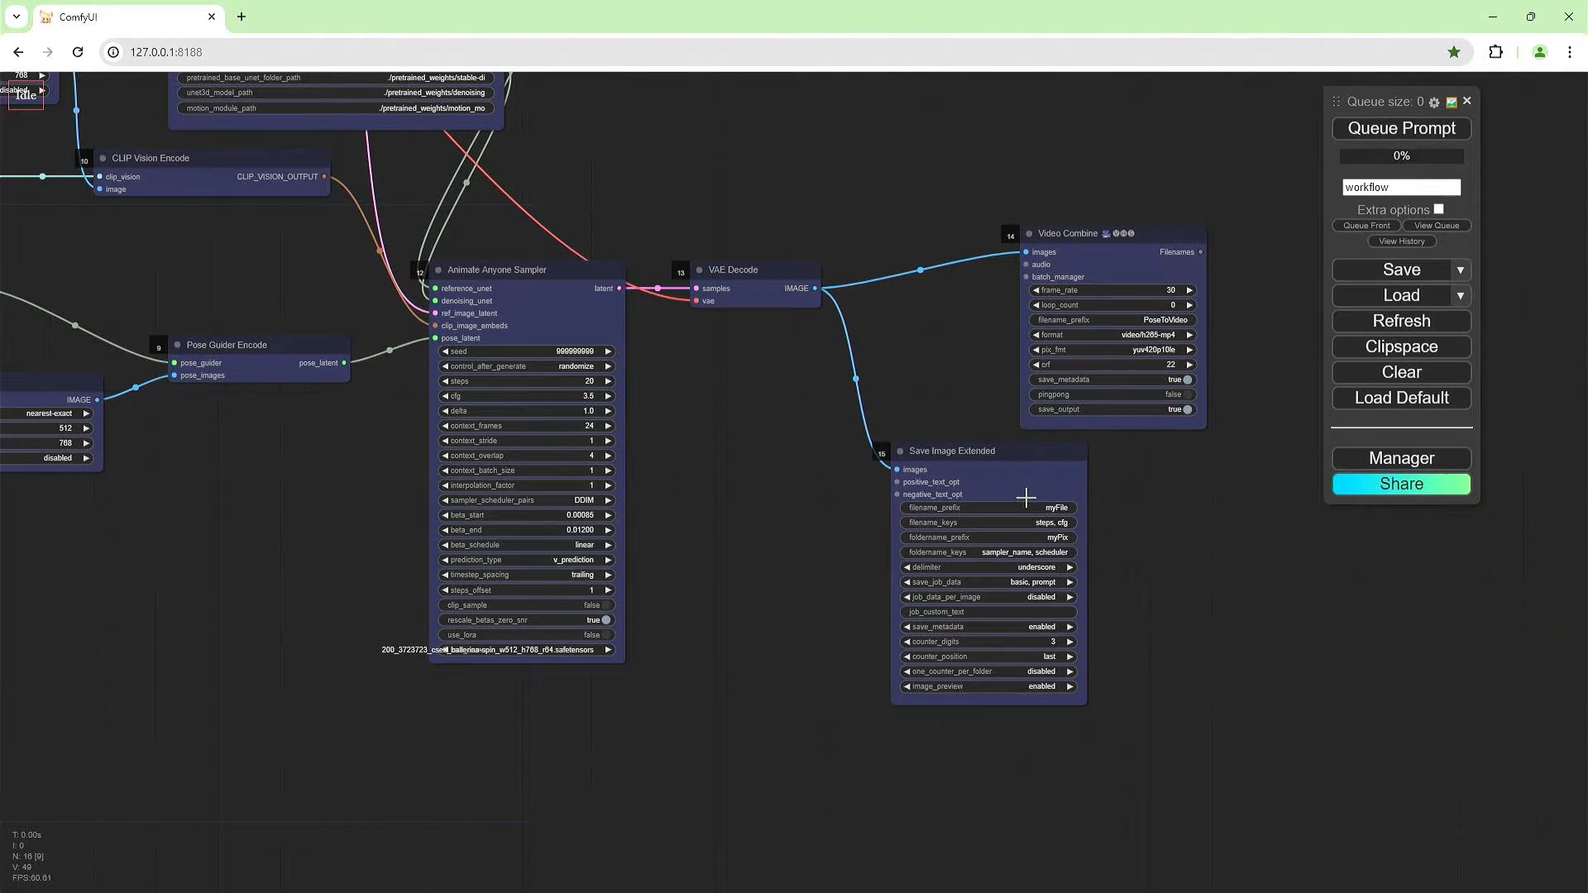
# Change the Save Image Extended filename prefix to a PoseToVideo-based name.
pyautogui.doubleClick(1053, 507)
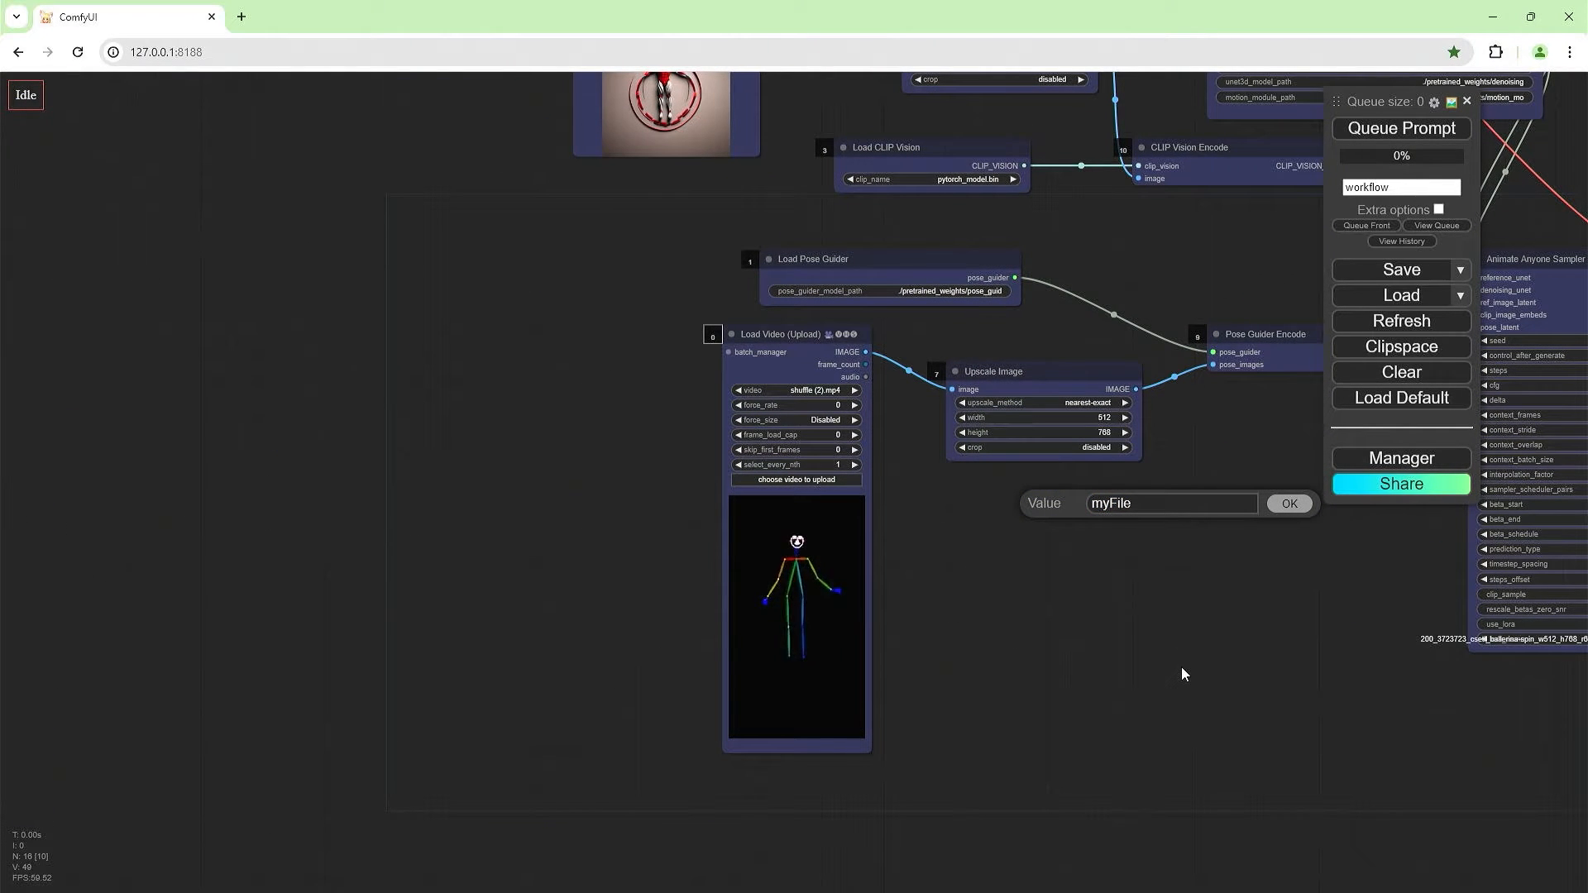
pyautogui.moveTo(1186, 673); pyautogui.dragTo(355, 572)
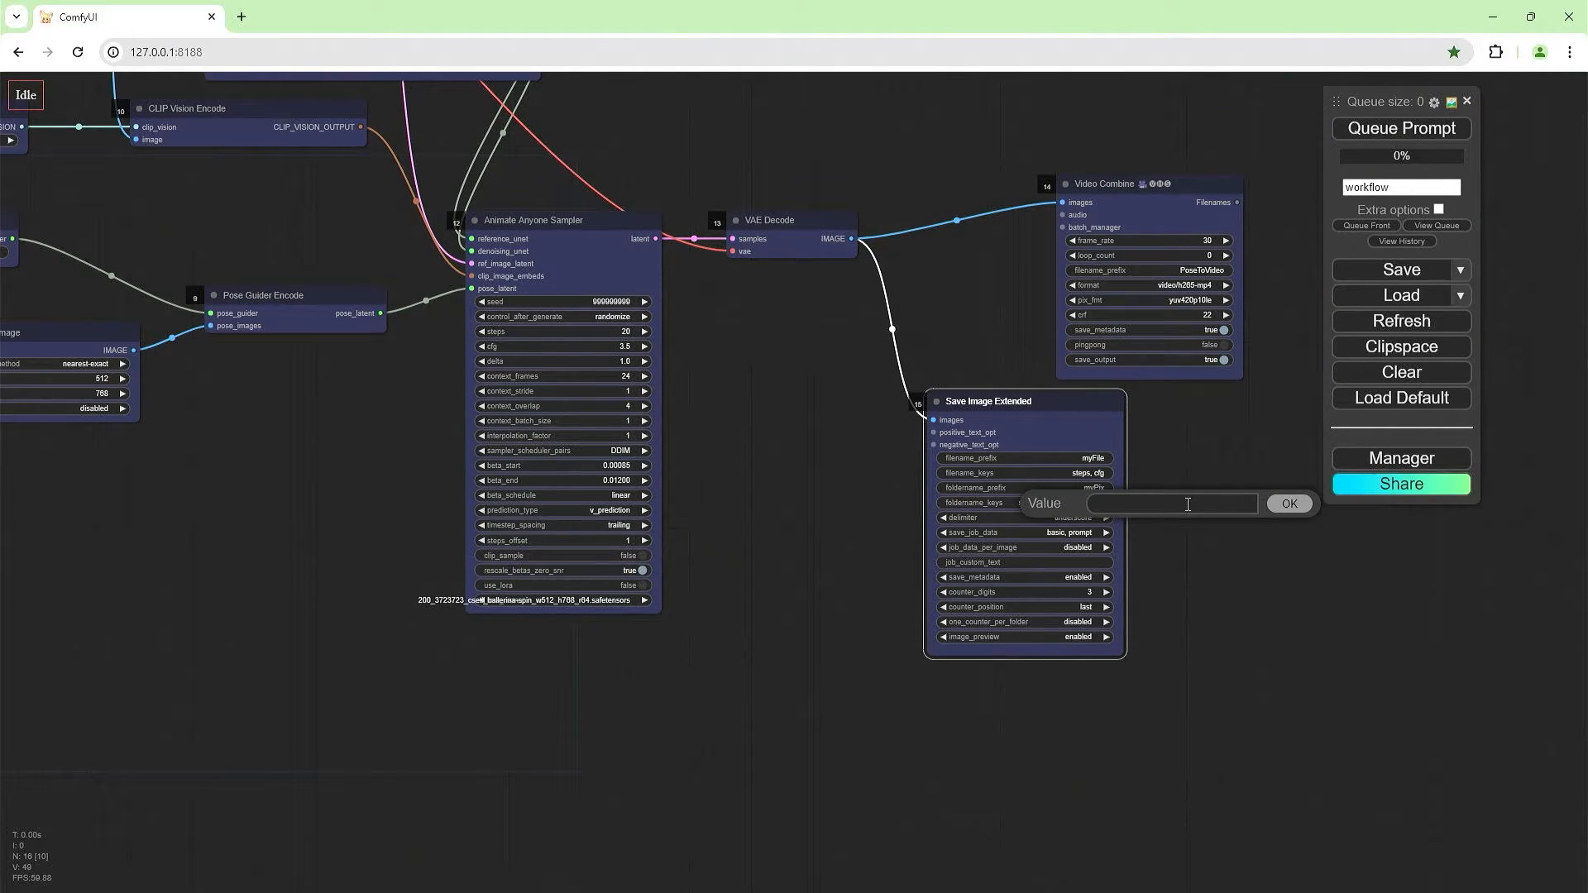
pyautogui.write('PoseTov')
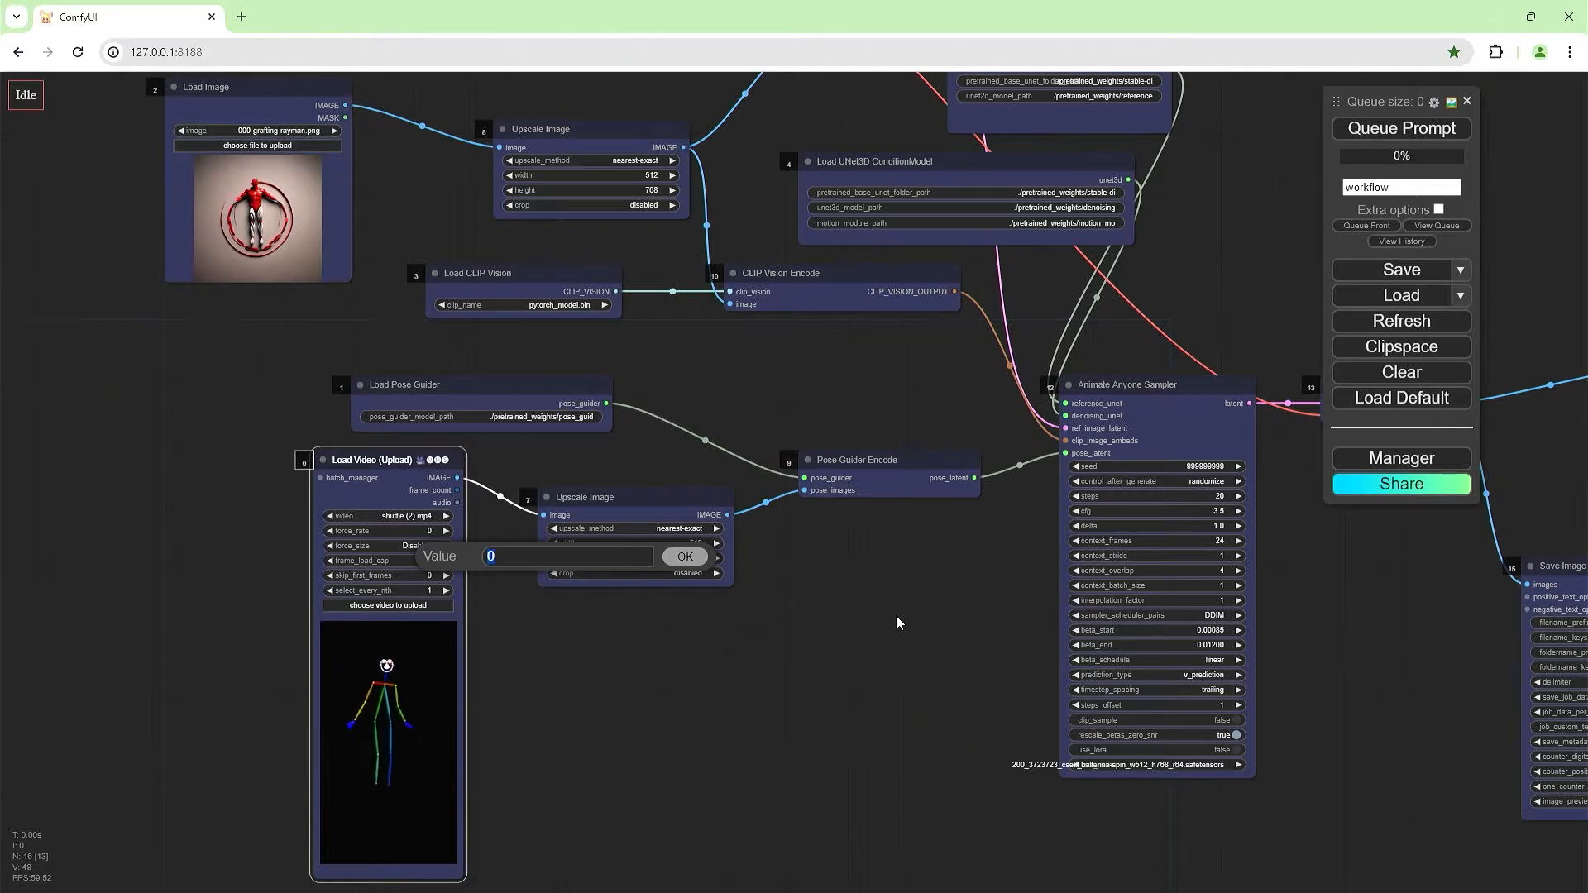
# Cap the pose video at 100 frames and queue the workflow.
pyautogui.click(685, 556)
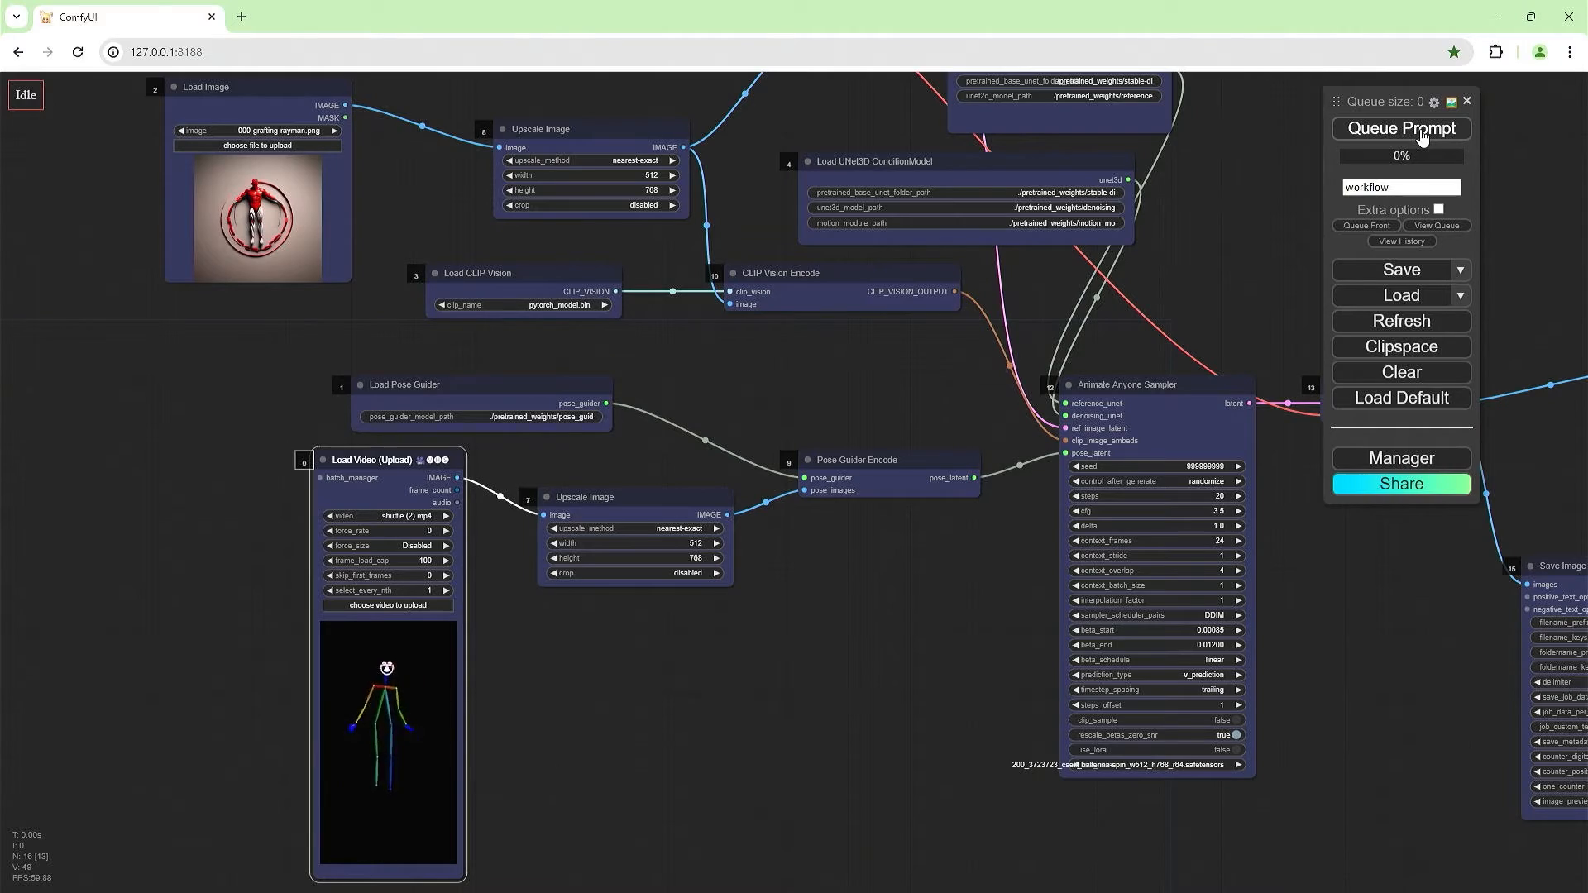
pyautogui.click(1401, 128)
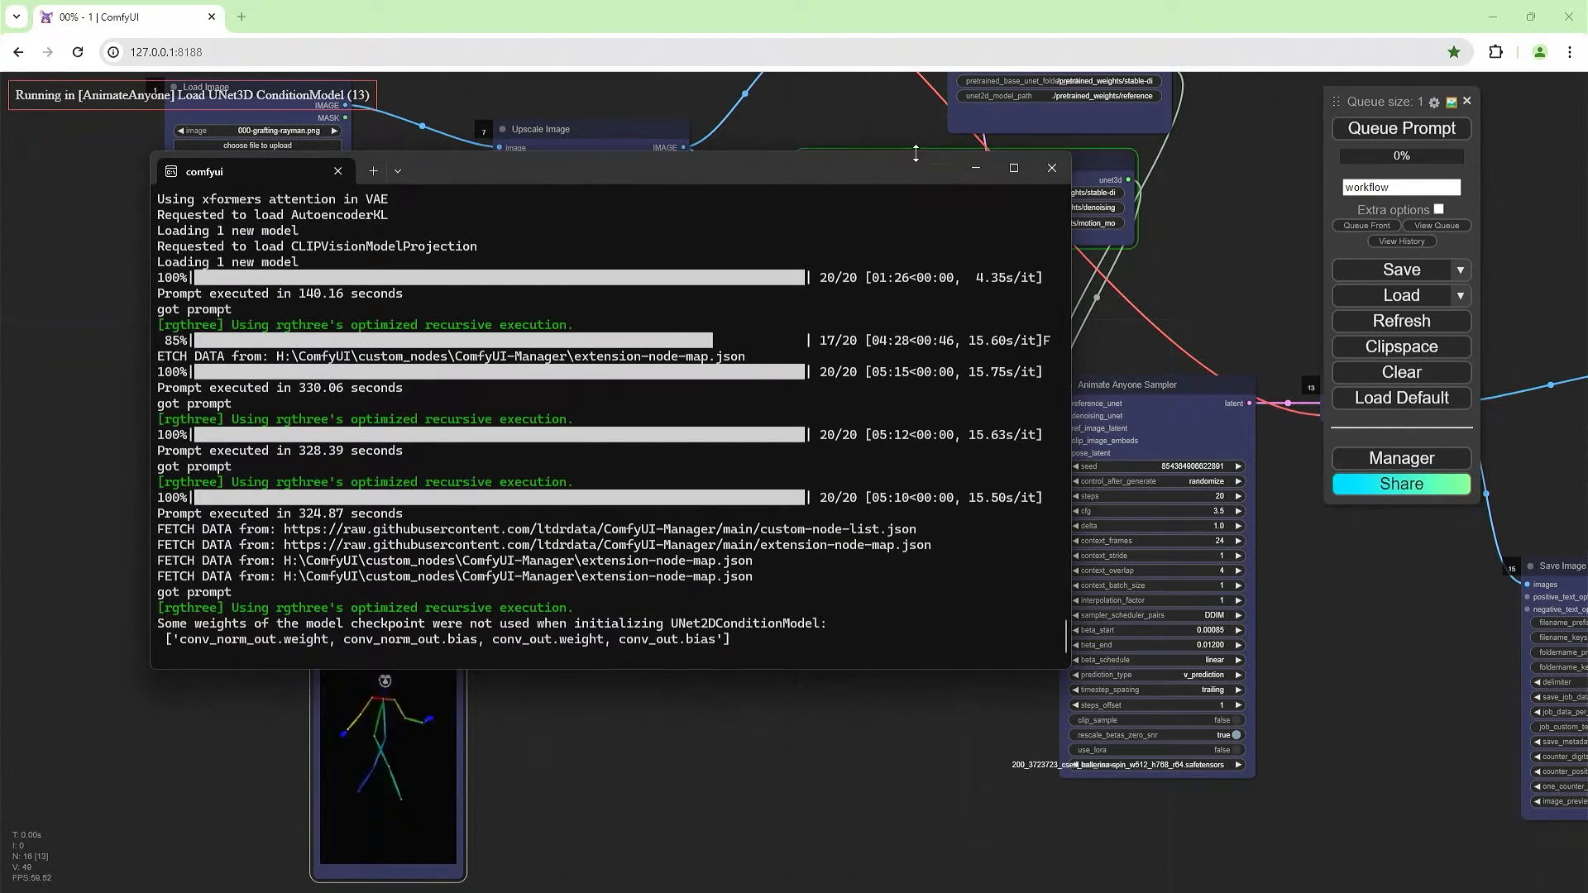
# Monitor the Animate Anyone Sampler progress until the first batch finishes.
pyautogui.click(1050, 167)
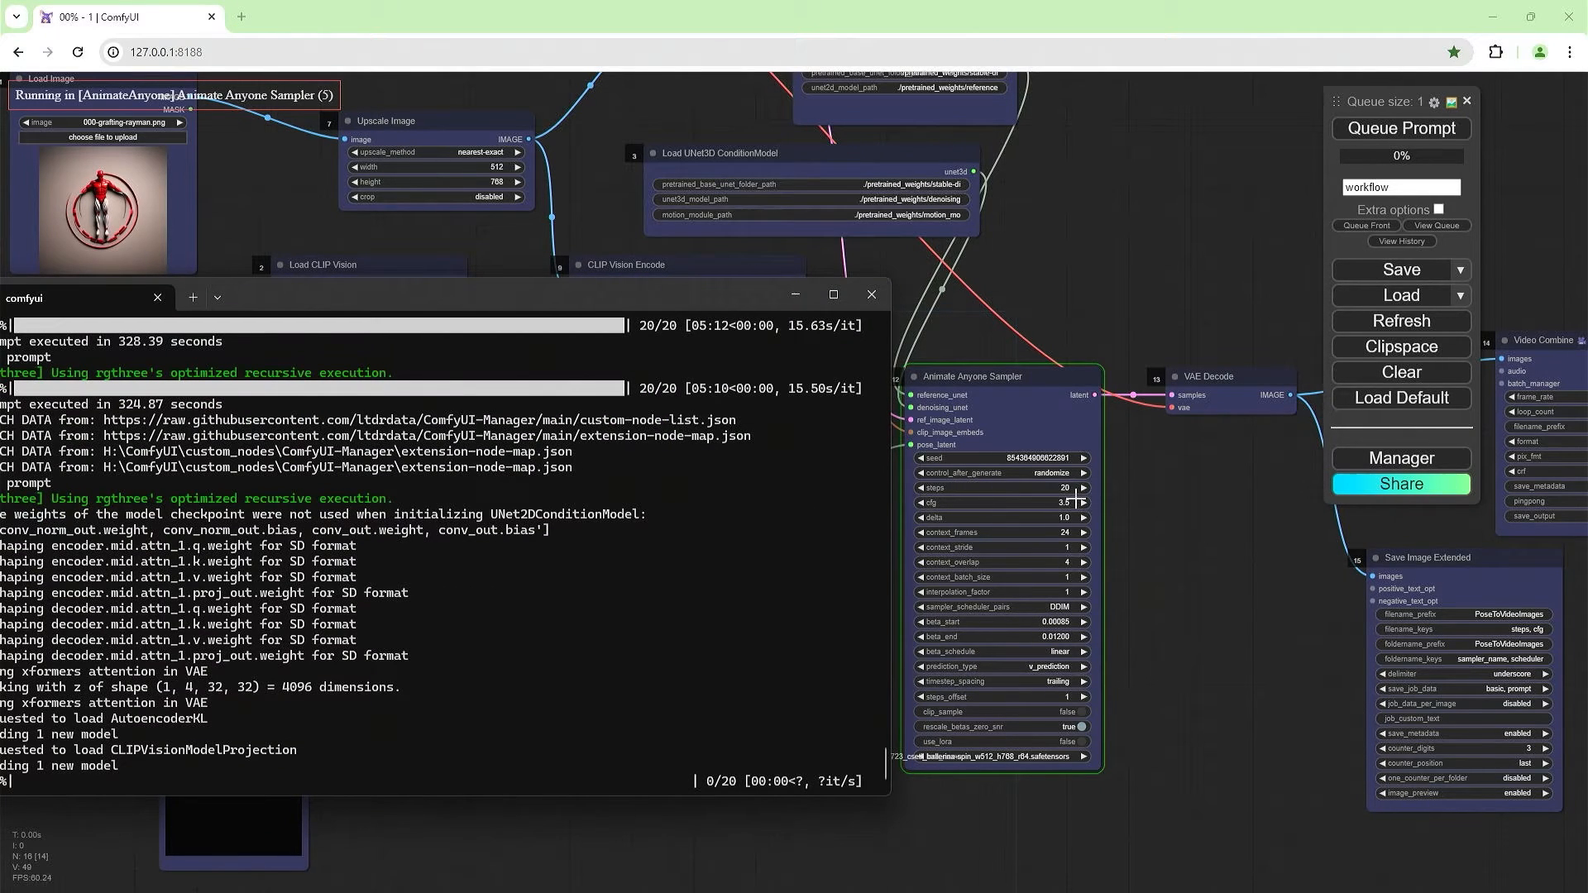
pyautogui.moveTo(568, 780)
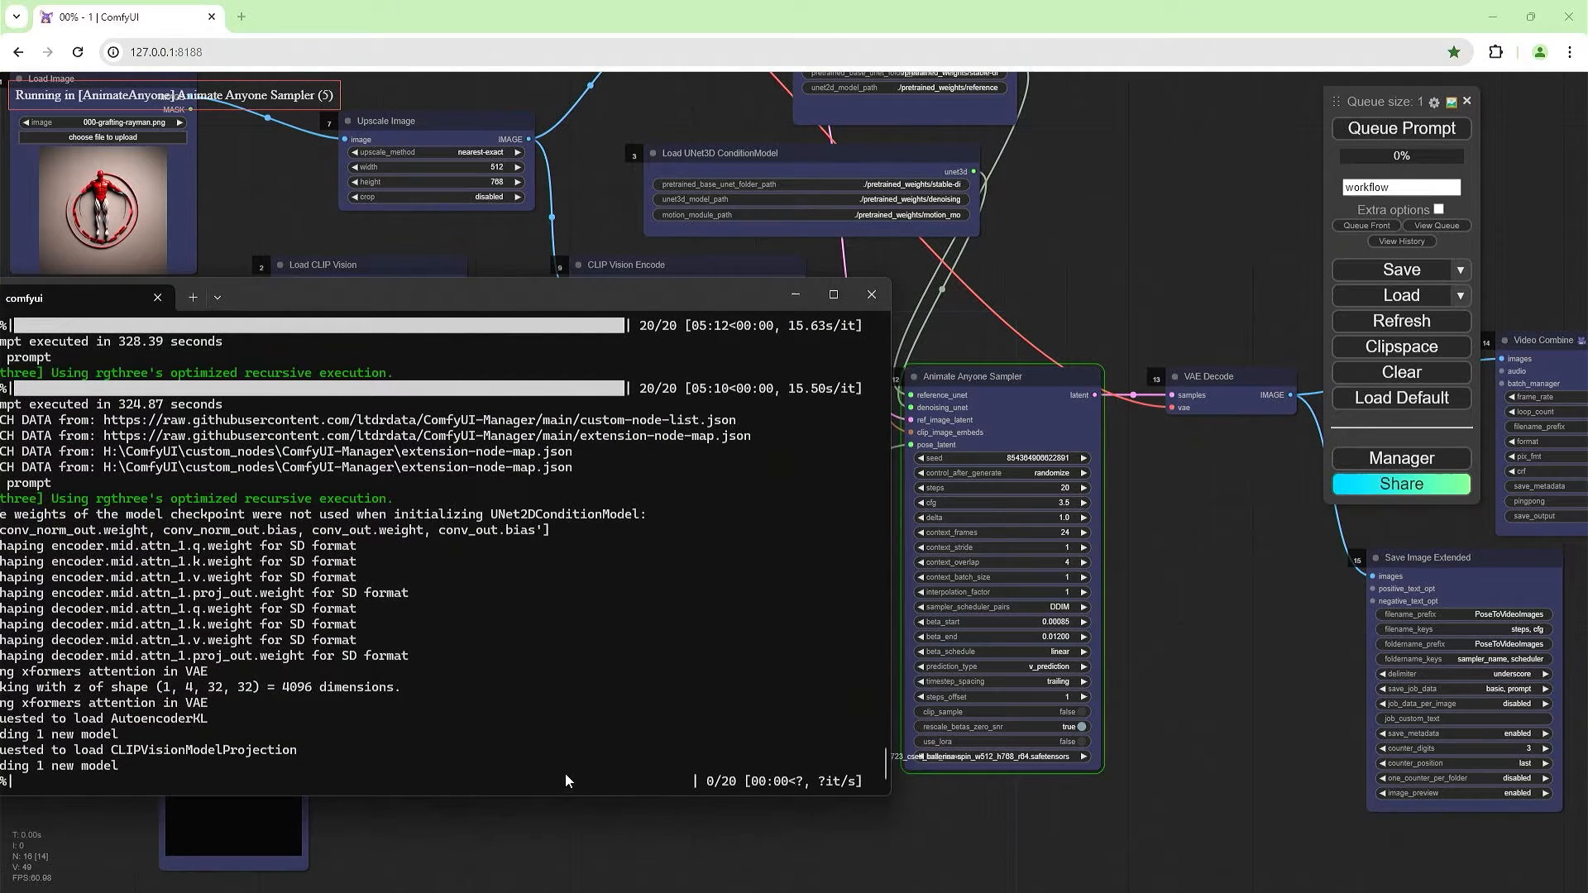
pyautogui.moveTo(754, 790)
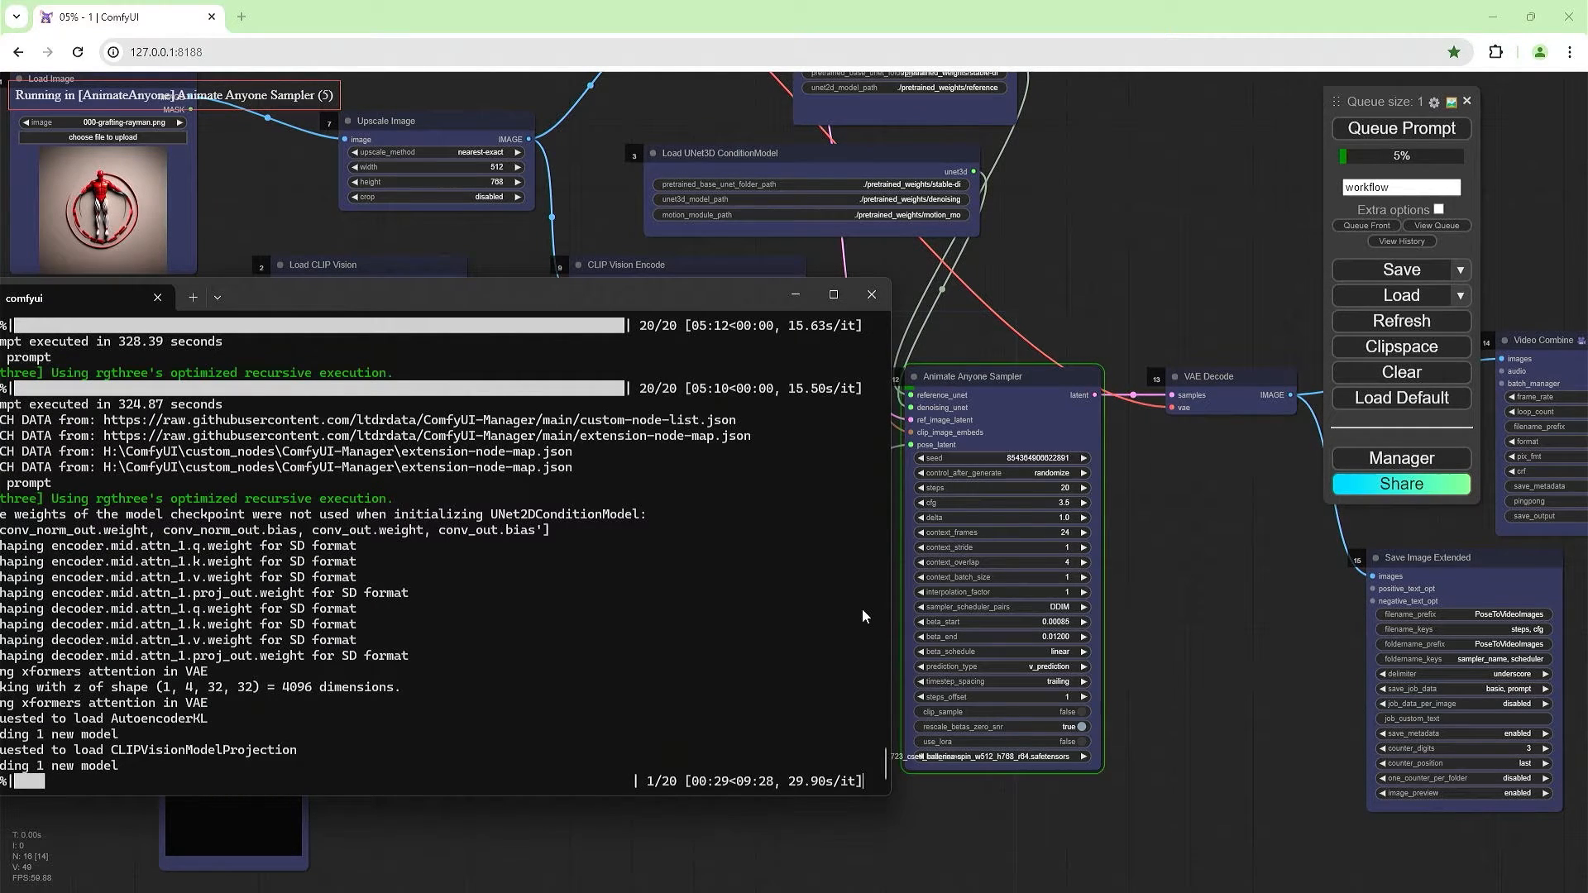
pyautogui.moveTo(750, 790)
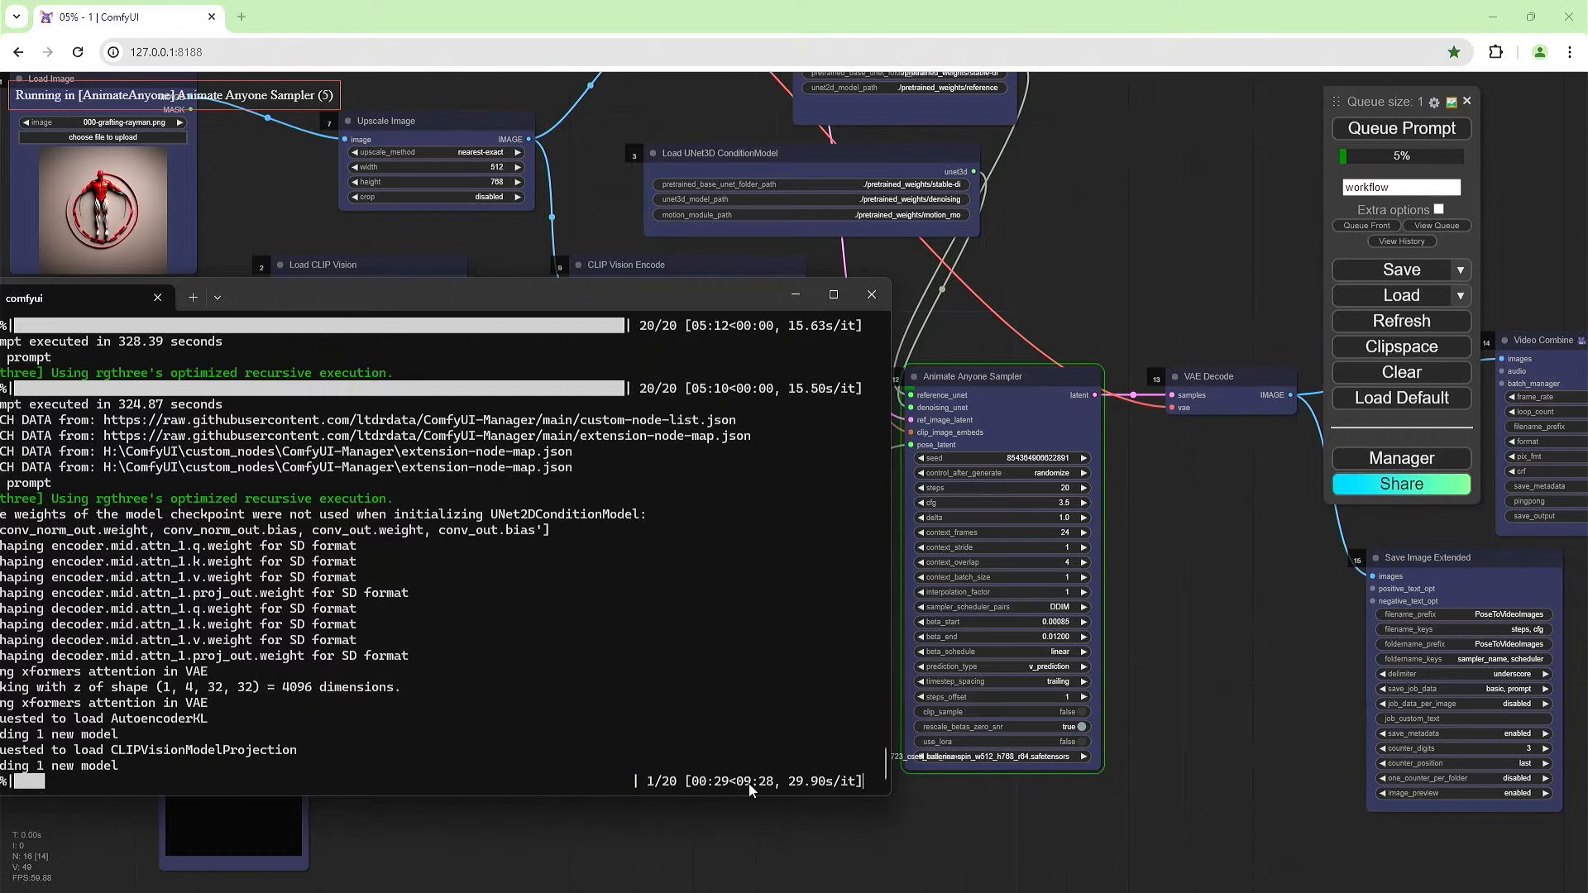
pyautogui.click(871, 294)
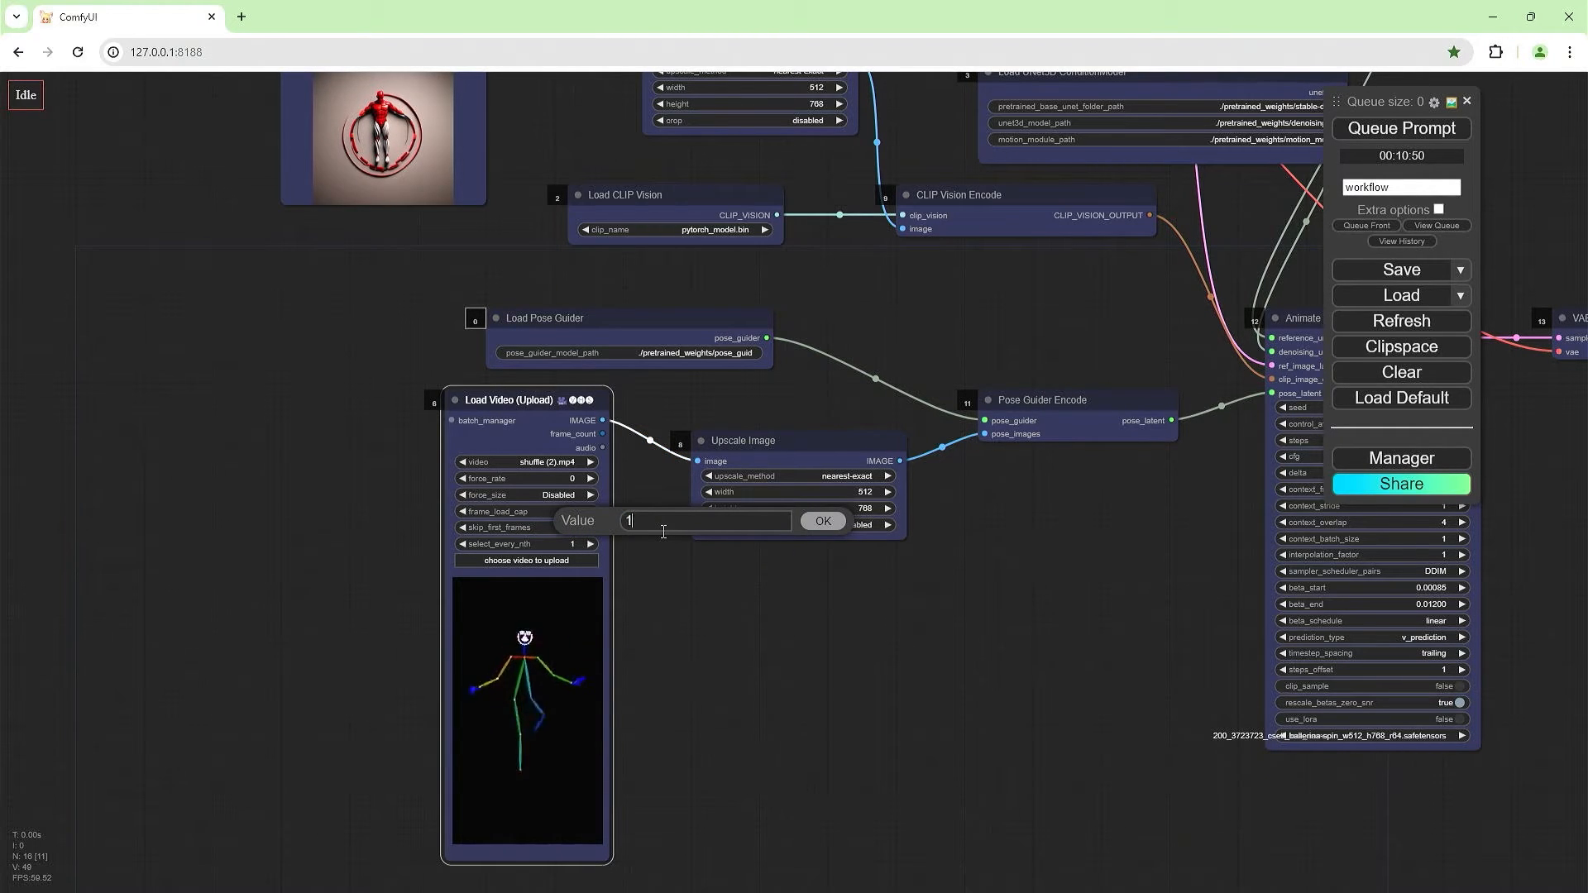
# Set skip_first_frames on Load Video (Upload) to 100.
pyautogui.write('100')
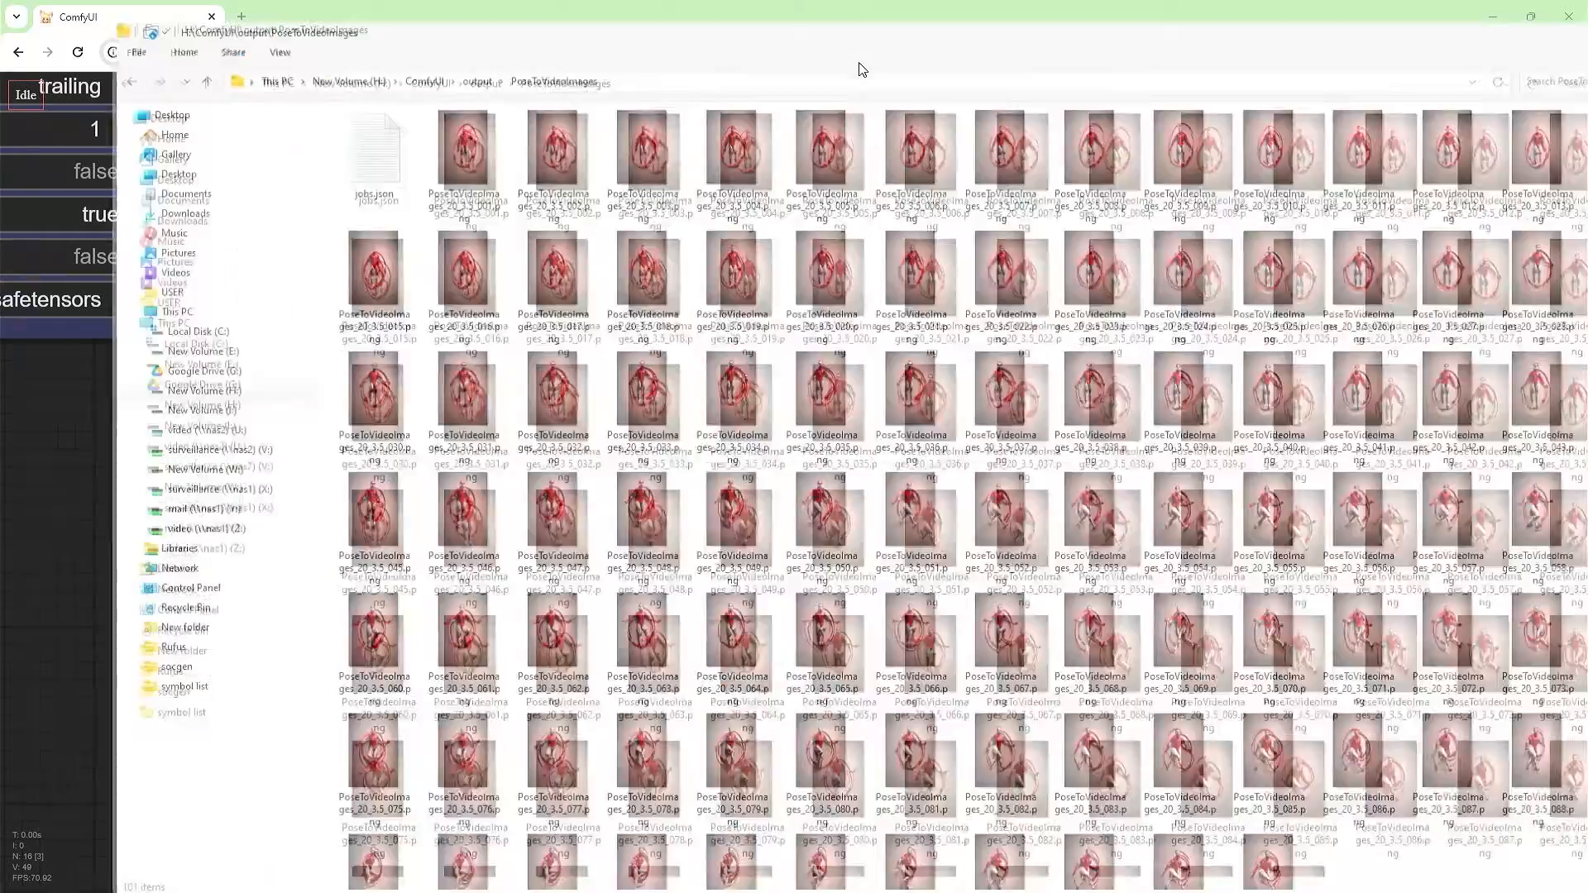
# Select the first frame in PoseToVideoImages and scroll through the 100 PNG frames.
pyautogui.click(349, 127)
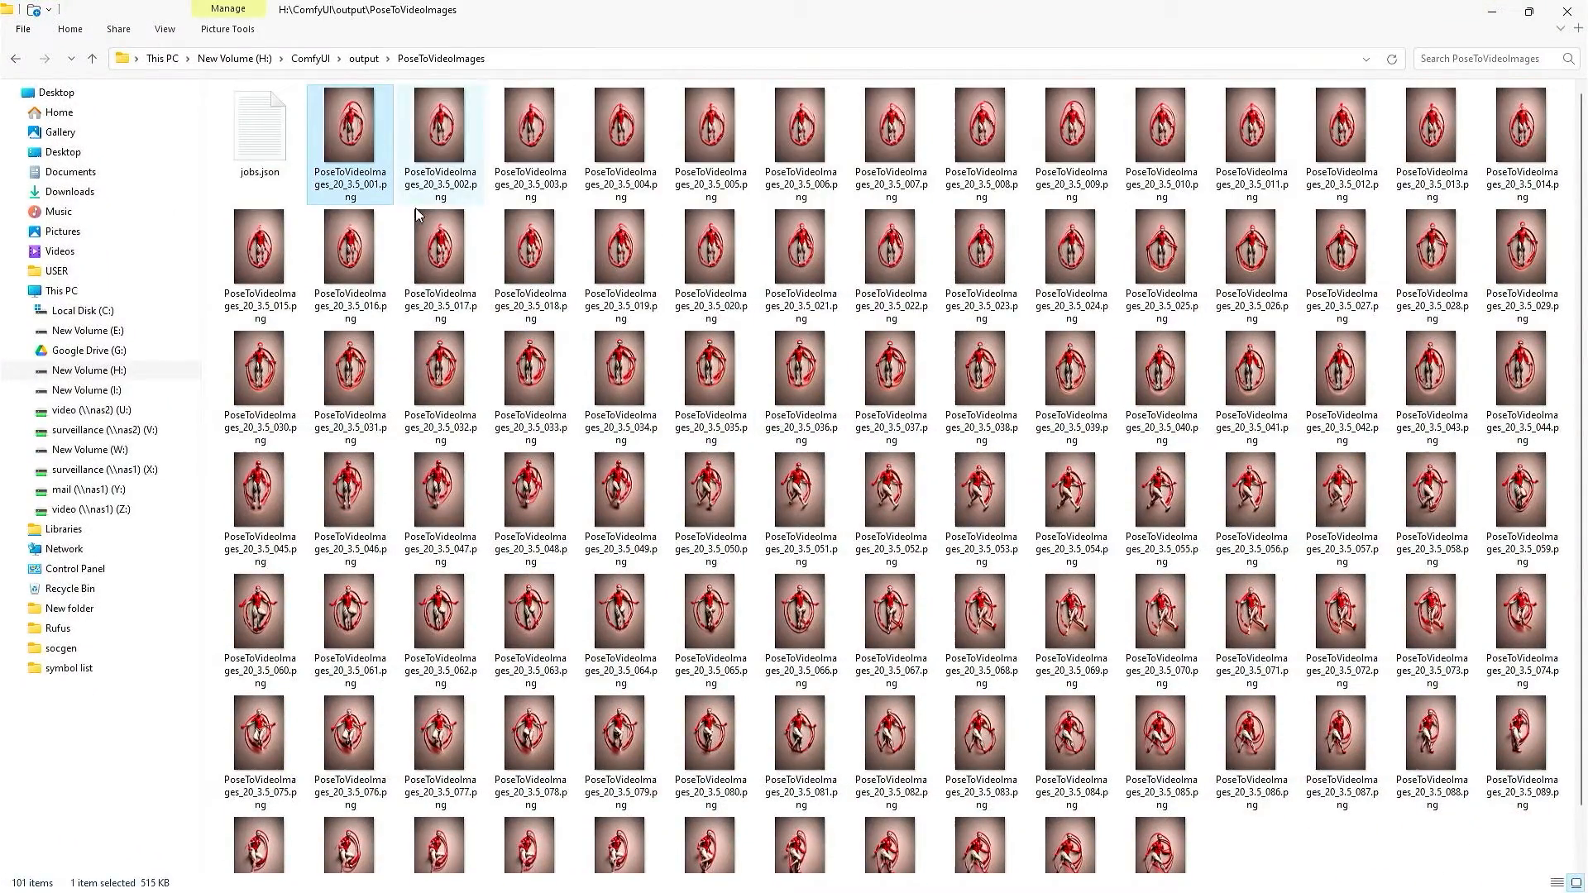
pyautogui.scroll(-3)
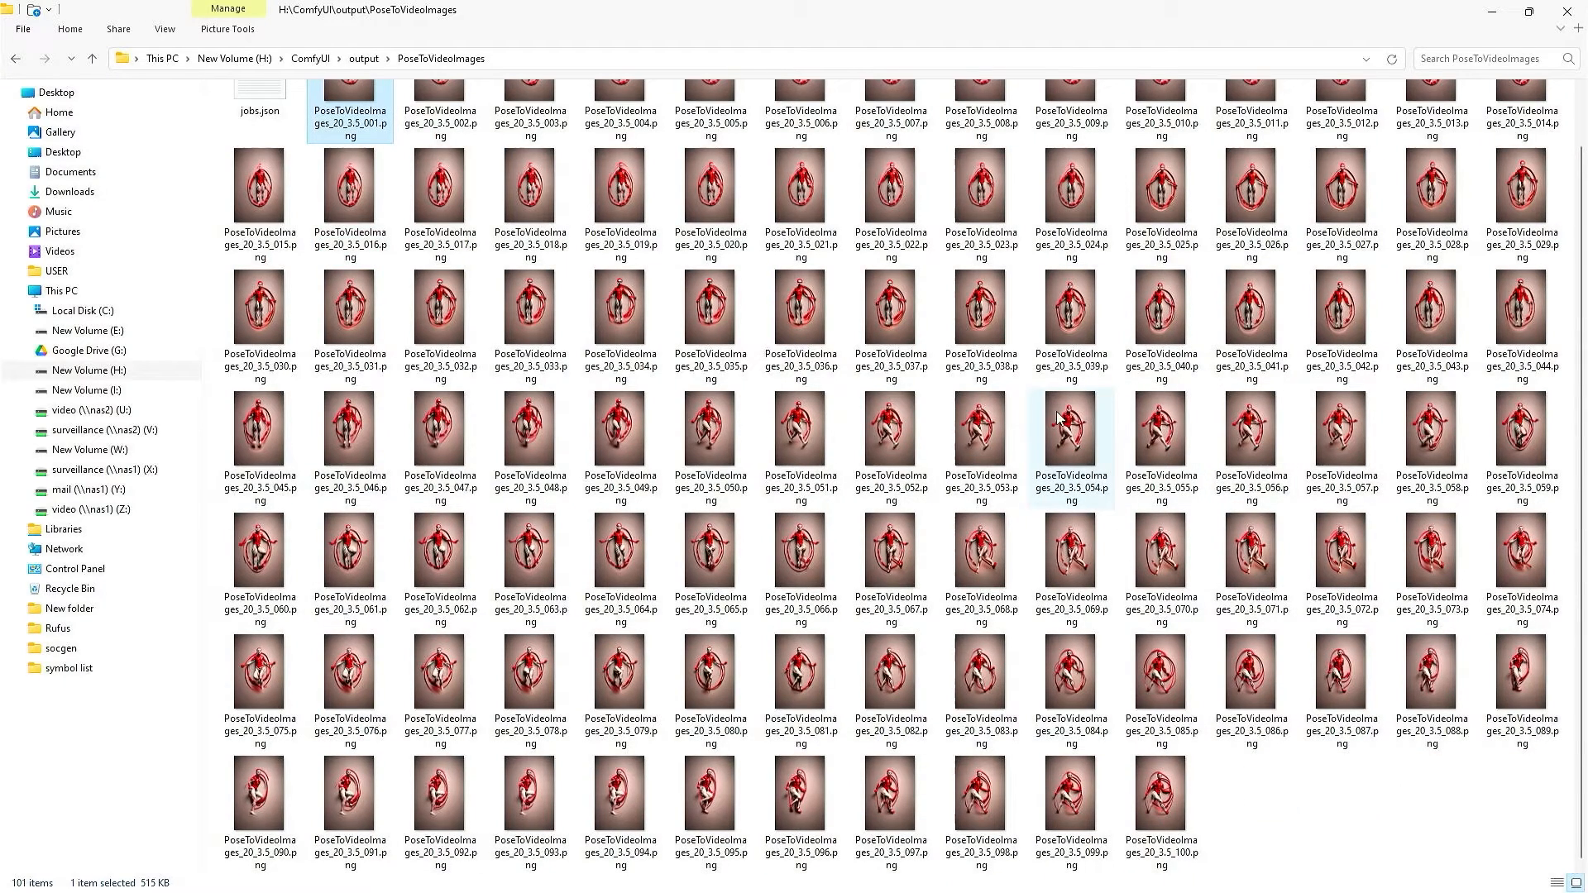
pyautogui.moveTo(1241, 877)
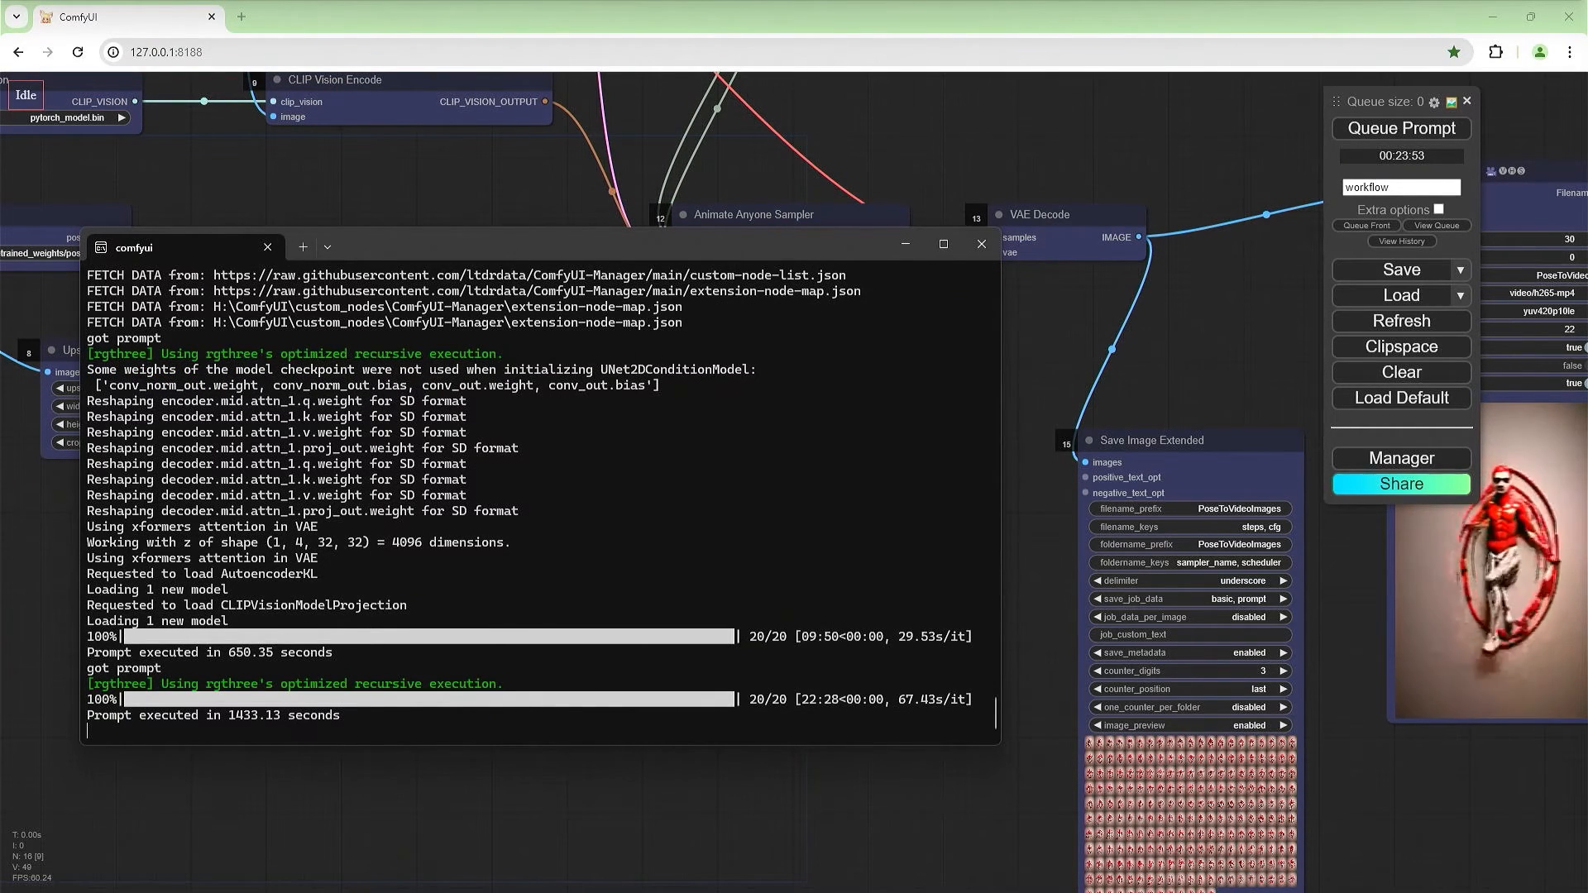
# Close the console after the second batch finishes and return to the workflow canvas.
pyautogui.click(980, 244)
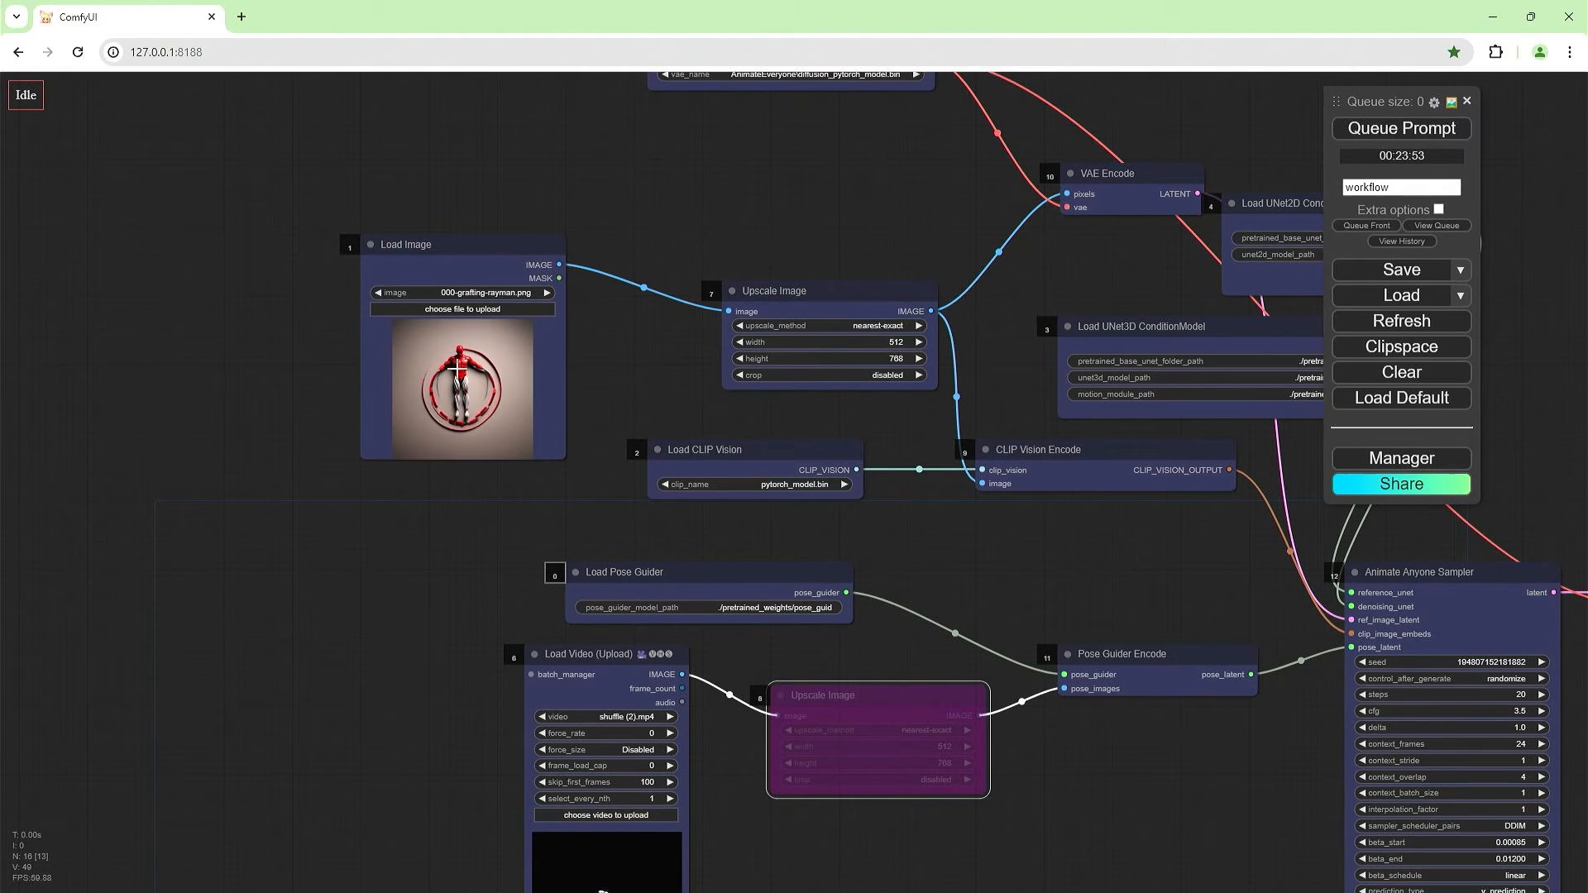
pyautogui.moveTo(750, 358)
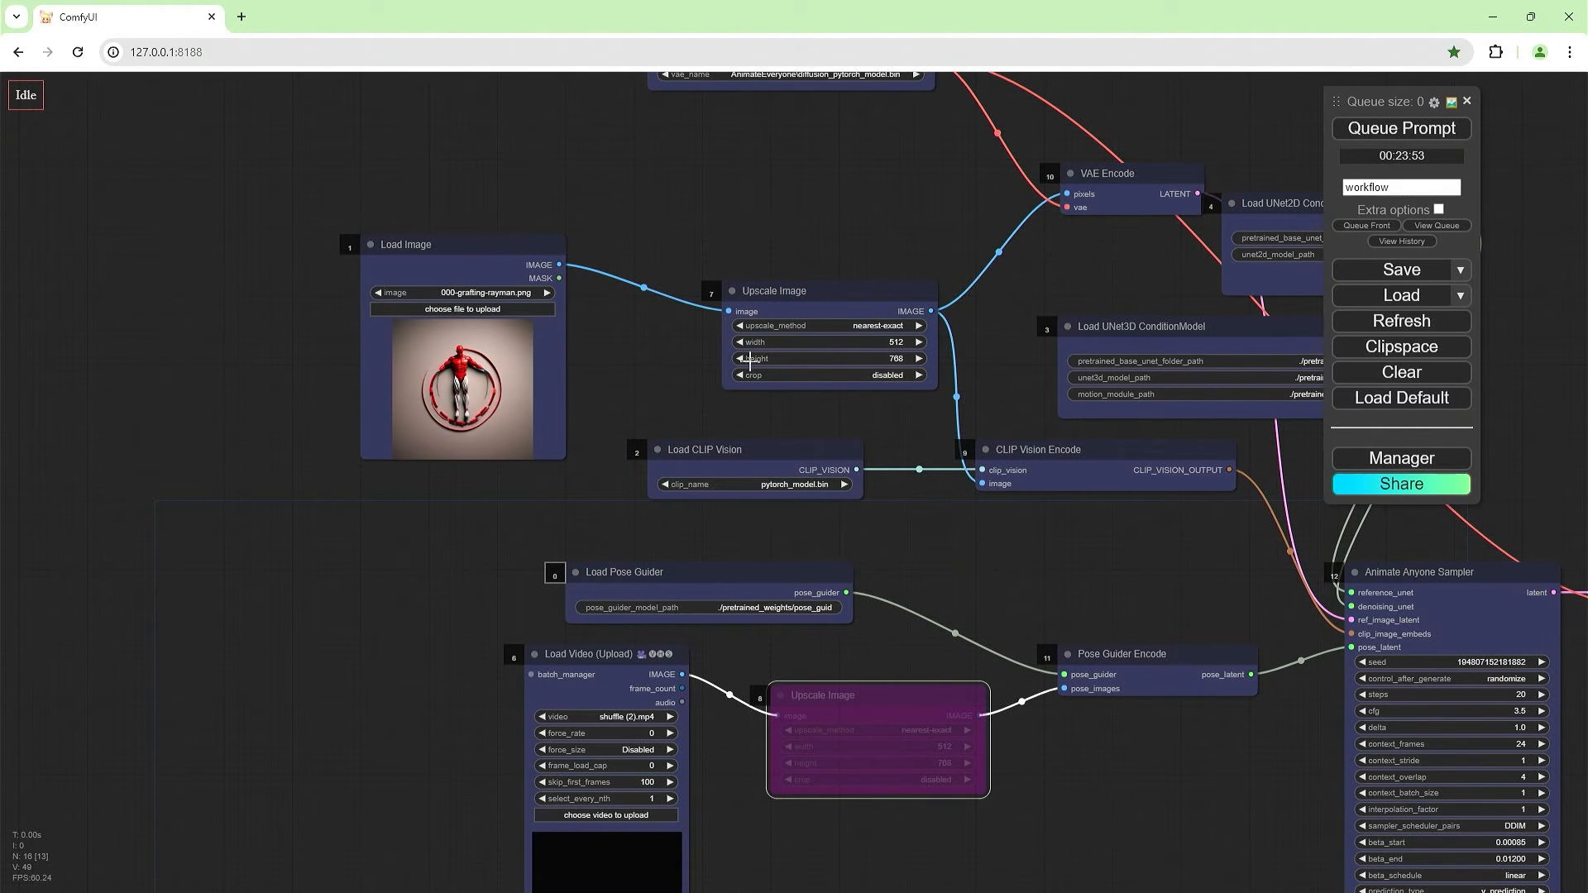
pyautogui.rightClick(790, 290)
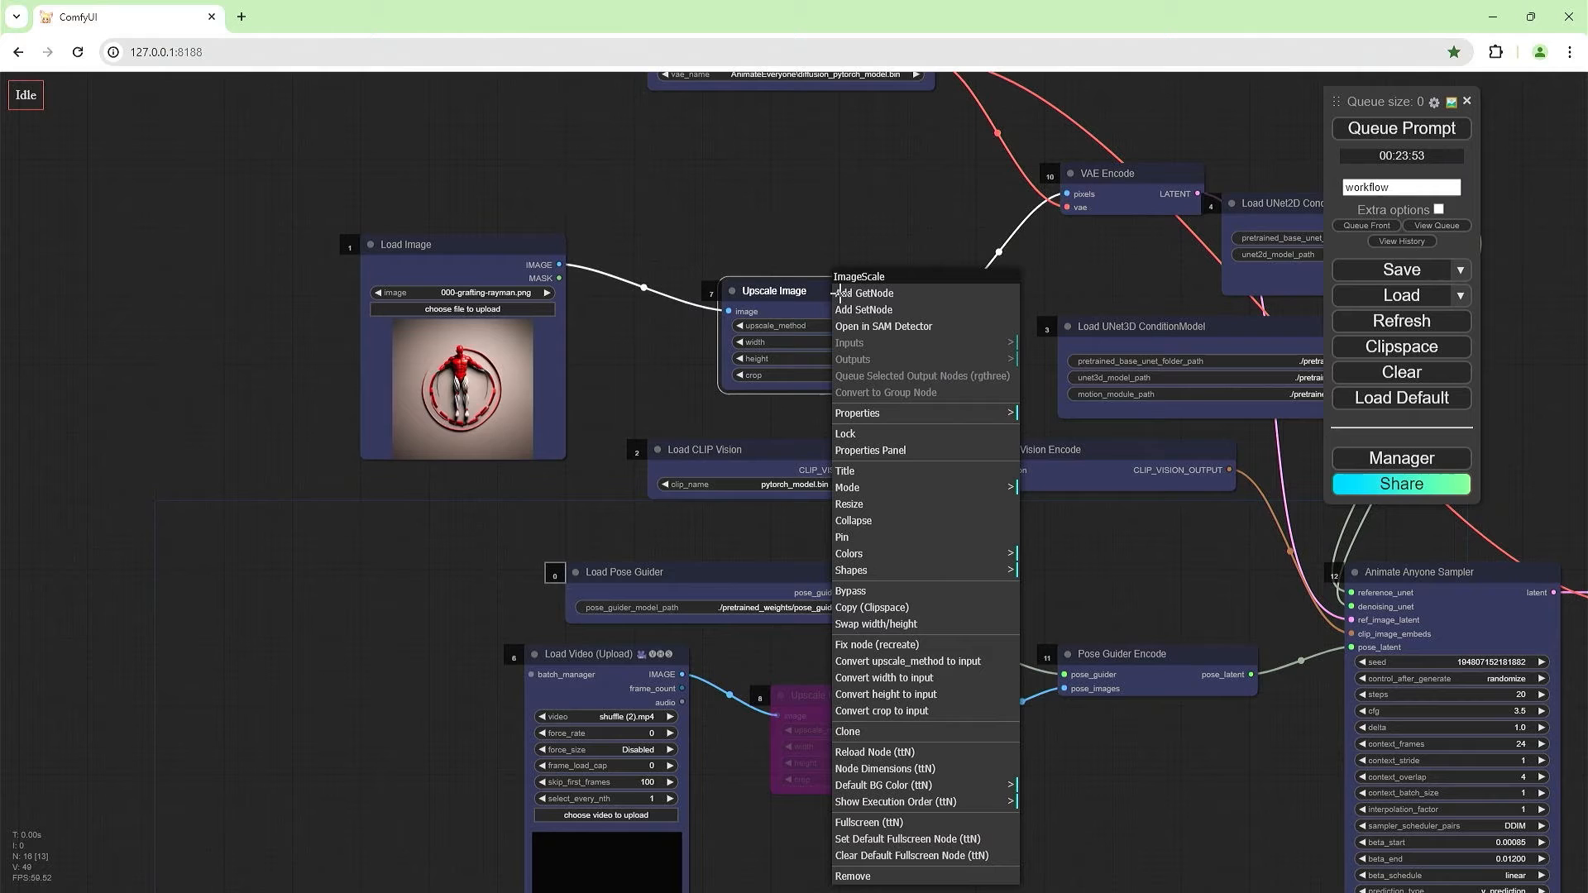
pyautogui.moveTo(881, 621)
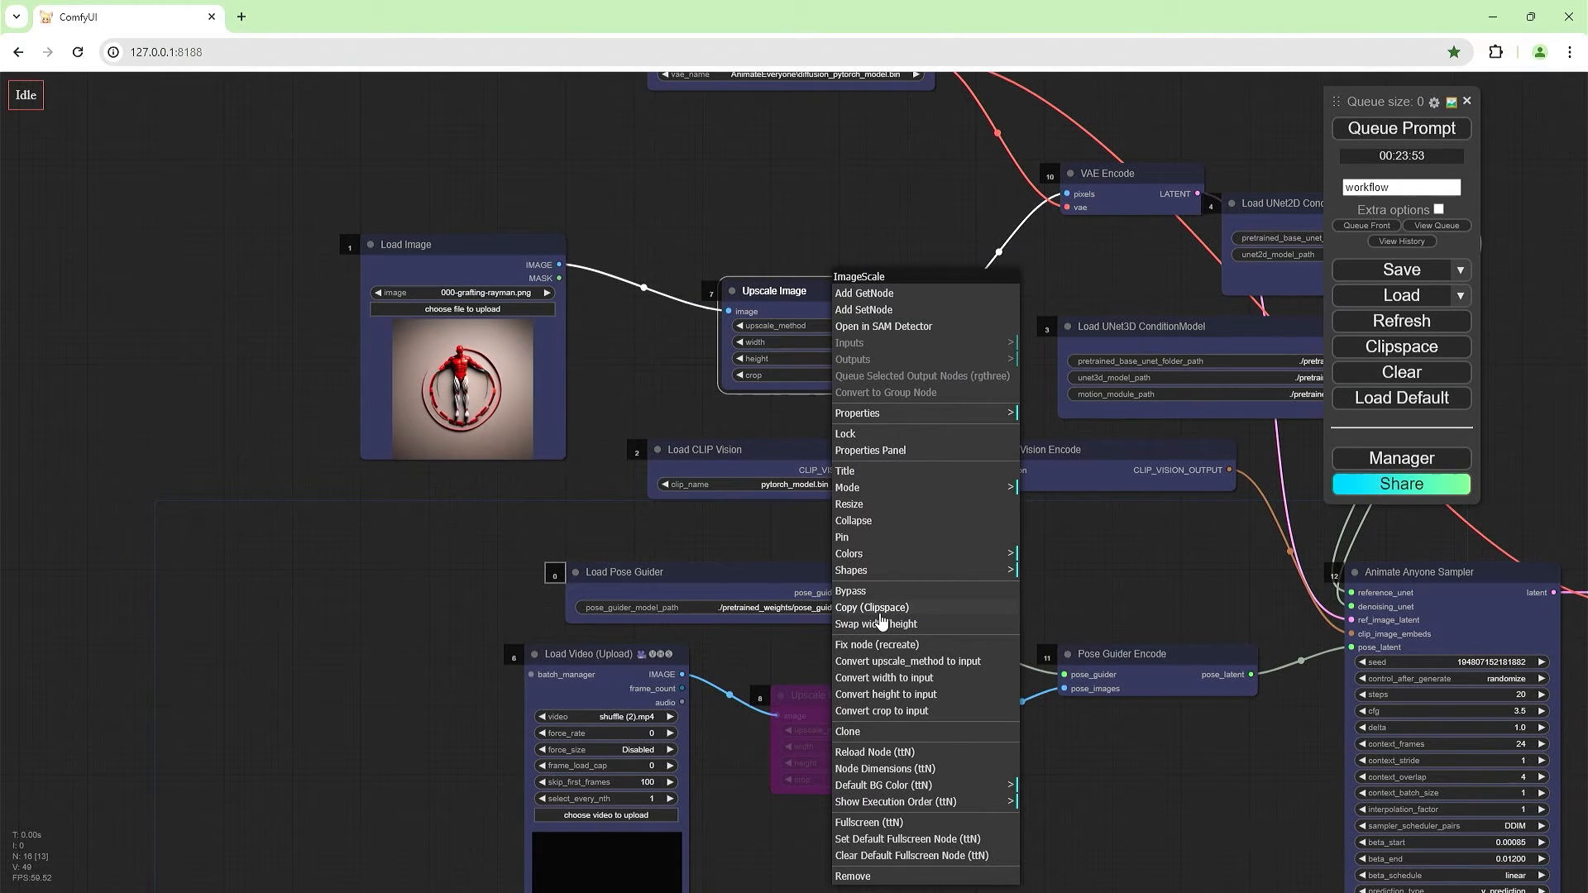
pyautogui.click(961, 609)
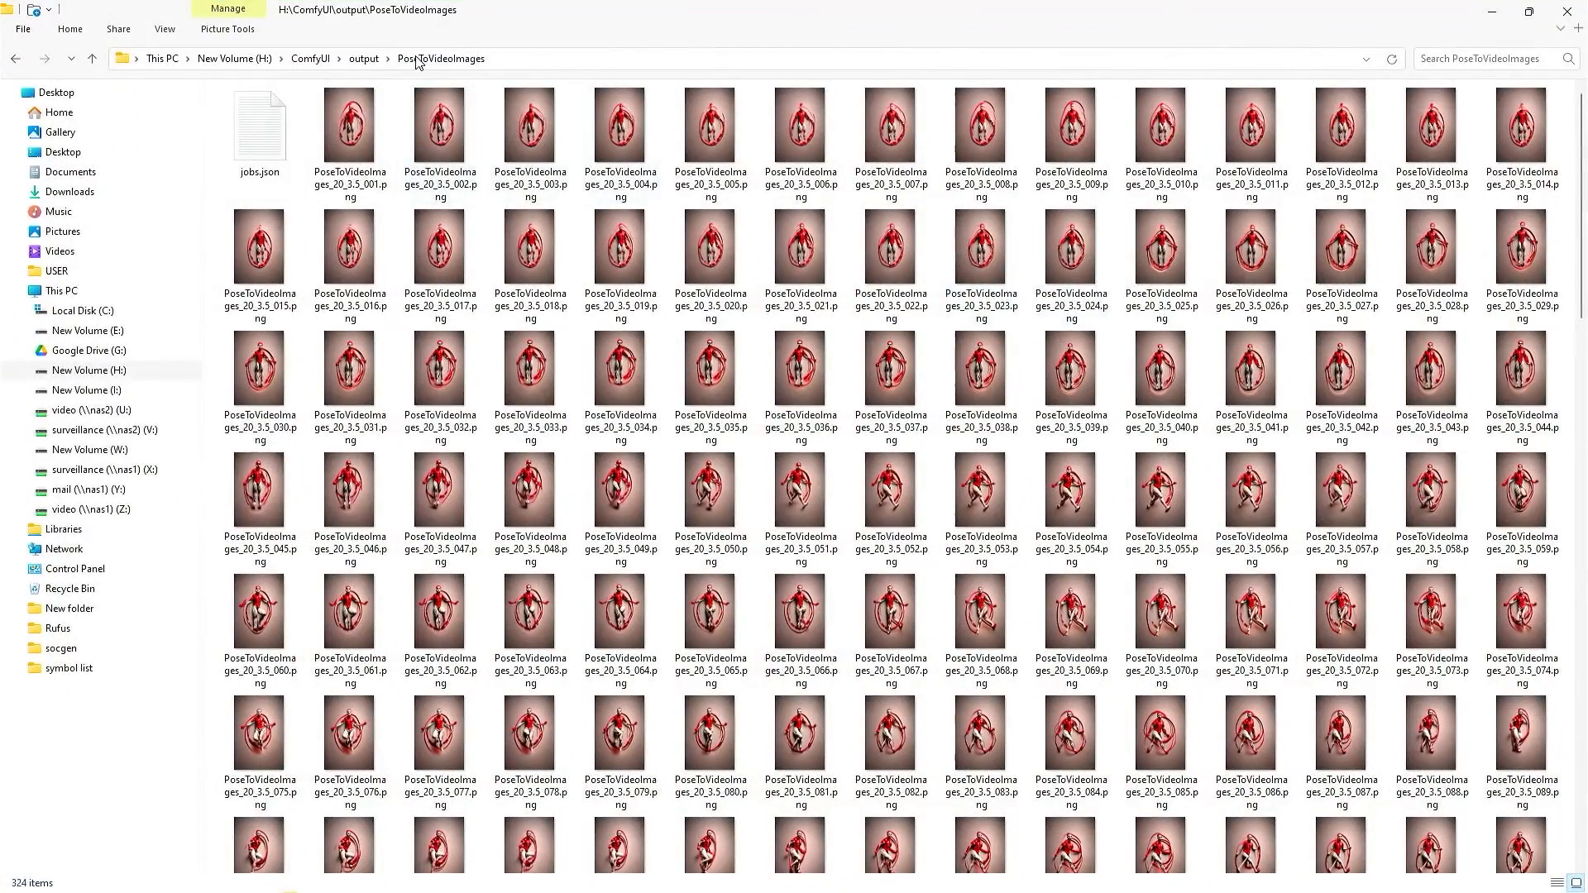
# Refresh PoseToVideoImages and scroll to the last frame, numbered 323, among 324 items.
pyautogui.click(1070, 490)
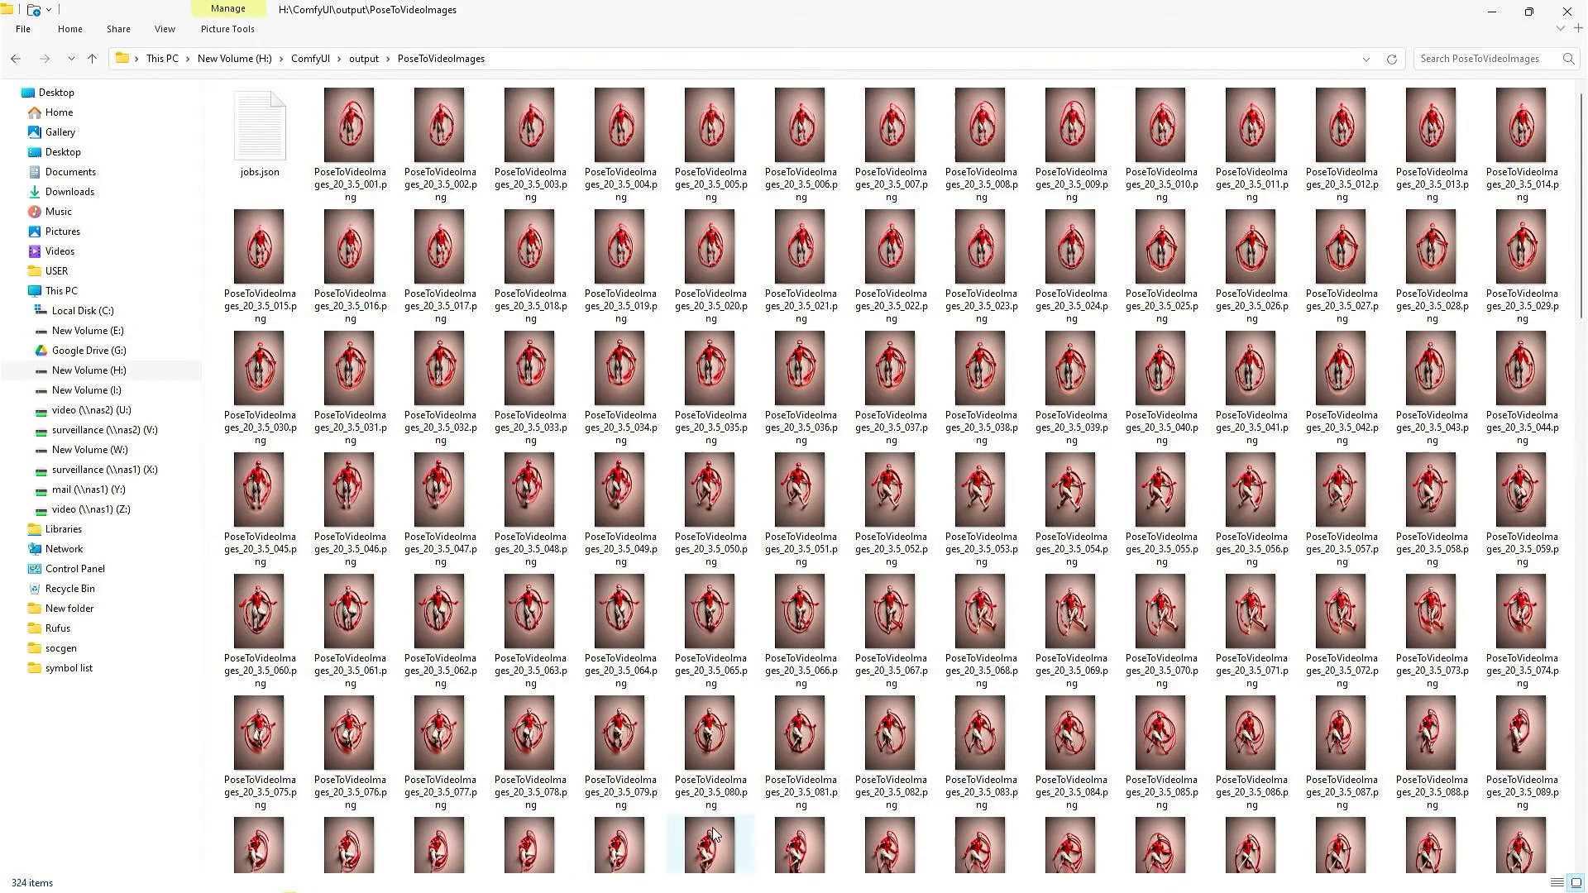
pyautogui.scroll(-3)
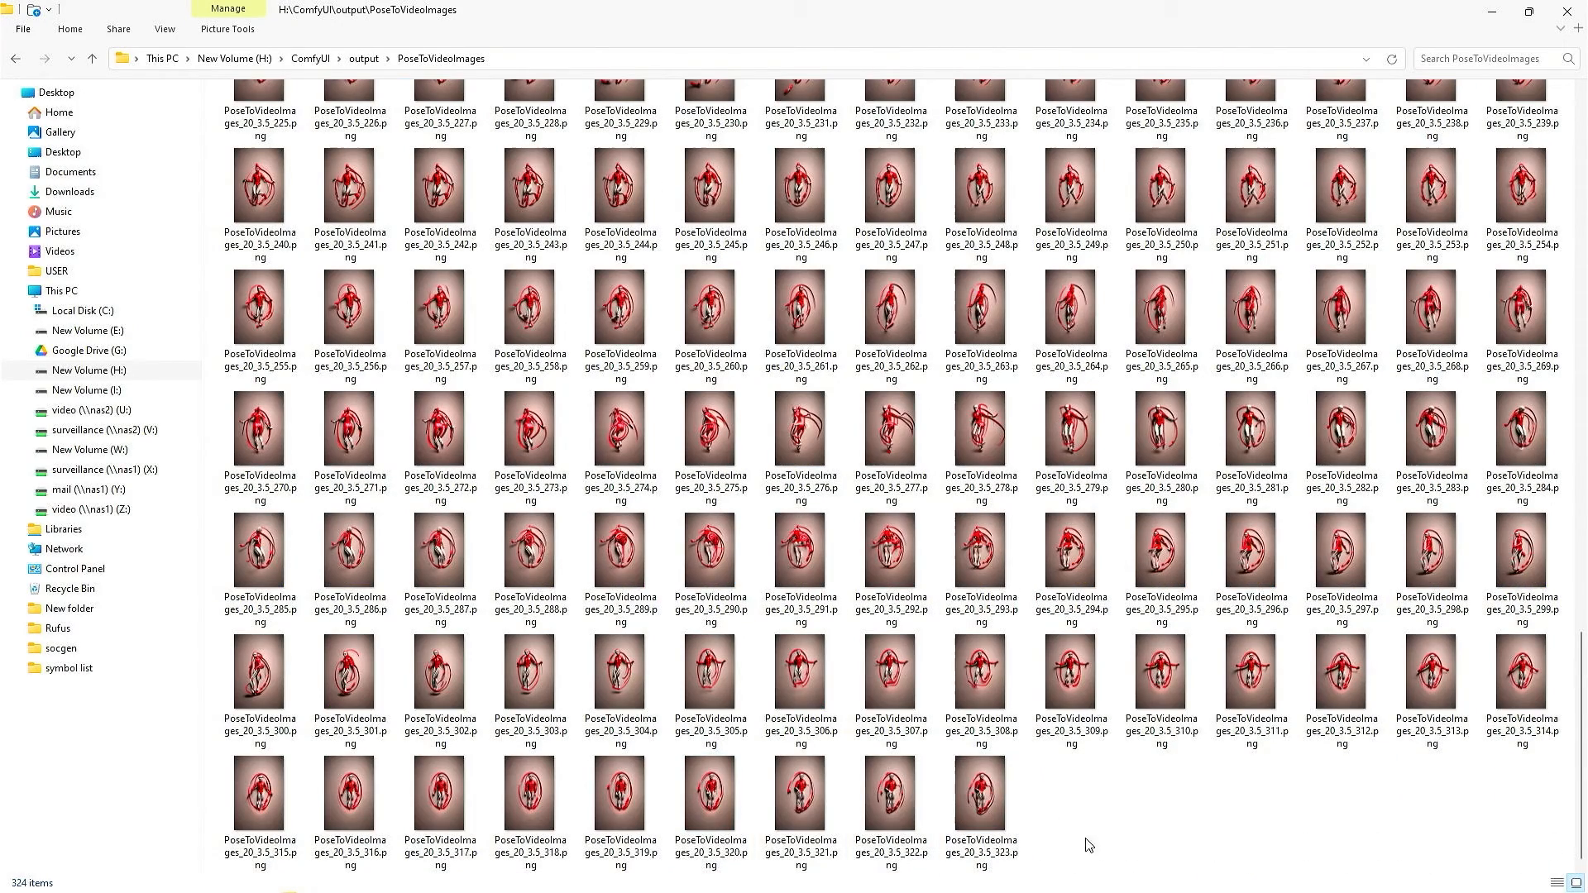